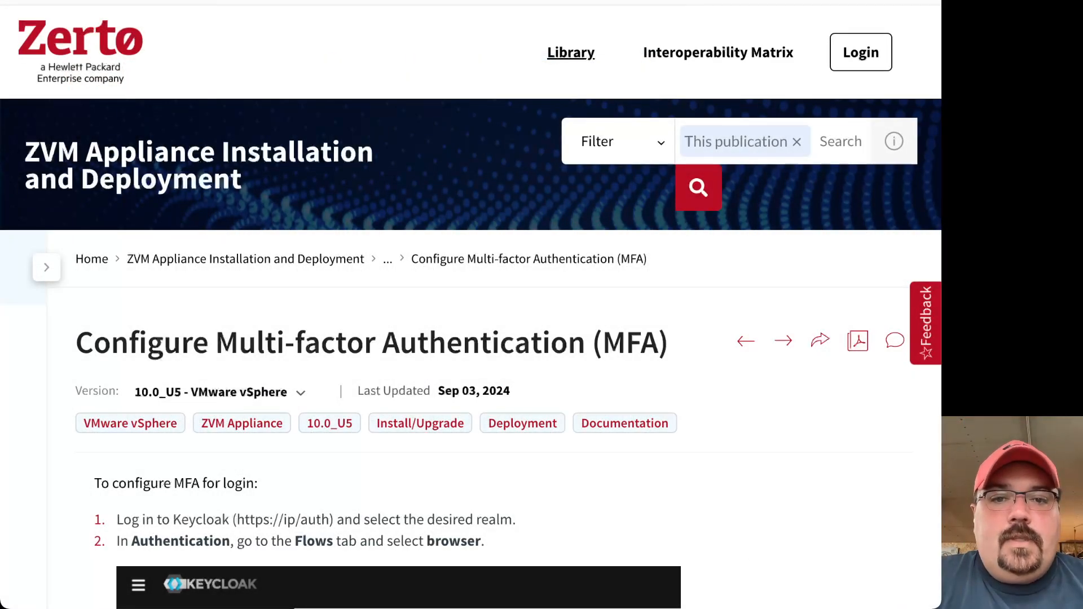
pyautogui.moveTo(928, 200)
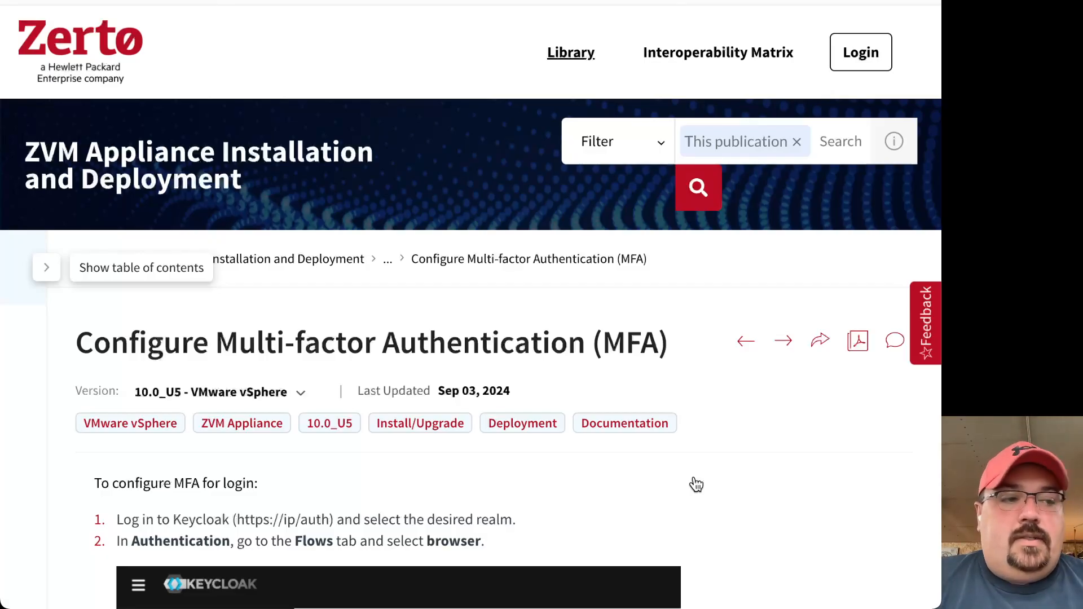
pyautogui.moveTo(654, 504)
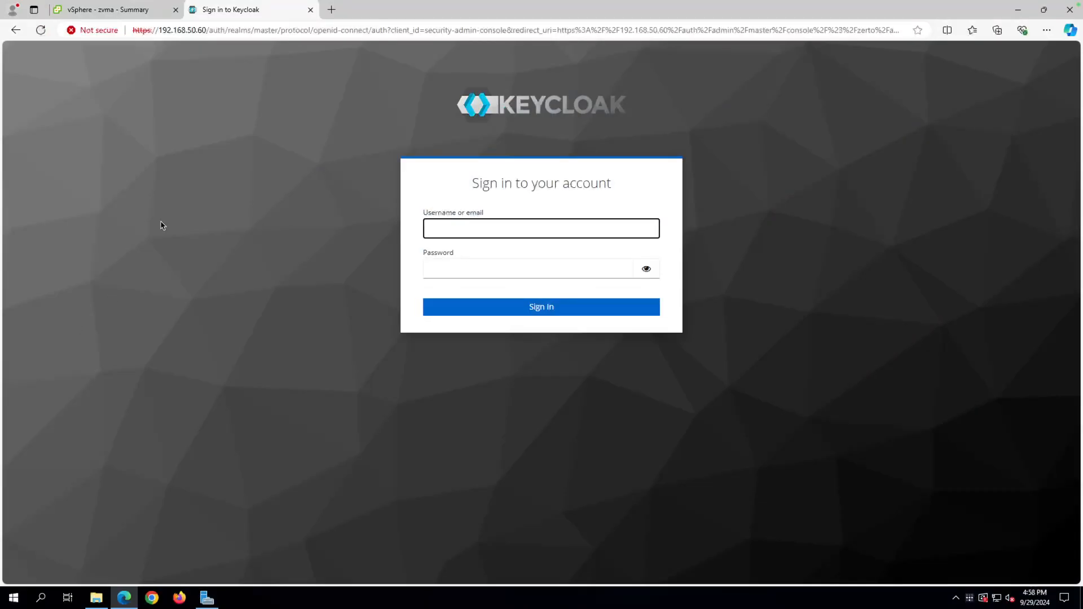
pyautogui.moveTo(165, 35)
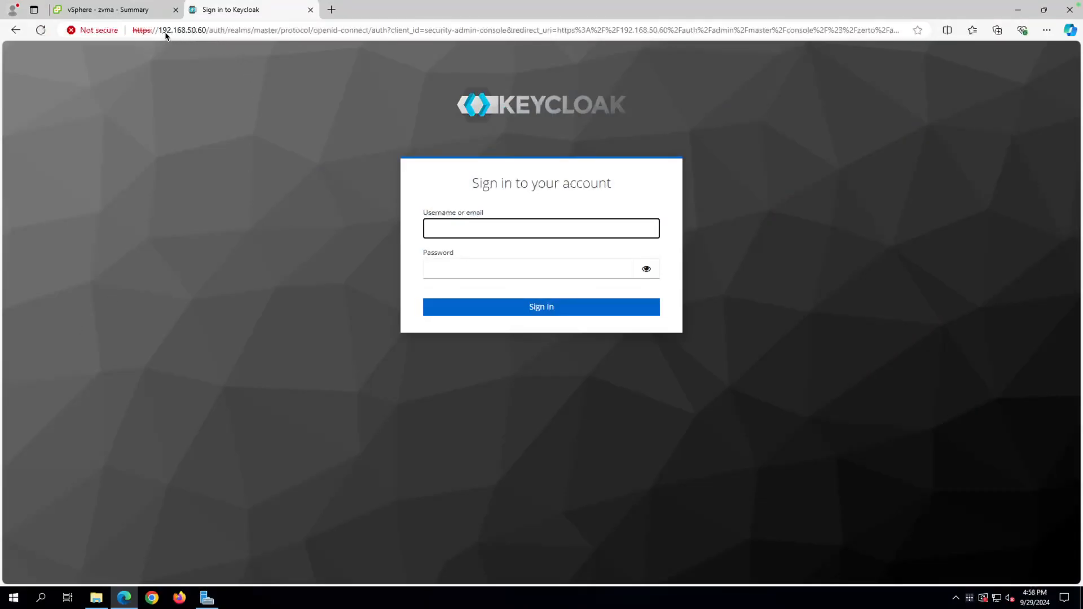
pyautogui.moveTo(192, 36)
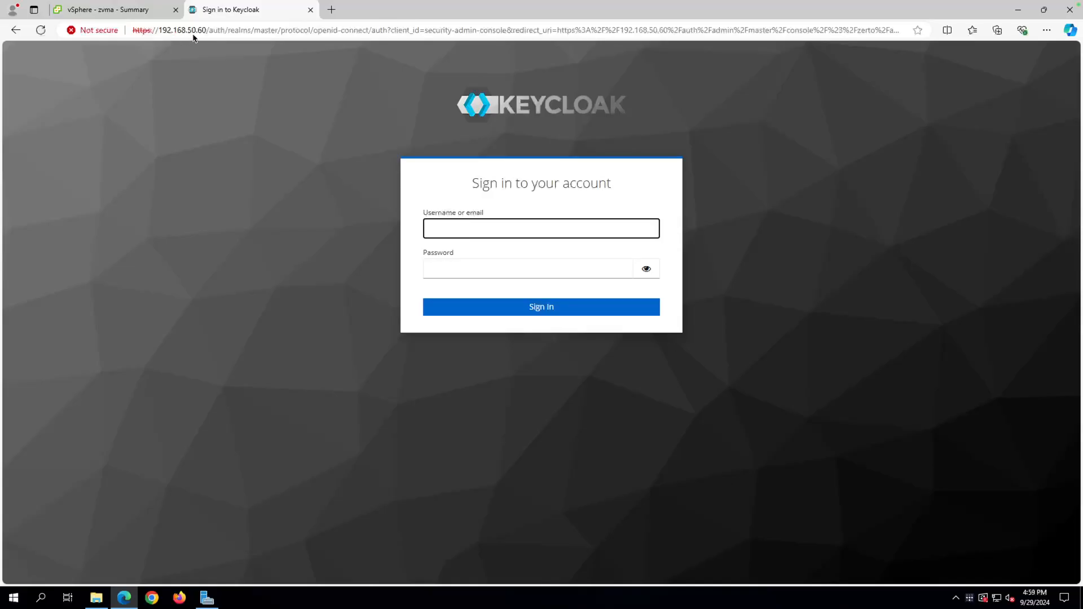
pyautogui.moveTo(223, 36)
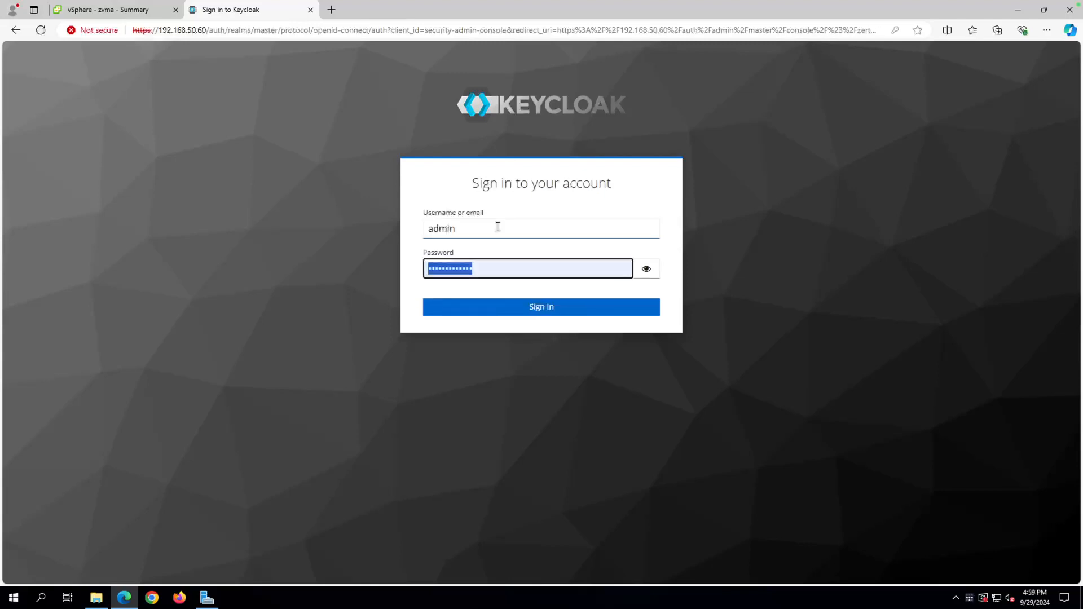
# Sign in to the Keycloak admin console as the admin account
pyautogui.click(540, 307)
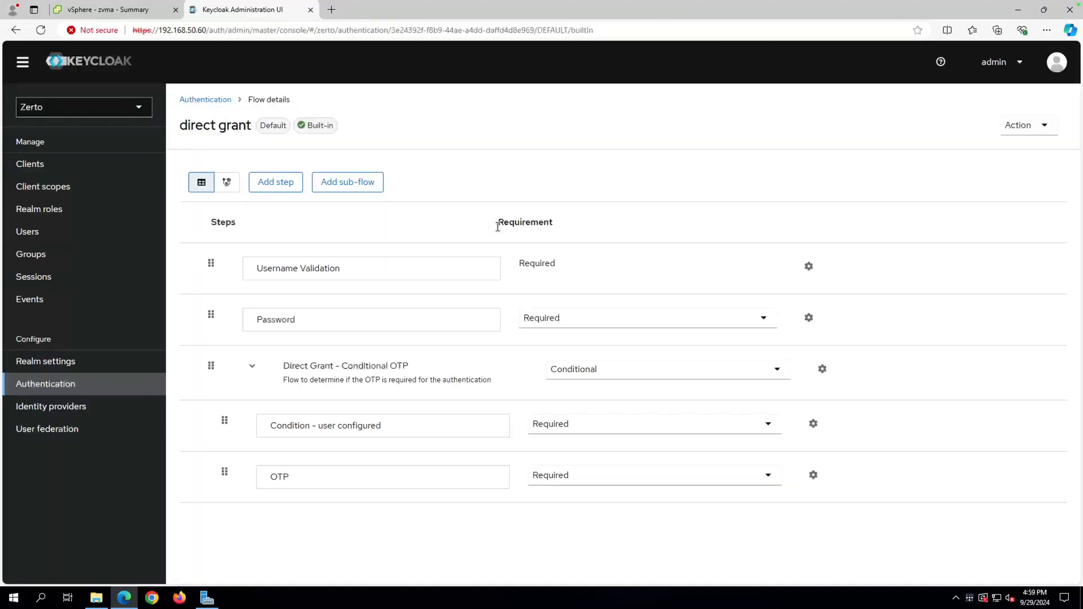
pyautogui.moveTo(30, 164)
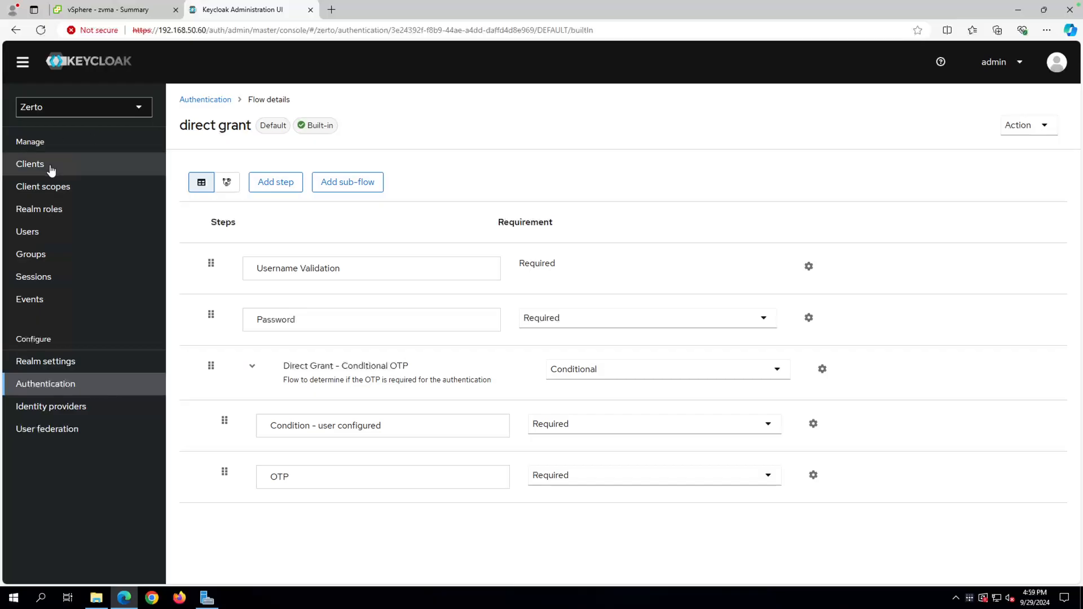
# Switch from the Zerto realm to master and back to Zerto via the realm list
pyautogui.click(29, 164)
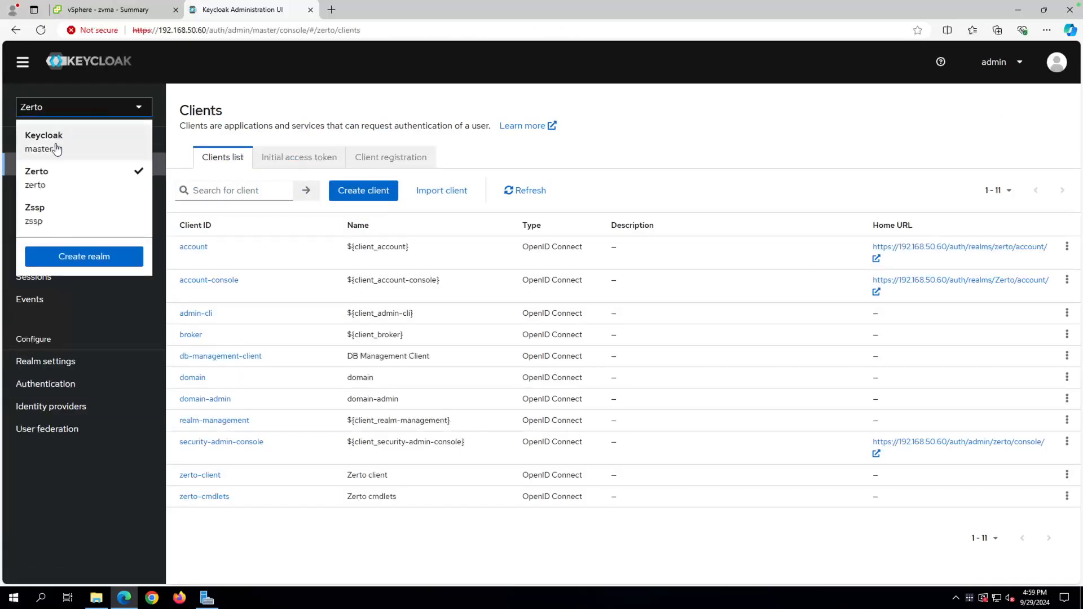
pyautogui.click(44, 134)
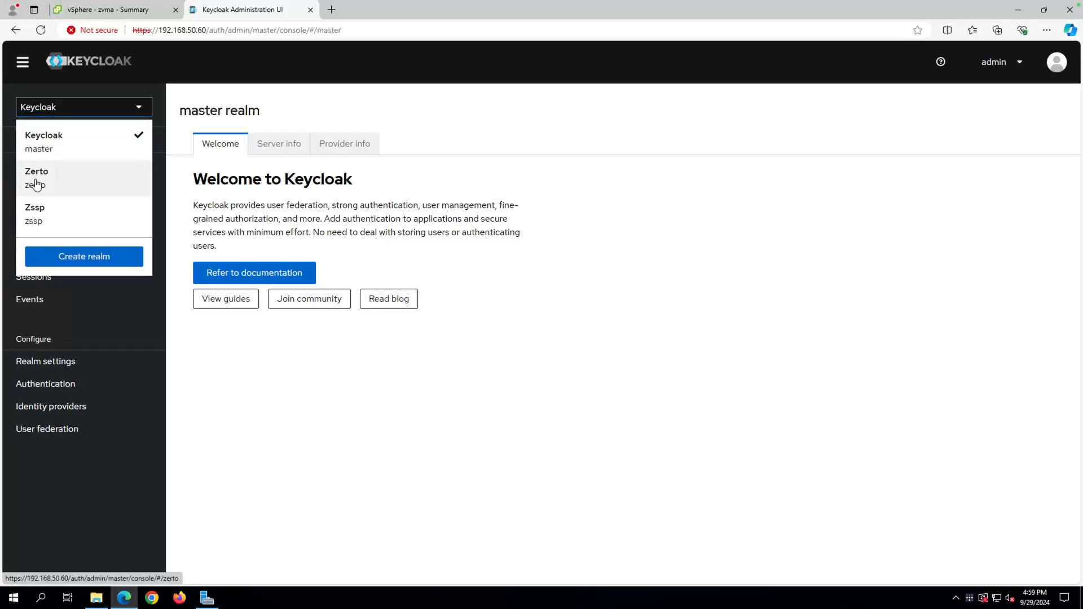
pyautogui.moveTo(67, 186)
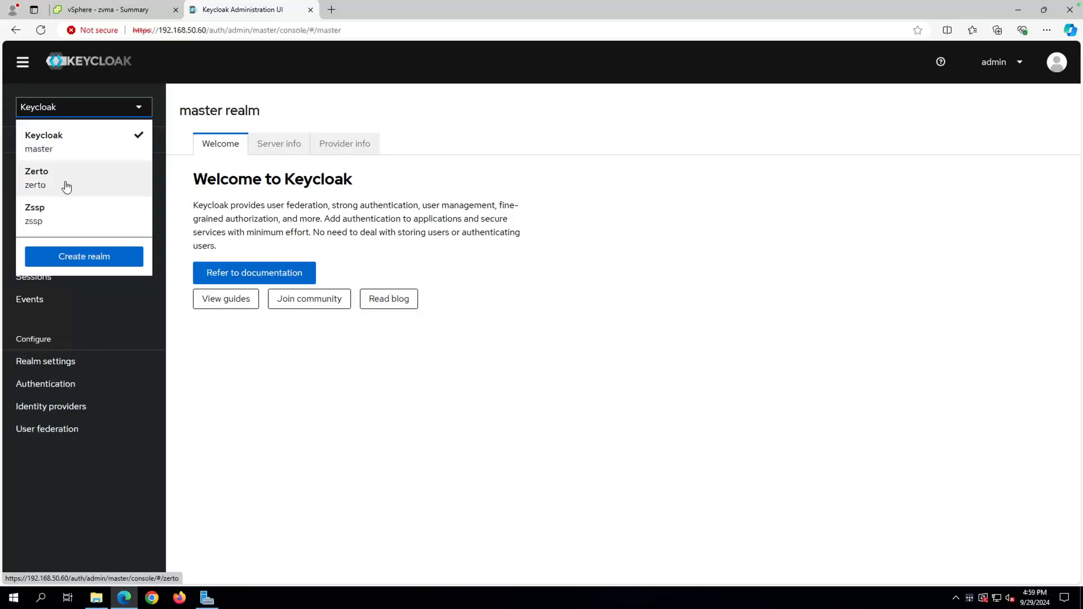
pyautogui.click(36, 172)
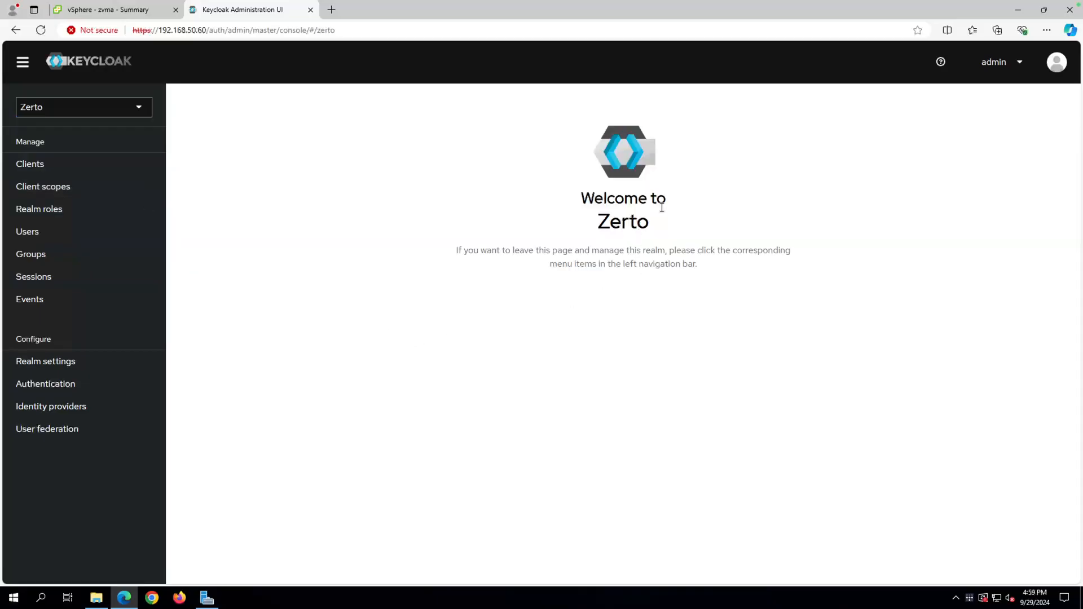
pyautogui.moveTo(546, 268)
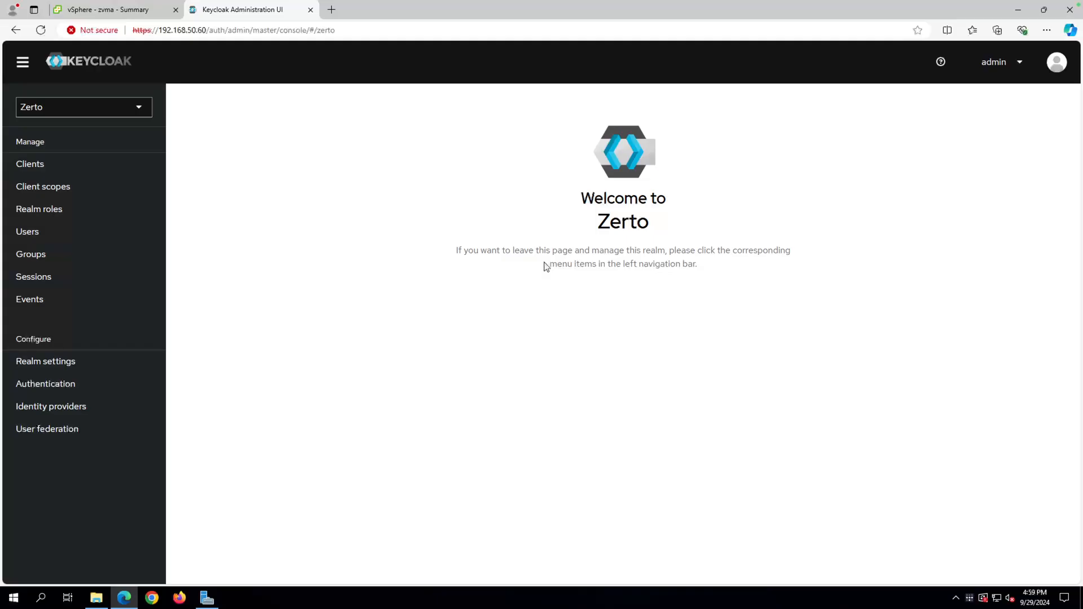
pyautogui.click(83, 108)
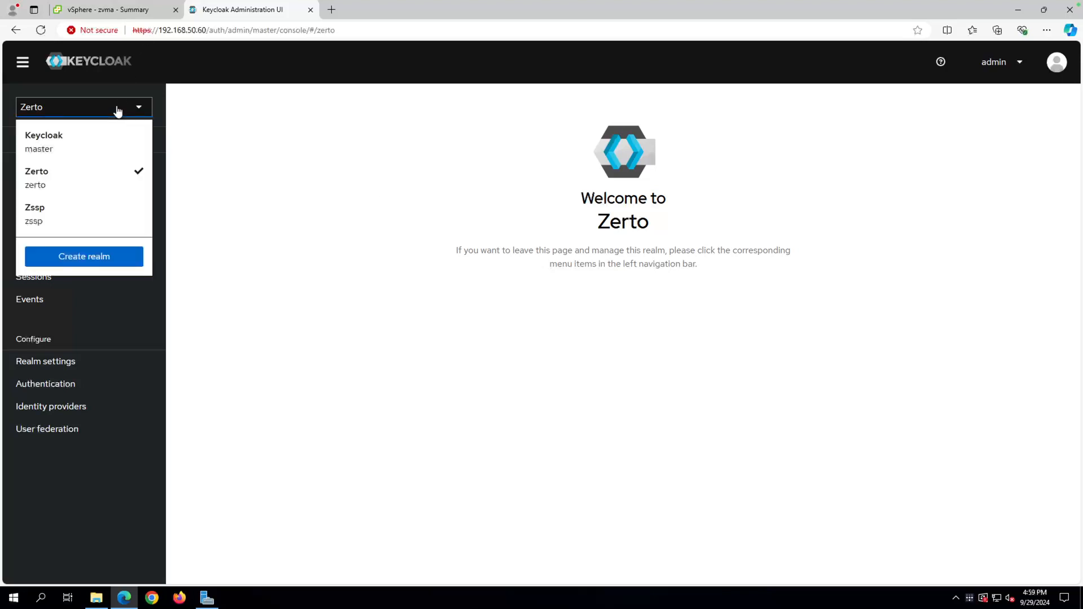
pyautogui.moveTo(44, 142)
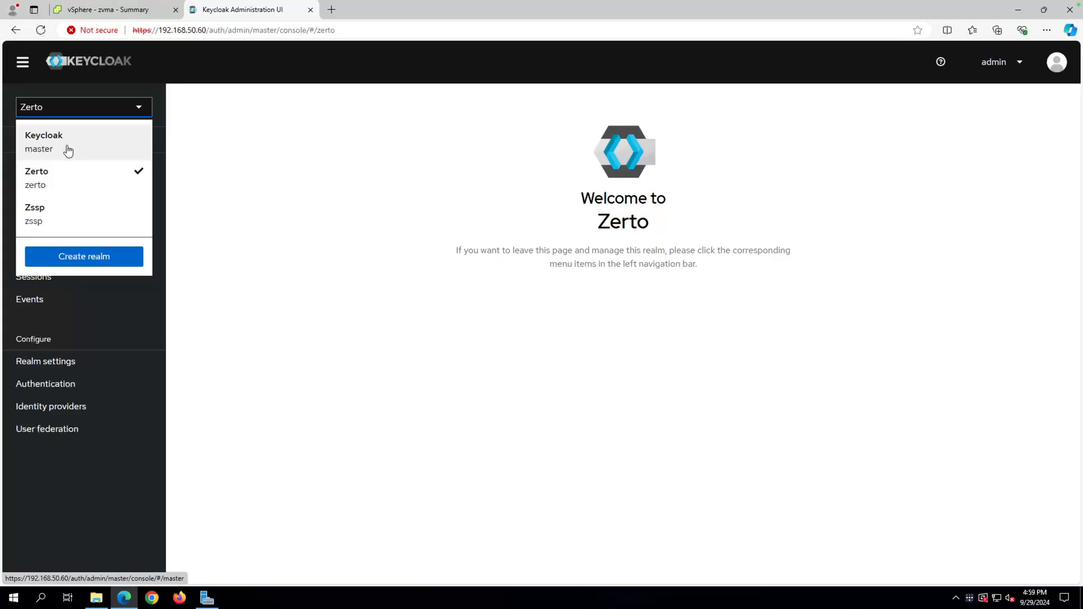
pyautogui.moveTo(61, 142)
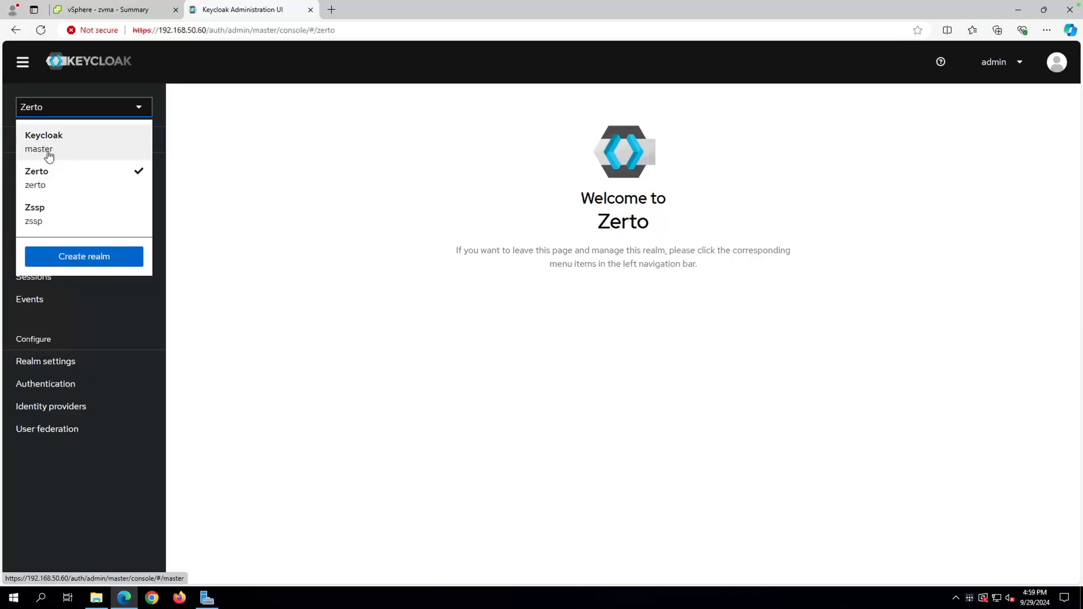
pyautogui.moveTo(63, 144)
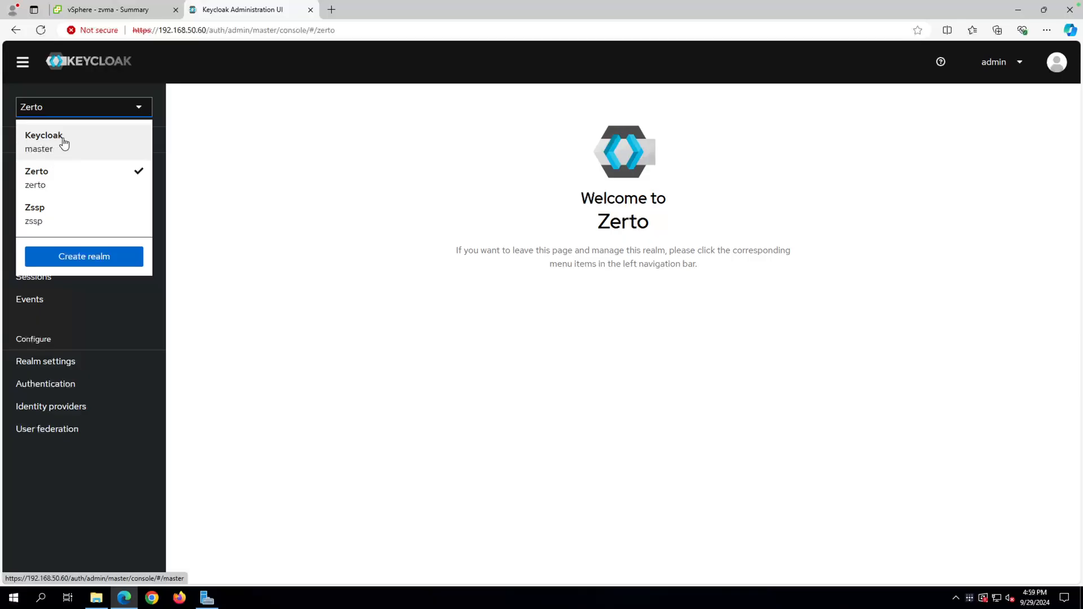
pyautogui.moveTo(68, 145)
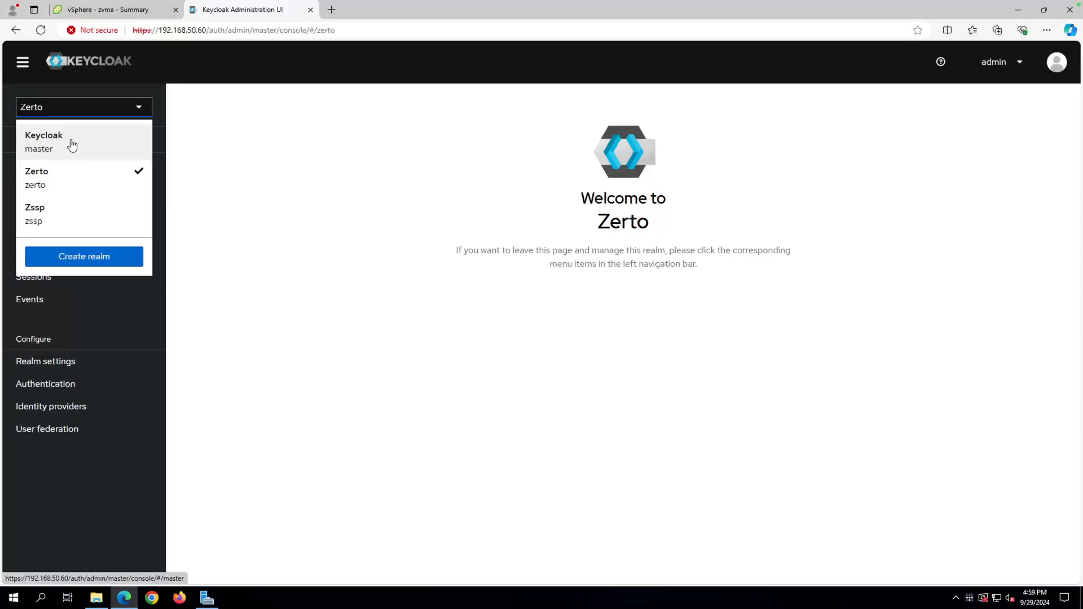
pyautogui.moveTo(339, 134)
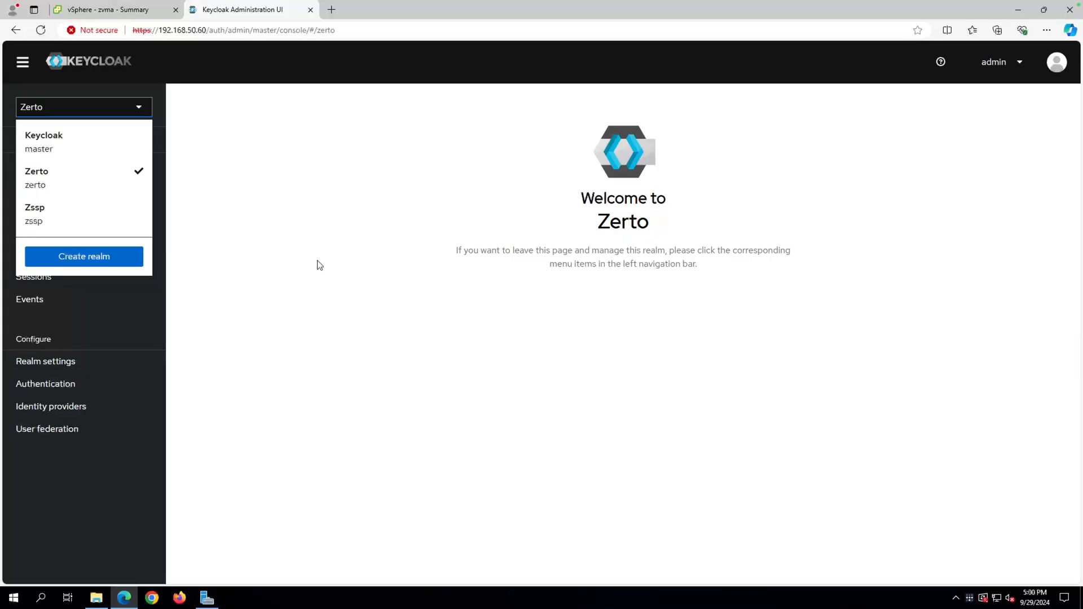
pyautogui.moveTo(268, 186)
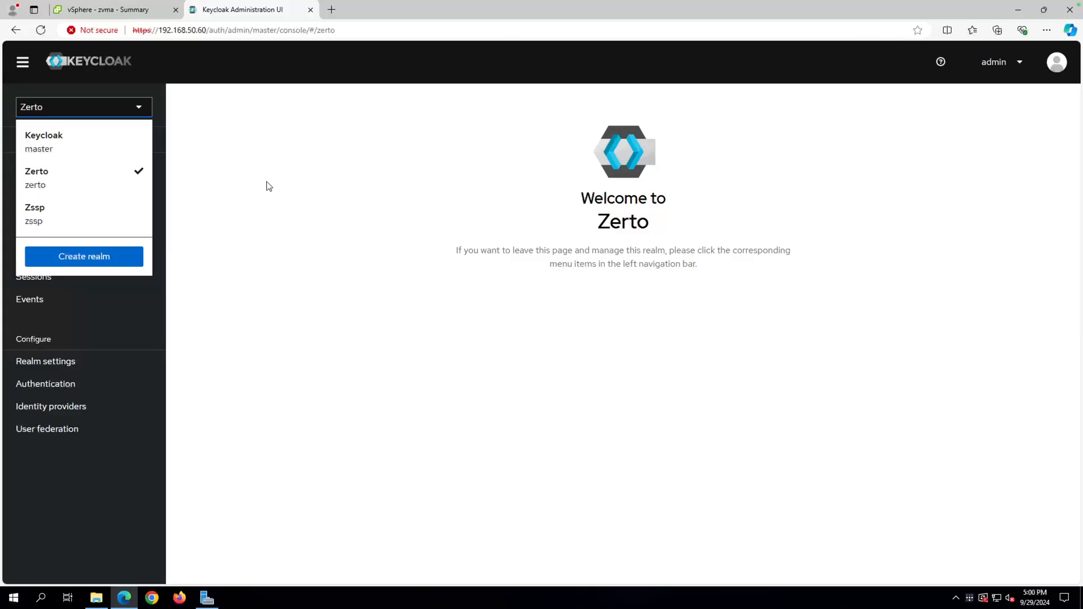
pyautogui.moveTo(45, 184)
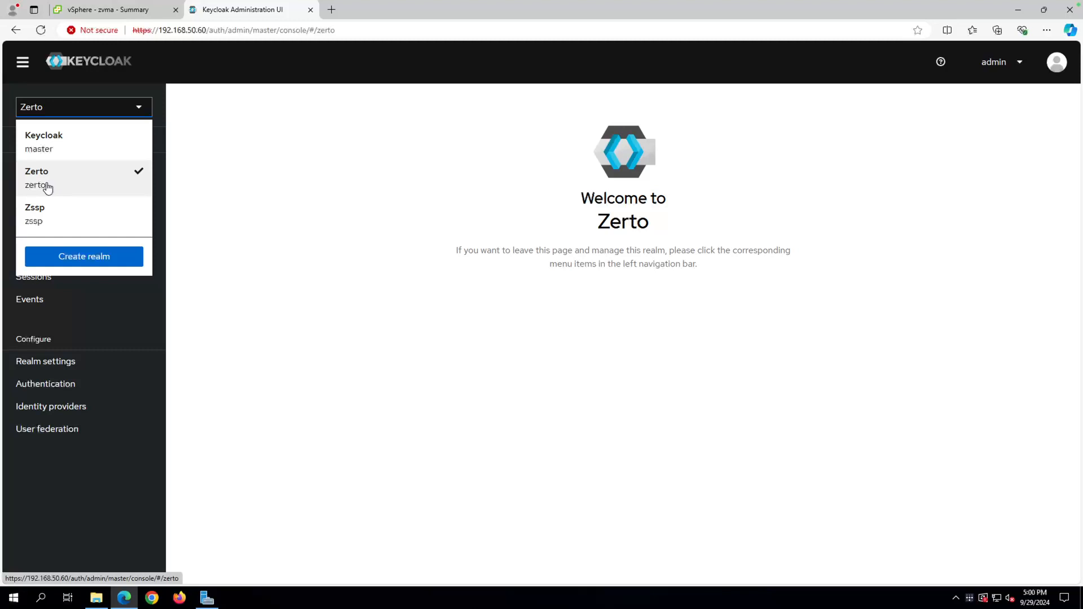
pyautogui.moveTo(58, 189)
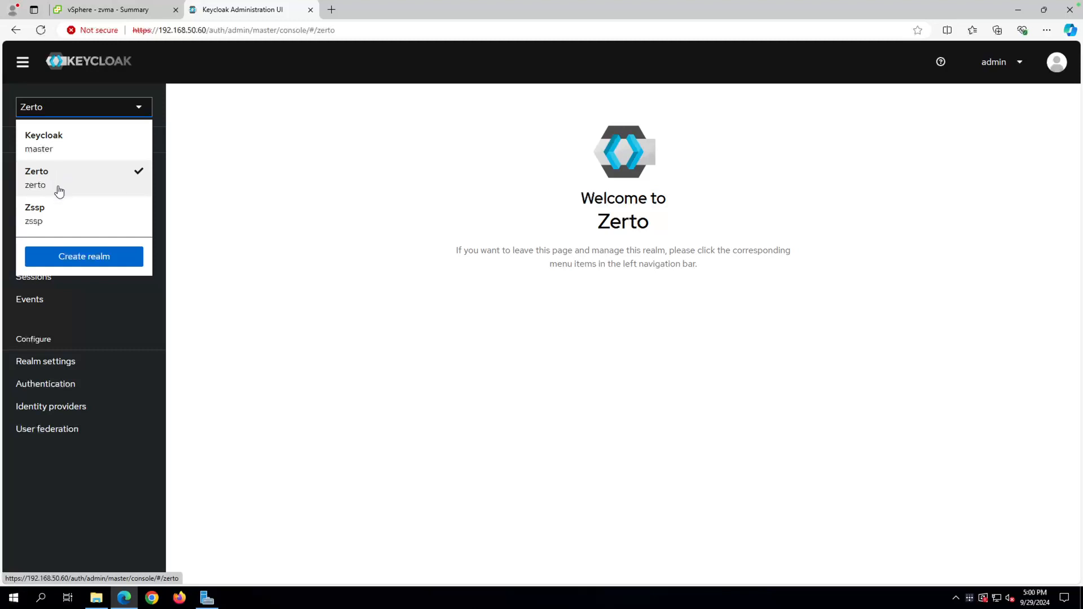
pyautogui.moveTo(58, 221)
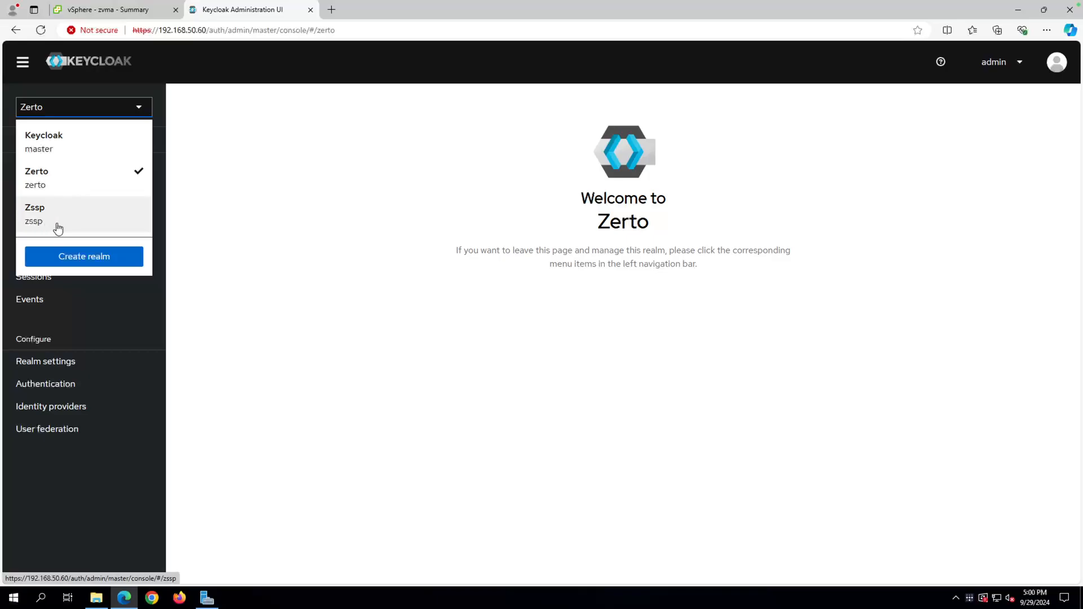
pyautogui.moveTo(76, 229)
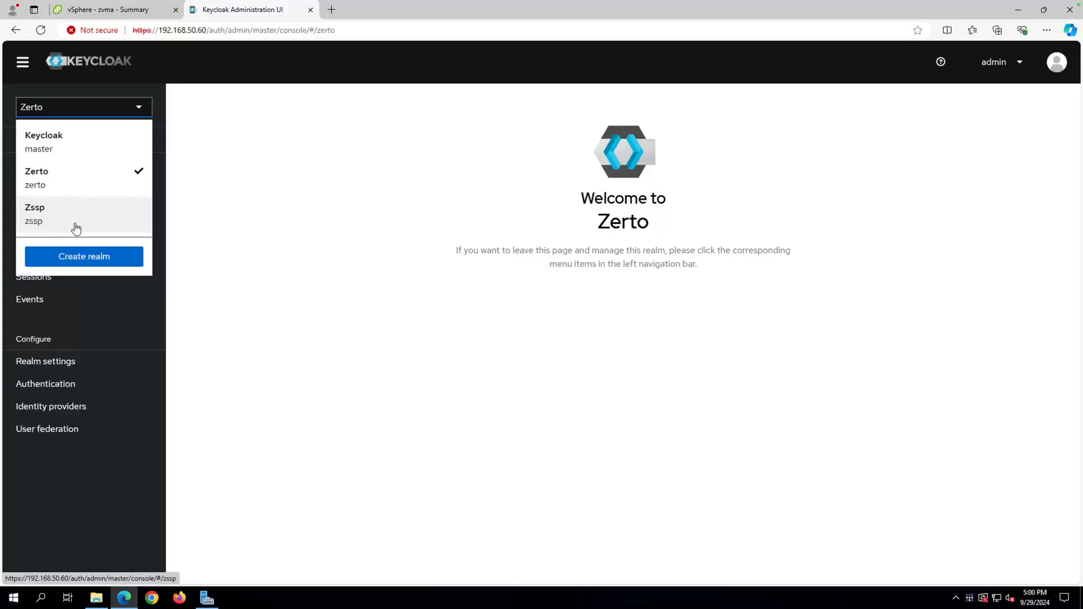
pyautogui.moveTo(66, 222)
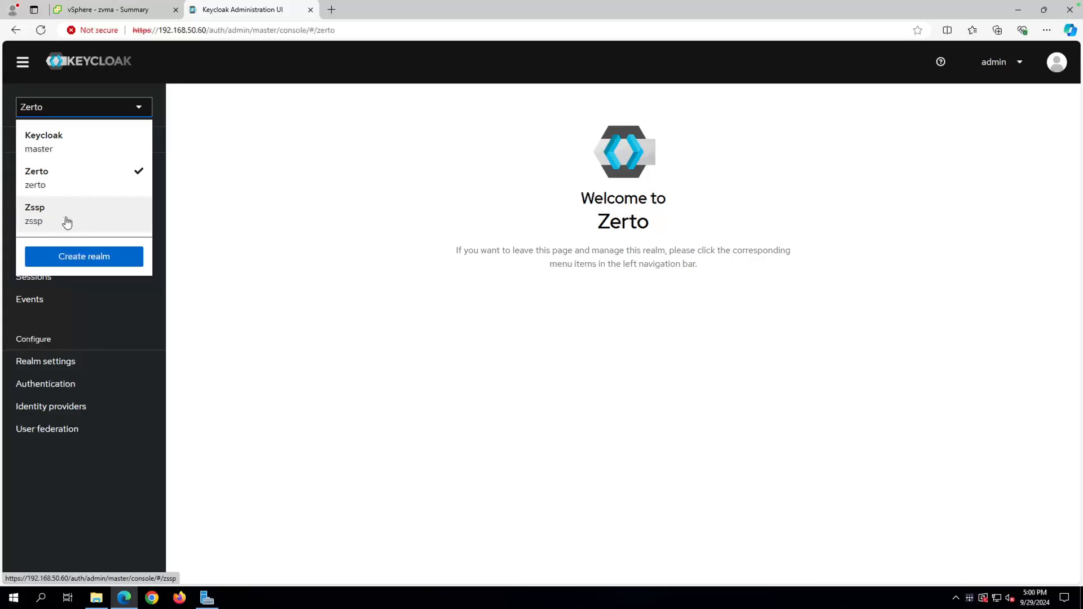
pyautogui.moveTo(43, 218)
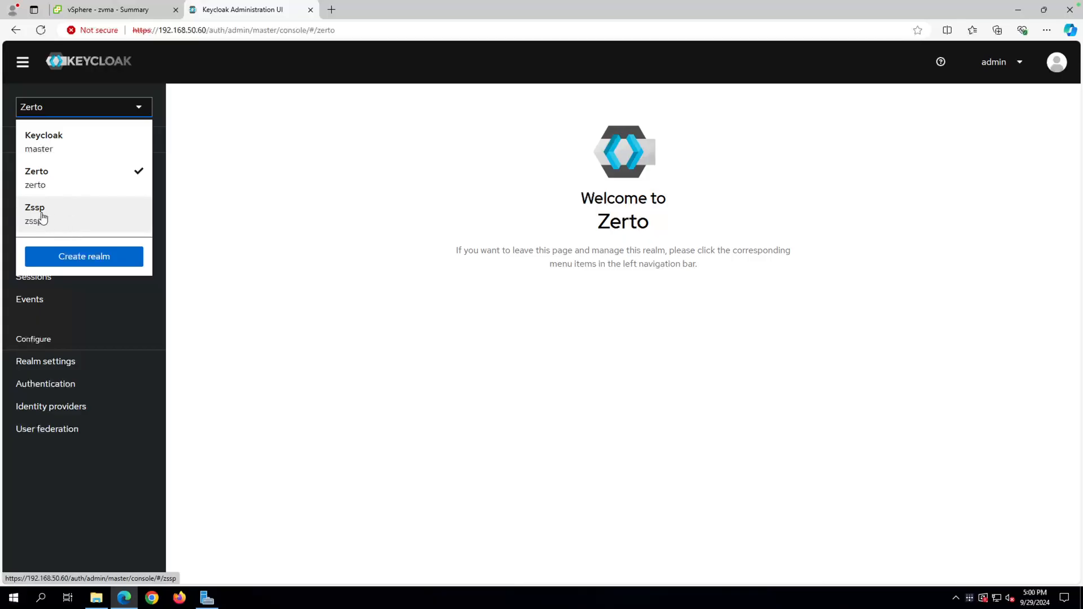
pyautogui.moveTo(48, 217)
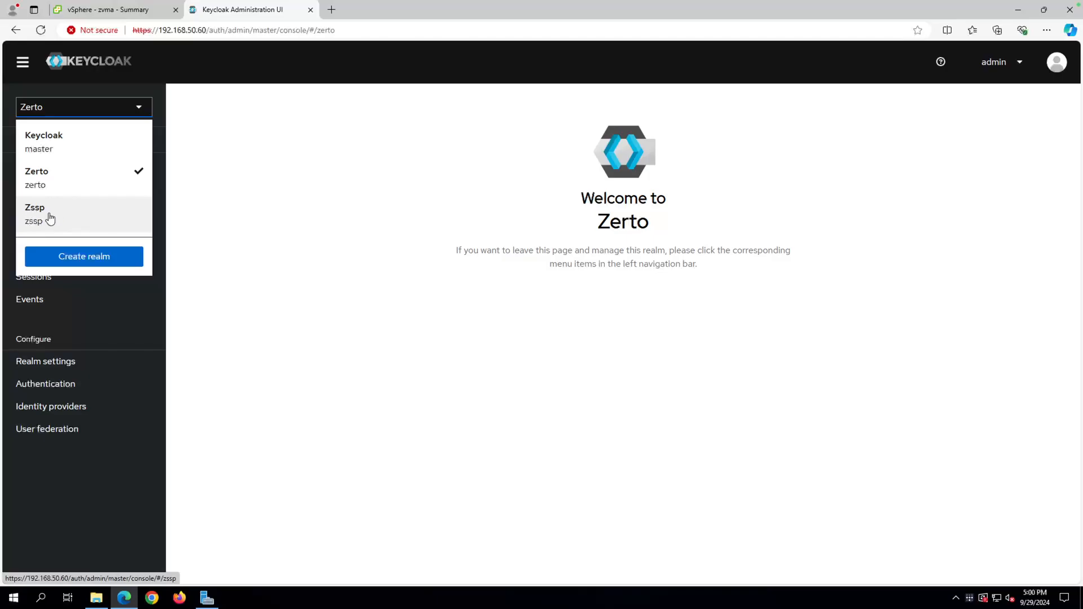
pyautogui.moveTo(69, 183)
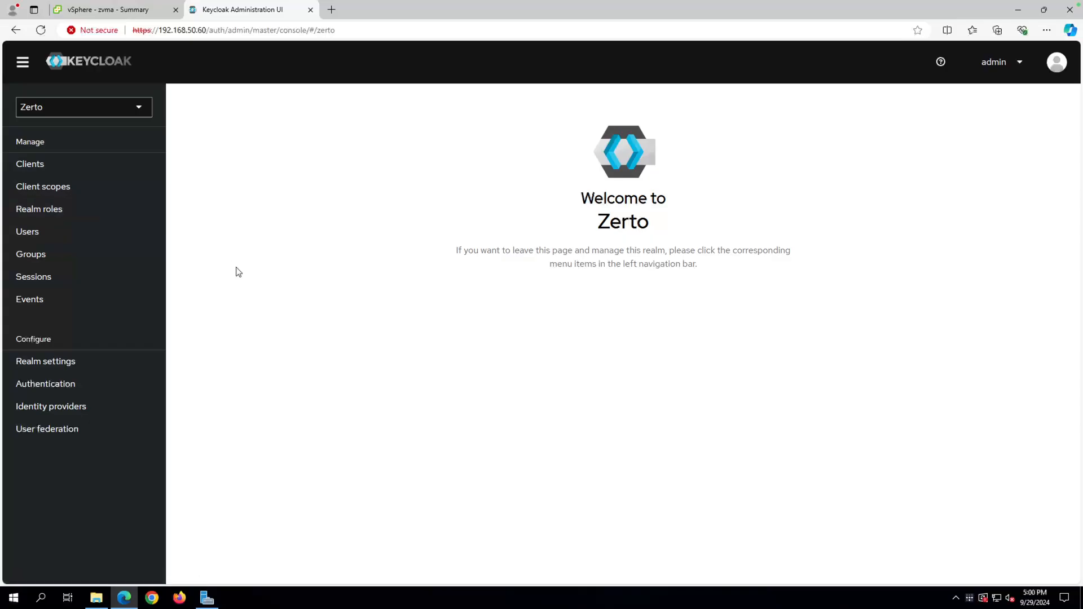
pyautogui.moveTo(48, 429)
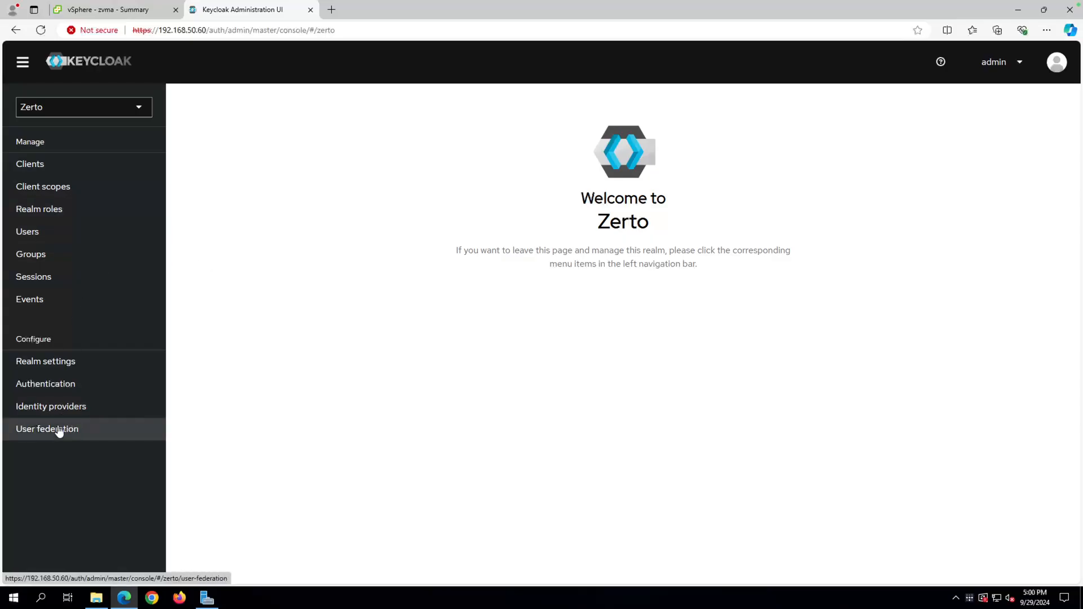
# Review the ldaps user federation provider's Active Directory connection settings
pyautogui.click(47, 429)
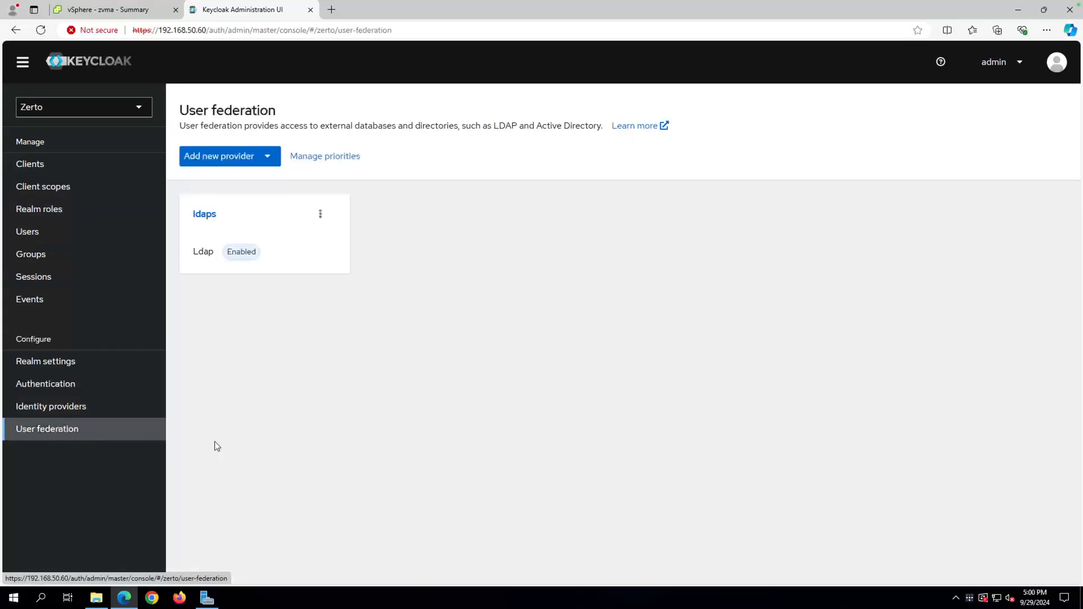
pyautogui.click(204, 215)
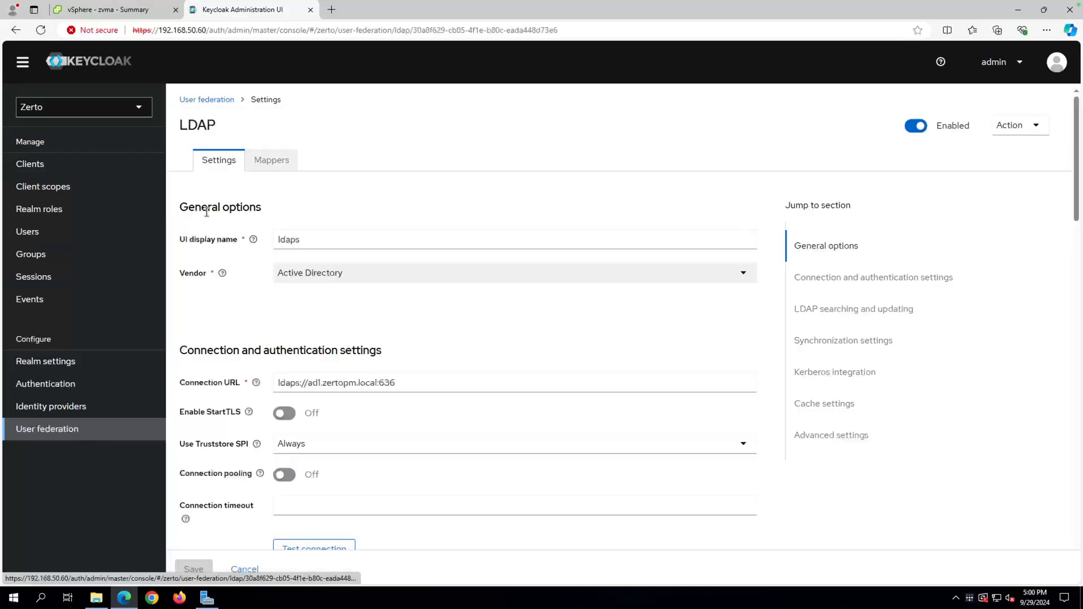
pyautogui.scroll(-3)
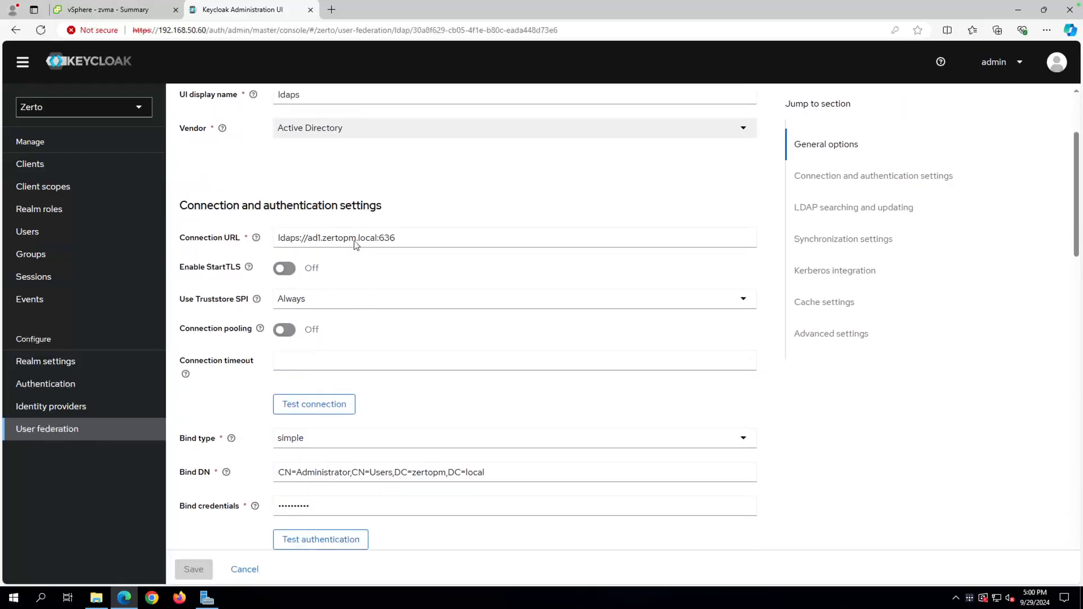
pyautogui.moveTo(243, 355)
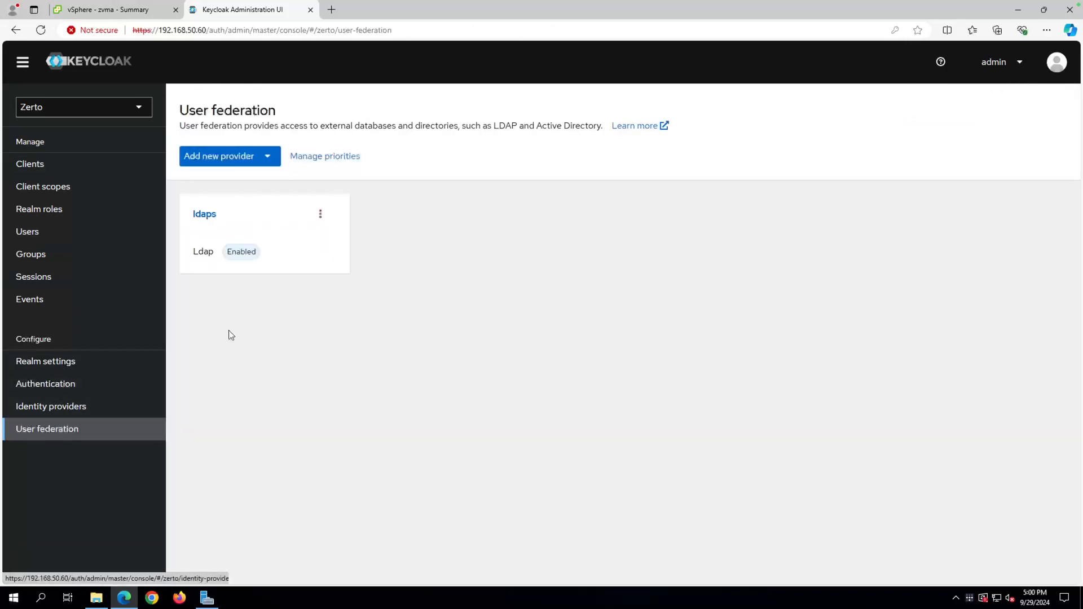
pyautogui.moveTo(242, 260)
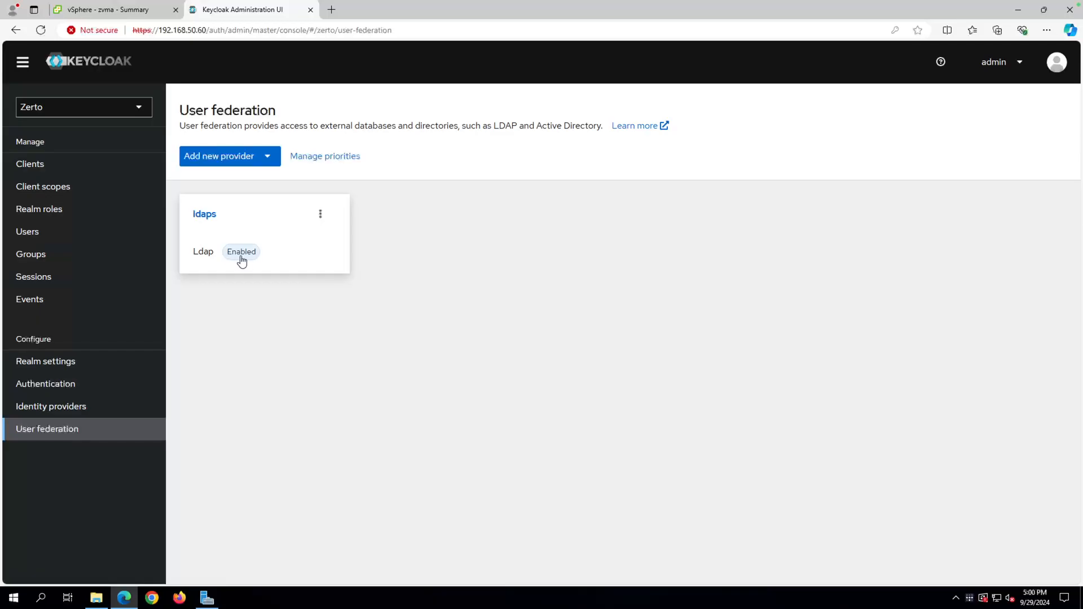
pyautogui.moveTo(199, 232)
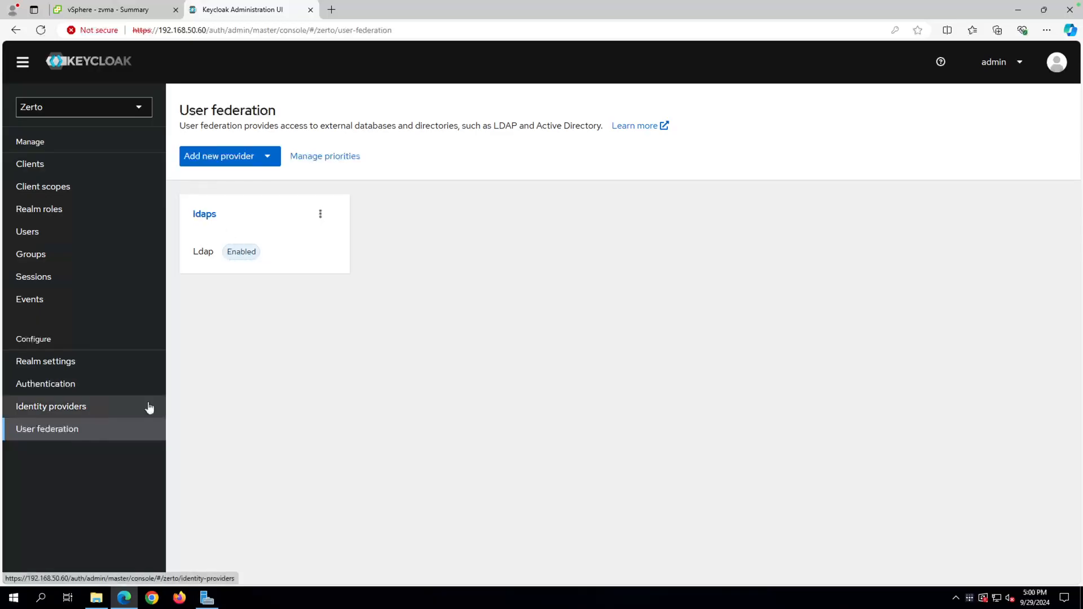
pyautogui.moveTo(45, 361)
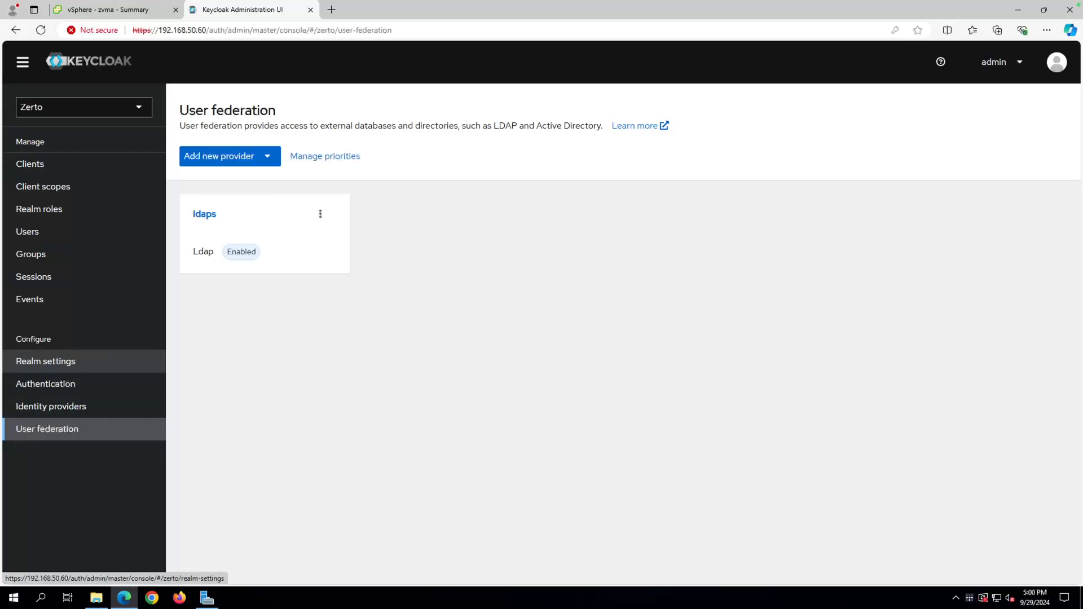
pyautogui.moveTo(45, 383)
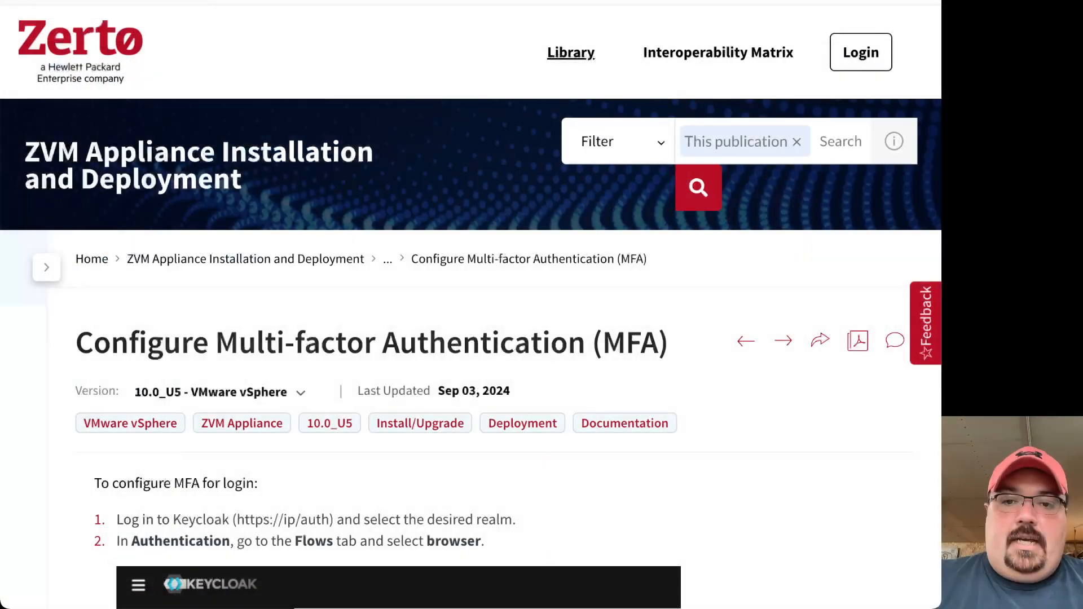
pyautogui.scroll(-3)
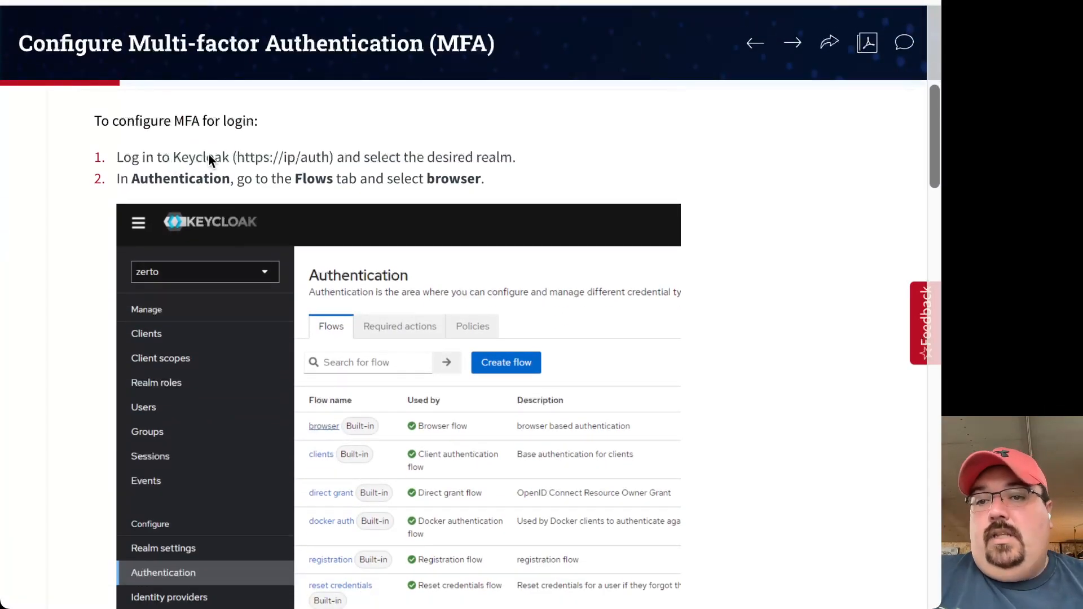
pyautogui.moveTo(223, 189)
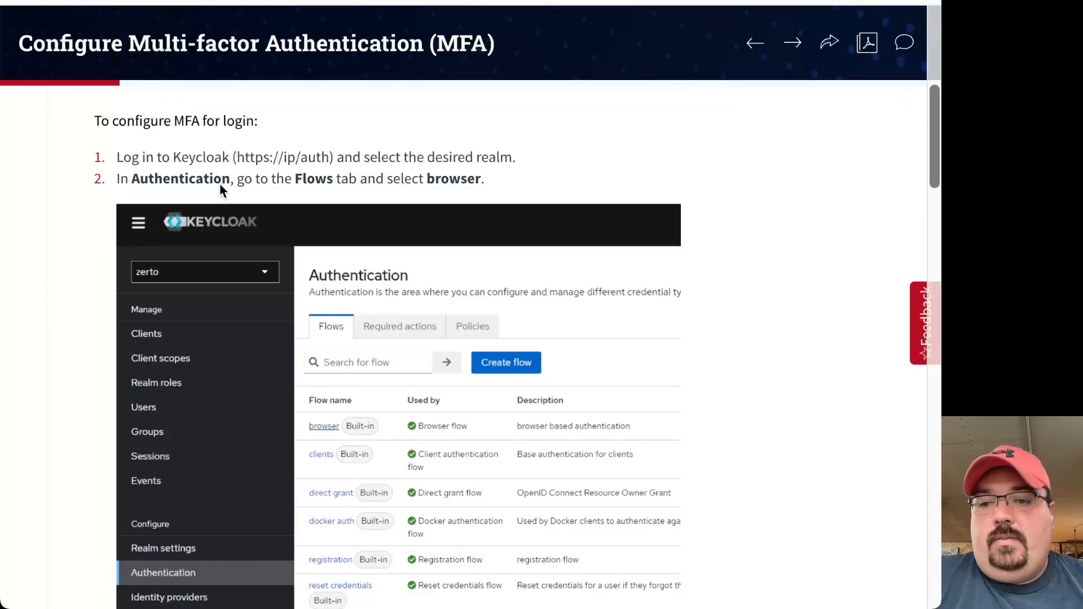
pyautogui.moveTo(480, 185)
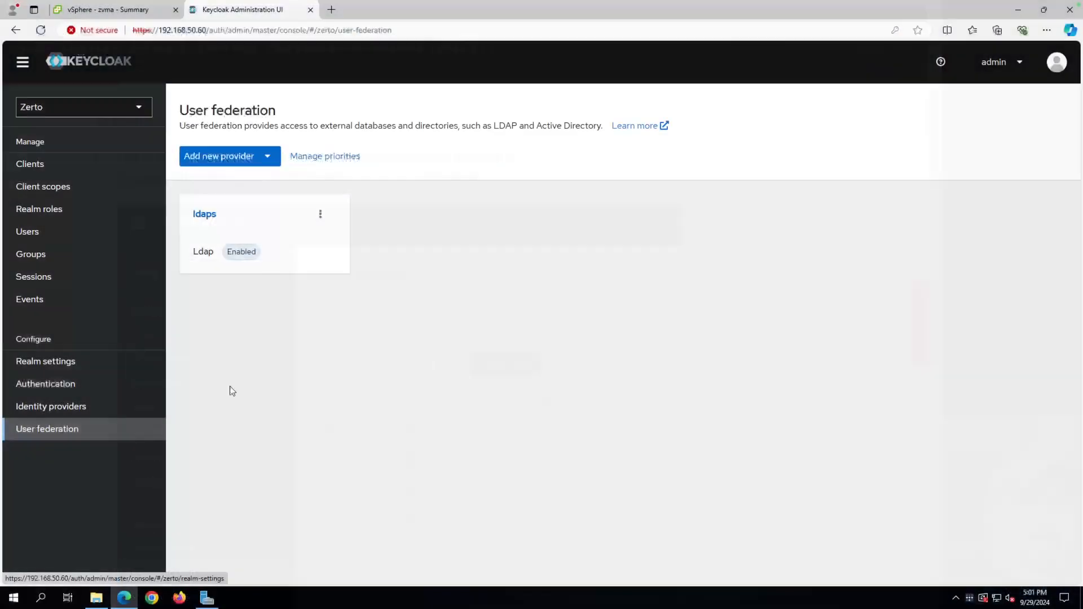
# Set the browser flow's Browser - Conditional OTP step from Conditional to Required
pyautogui.click(45, 384)
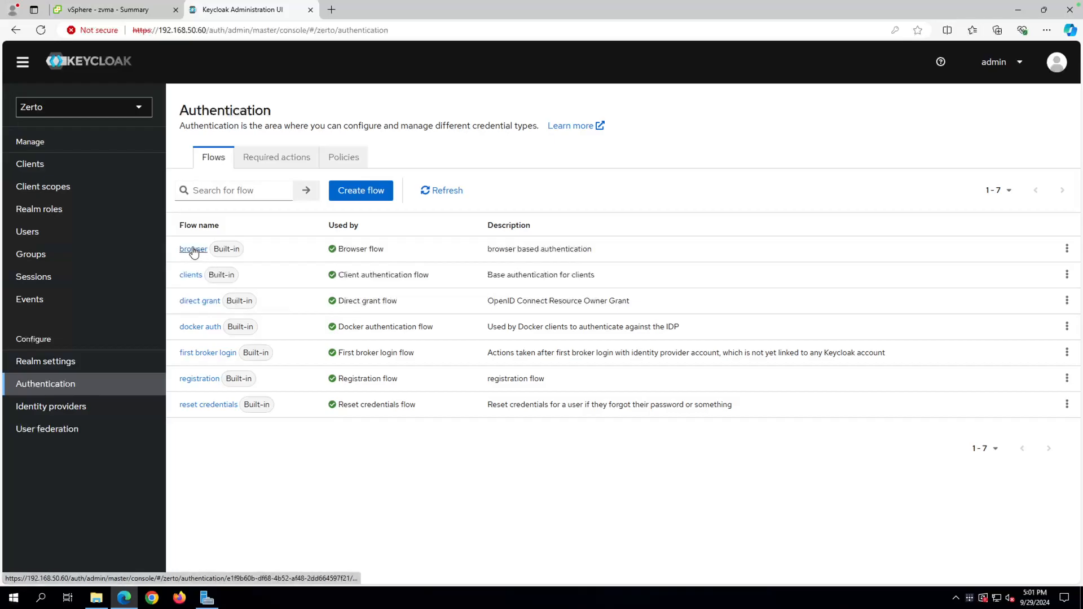
pyautogui.click(193, 248)
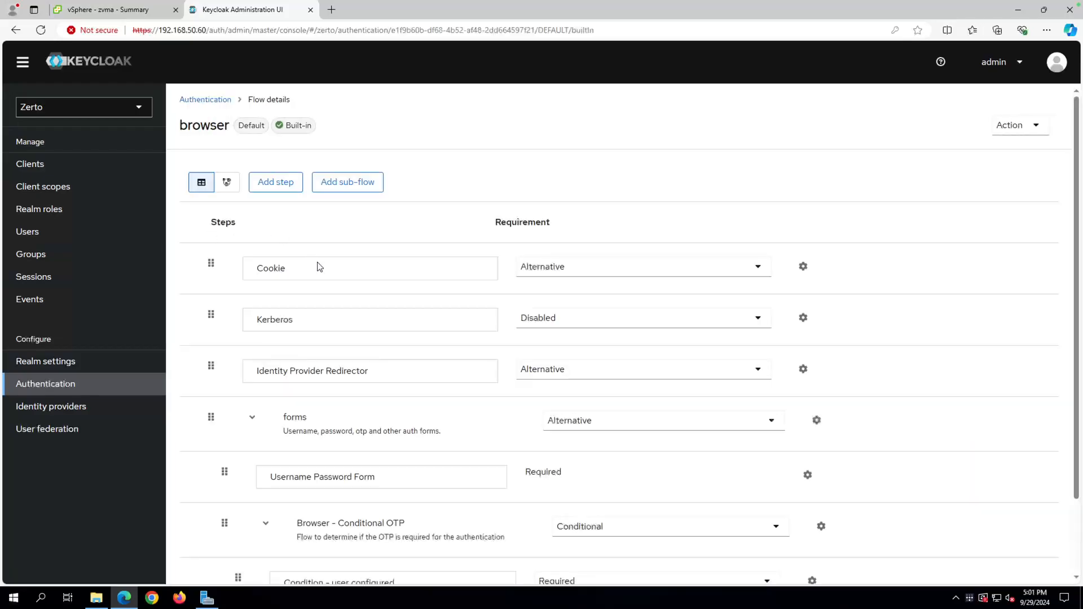
pyautogui.moveTo(328, 351)
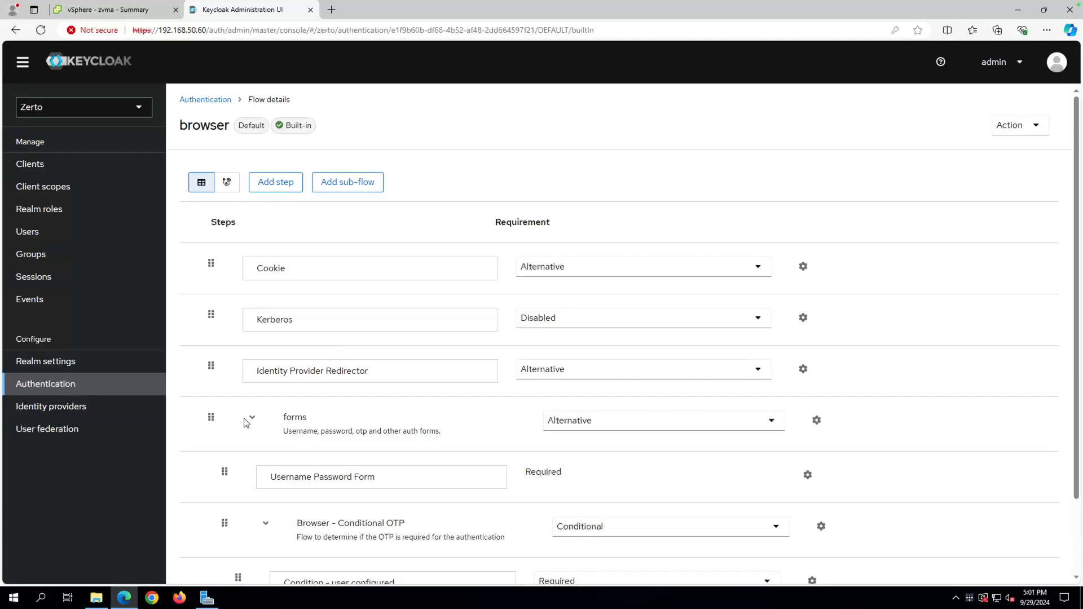
pyautogui.moveTo(51, 406)
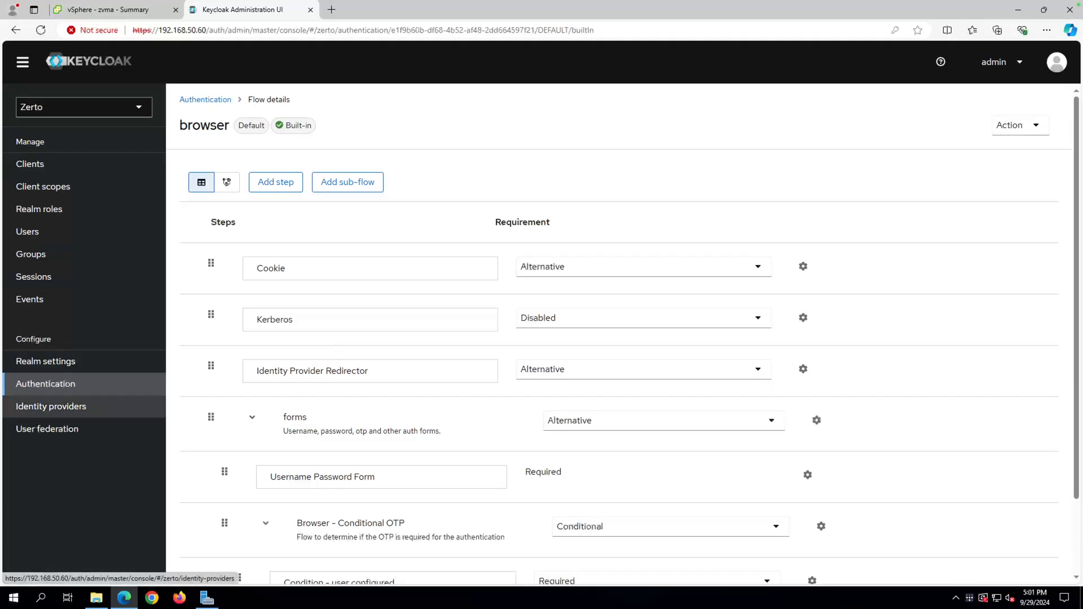
pyautogui.moveTo(147, 240)
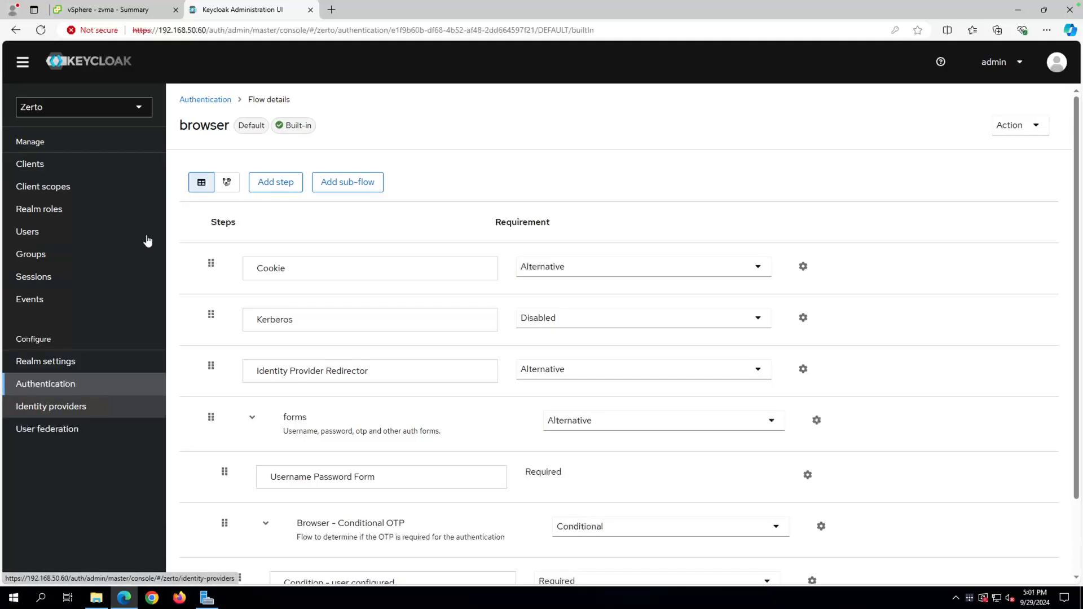
pyautogui.moveTo(414, 373)
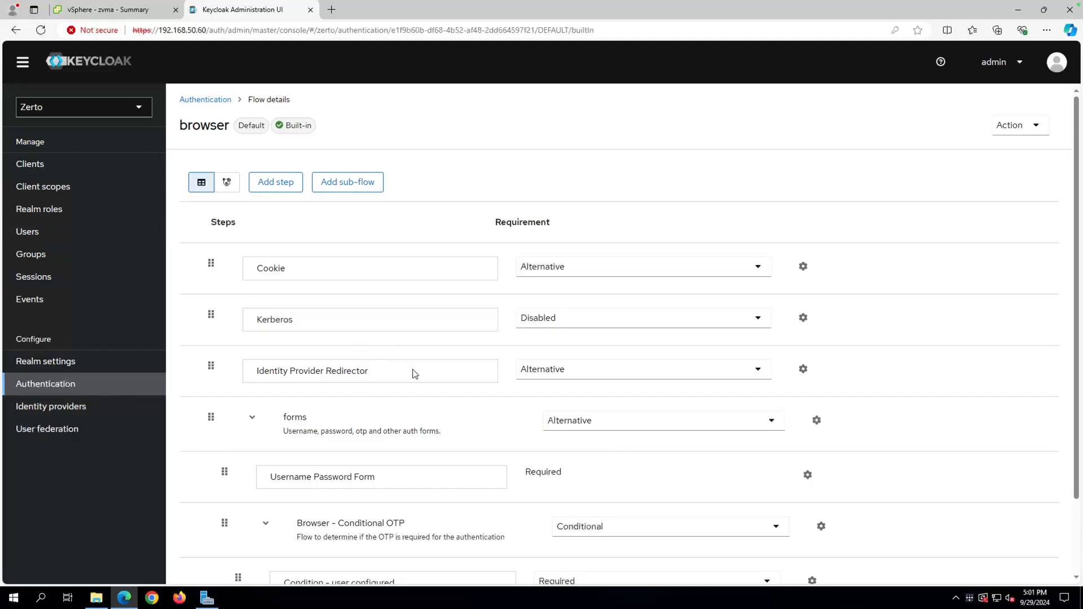
pyautogui.scroll(-3)
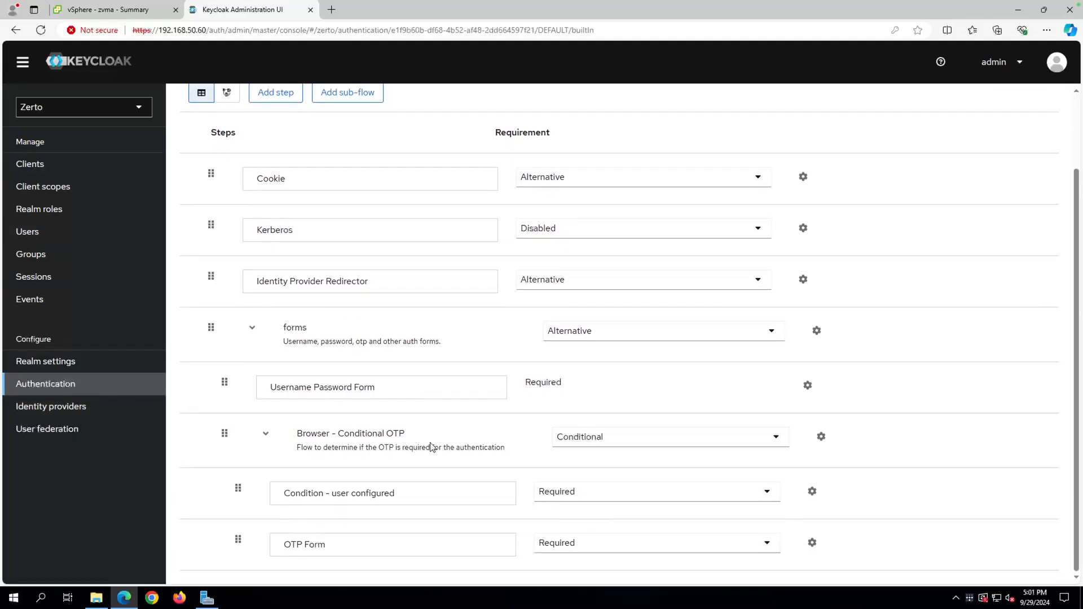
pyautogui.moveTo(428, 502)
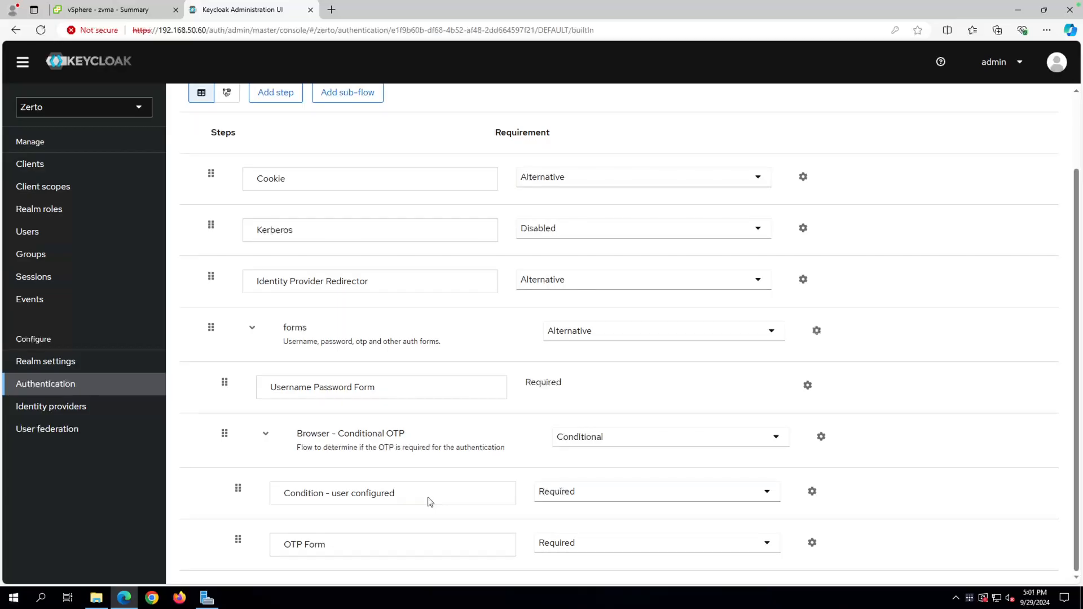
pyautogui.moveTo(420, 530)
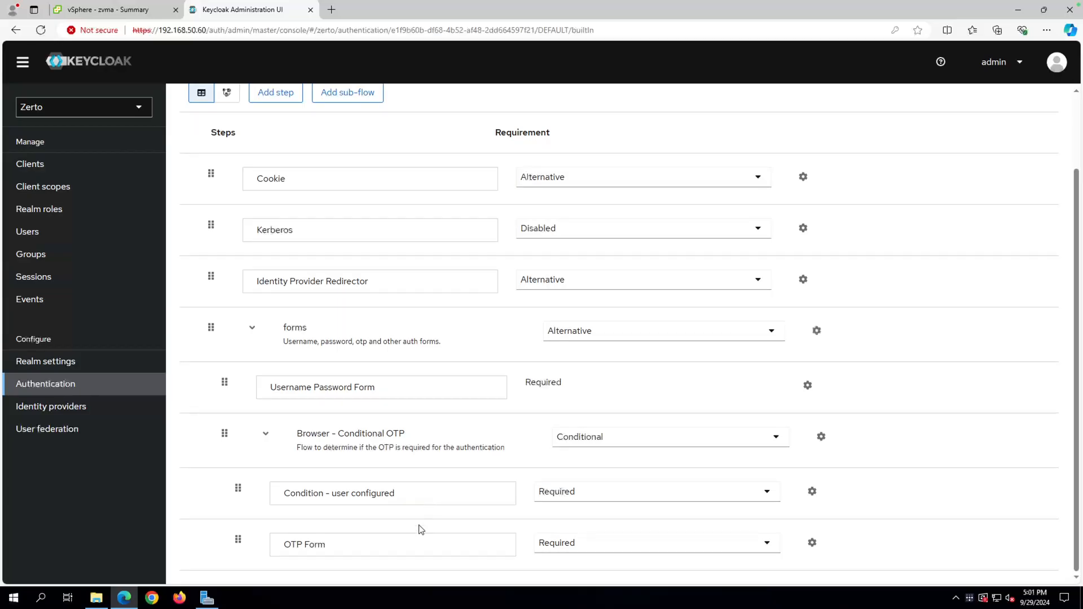
pyautogui.moveTo(370, 445)
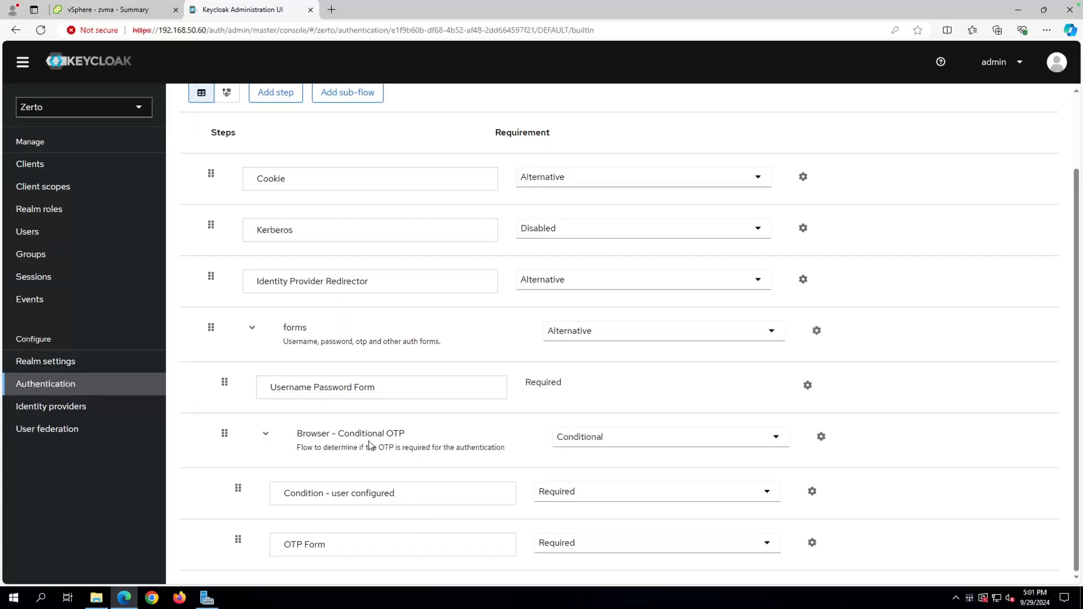
pyautogui.moveTo(413, 442)
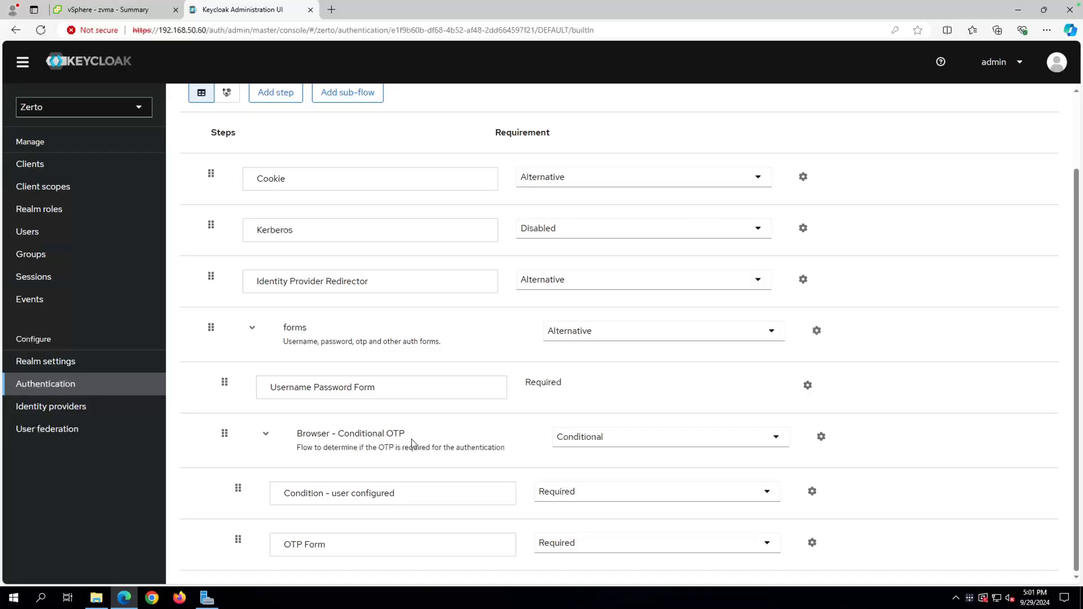
pyautogui.click(666, 436)
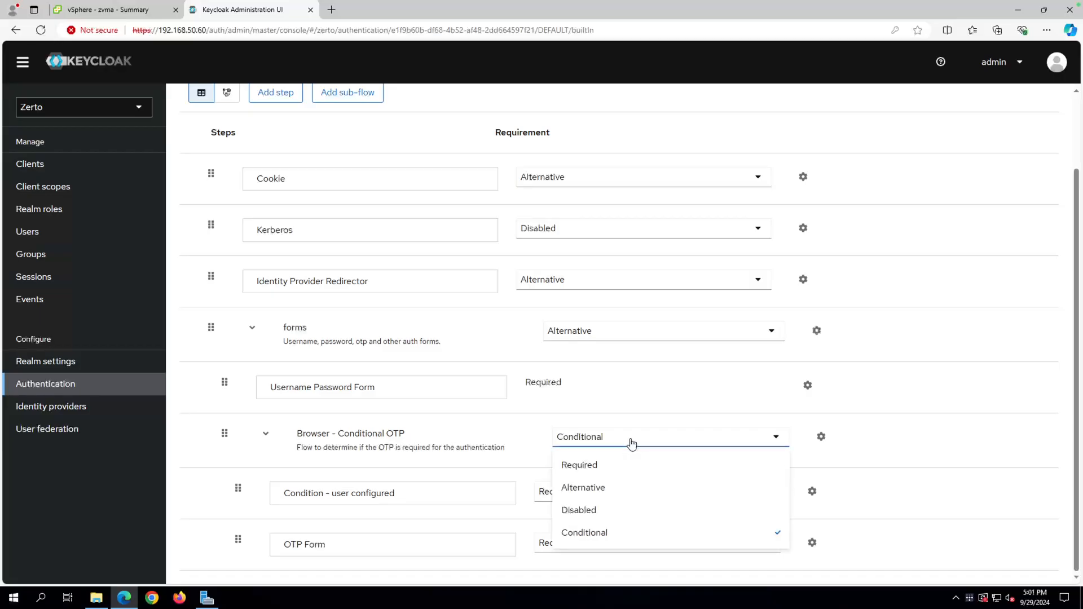
pyautogui.click(579, 465)
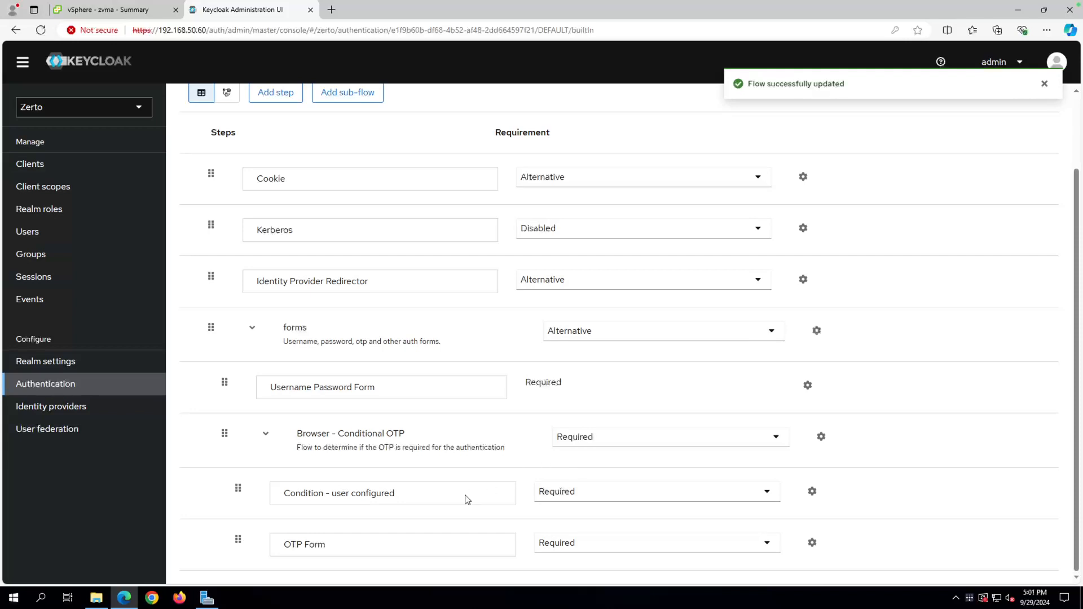
pyautogui.moveTo(201, 518)
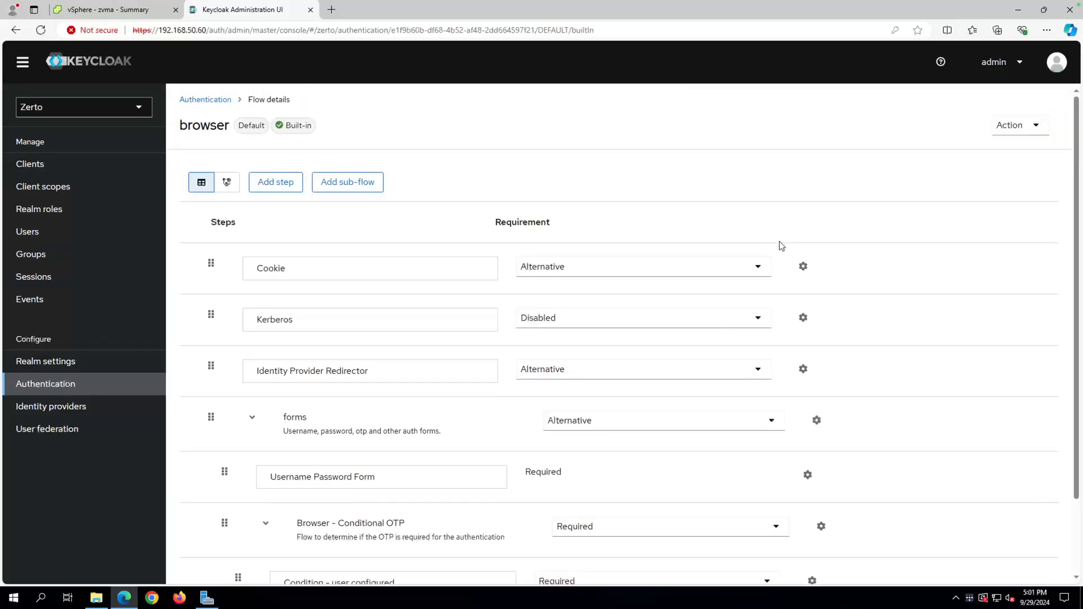
pyautogui.moveTo(27, 231)
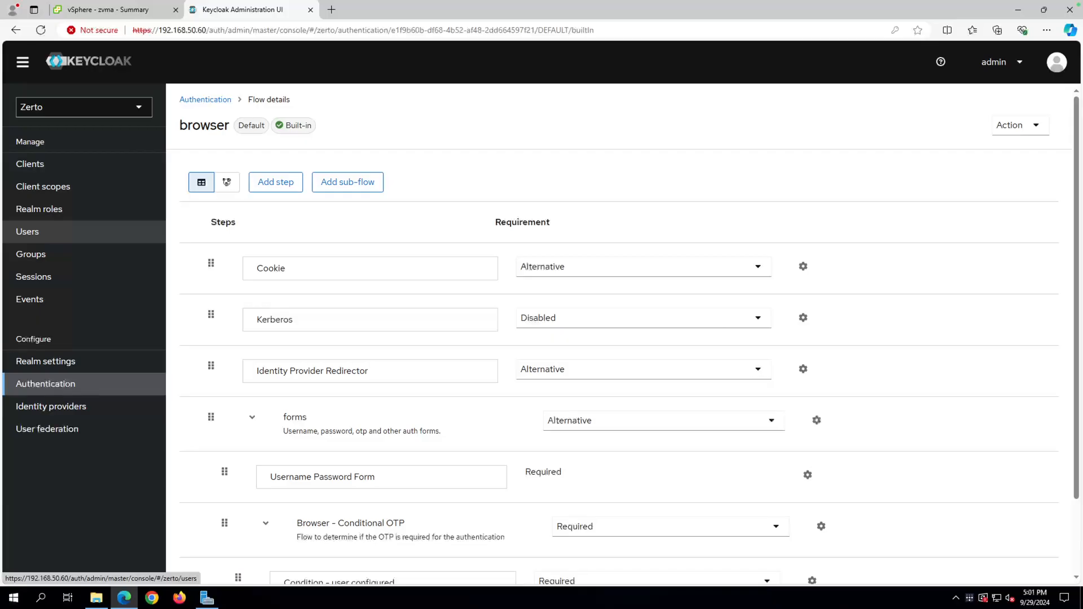
pyautogui.moveTo(31, 254)
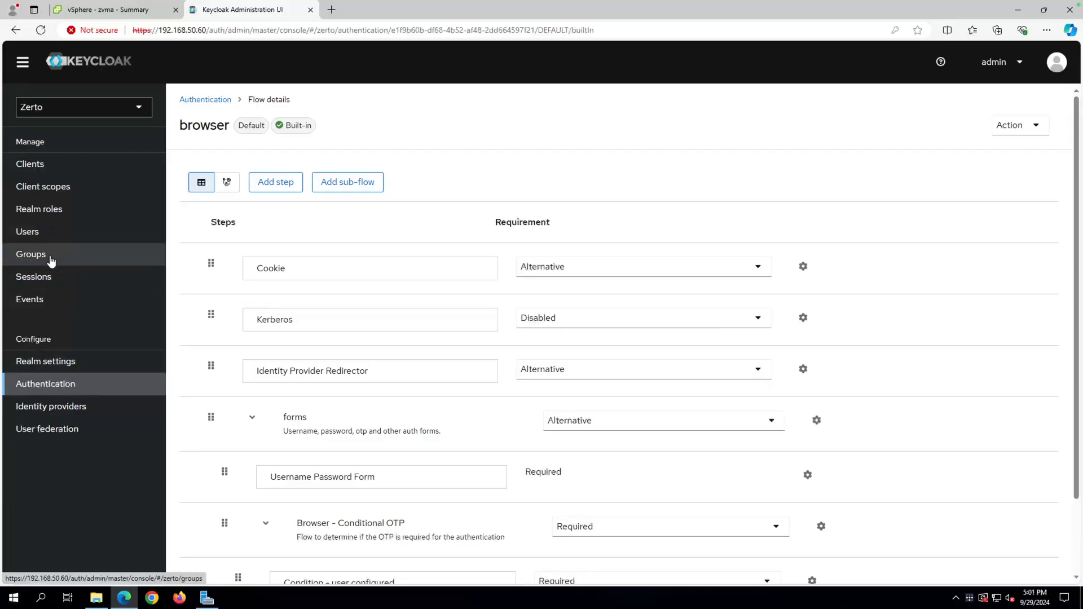
# Find the admin user and save Configure OTP as a required user action
pyautogui.click(28, 231)
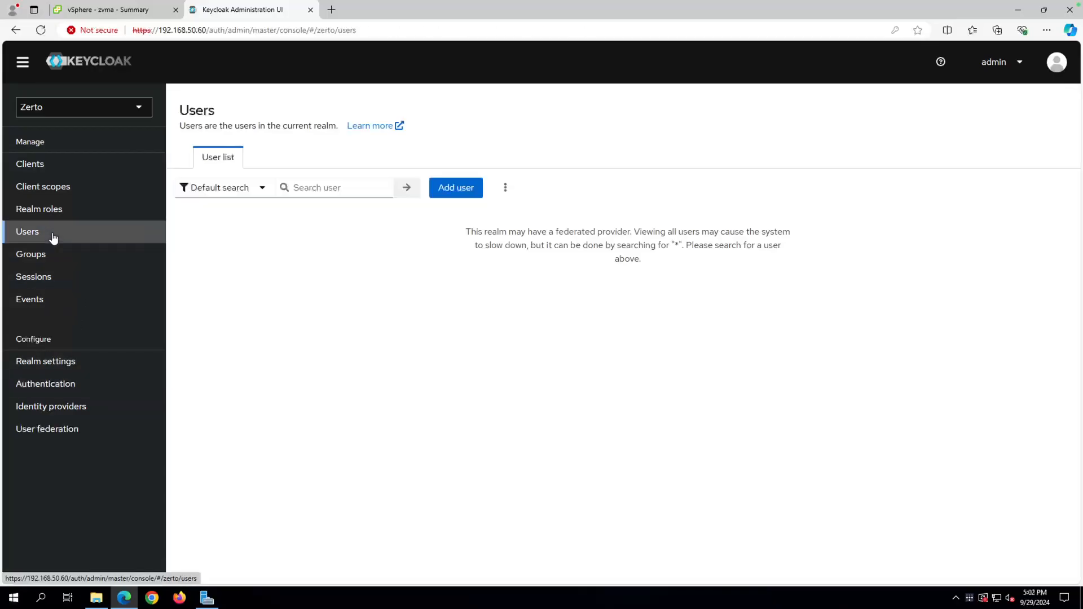
pyautogui.click(334, 187)
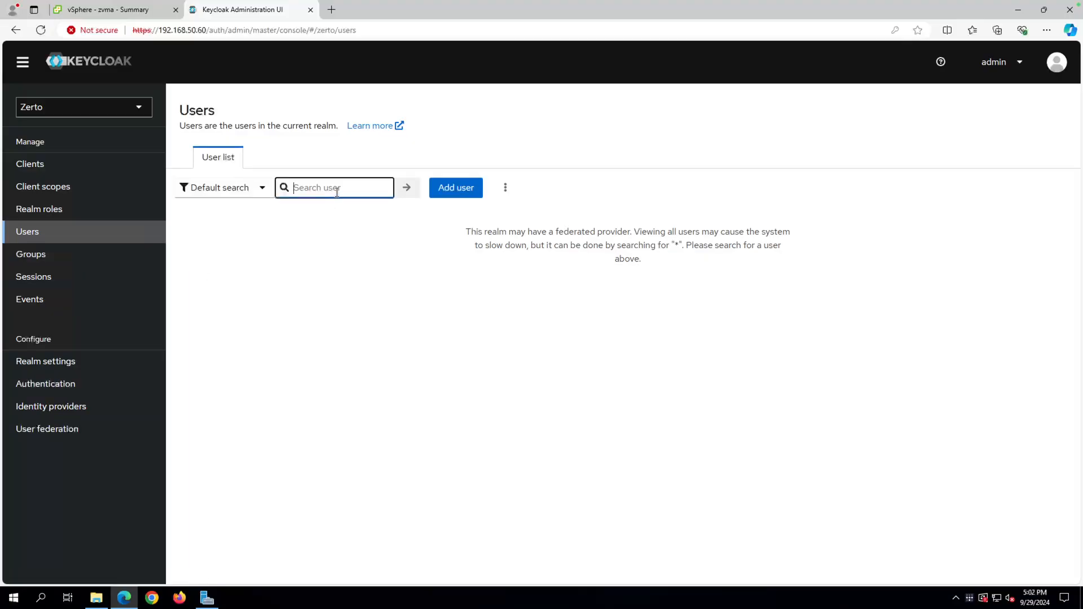
pyautogui.write('ad')
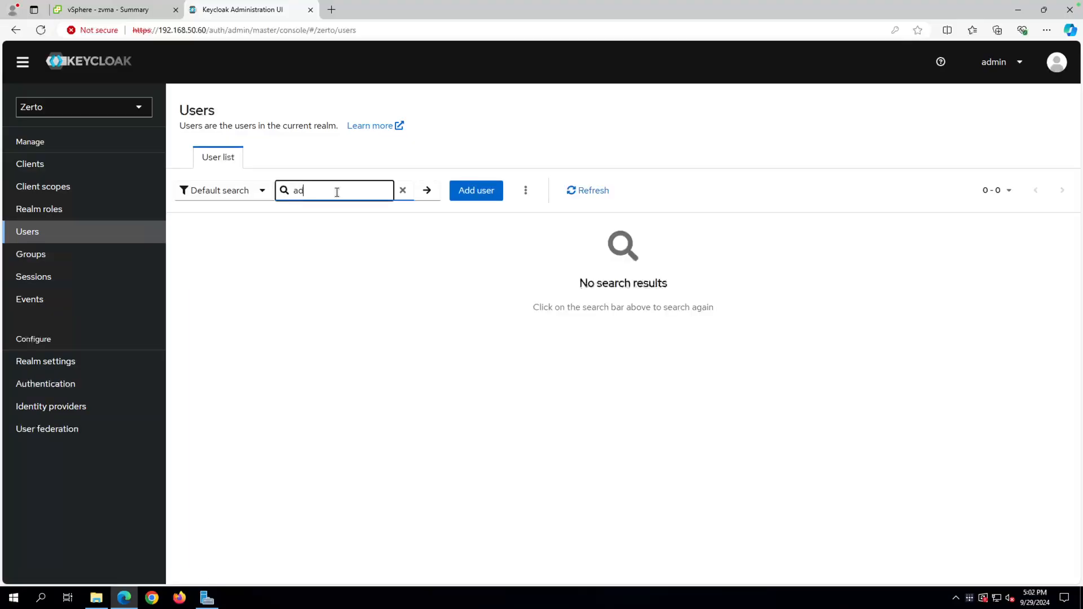
pyautogui.write('min')
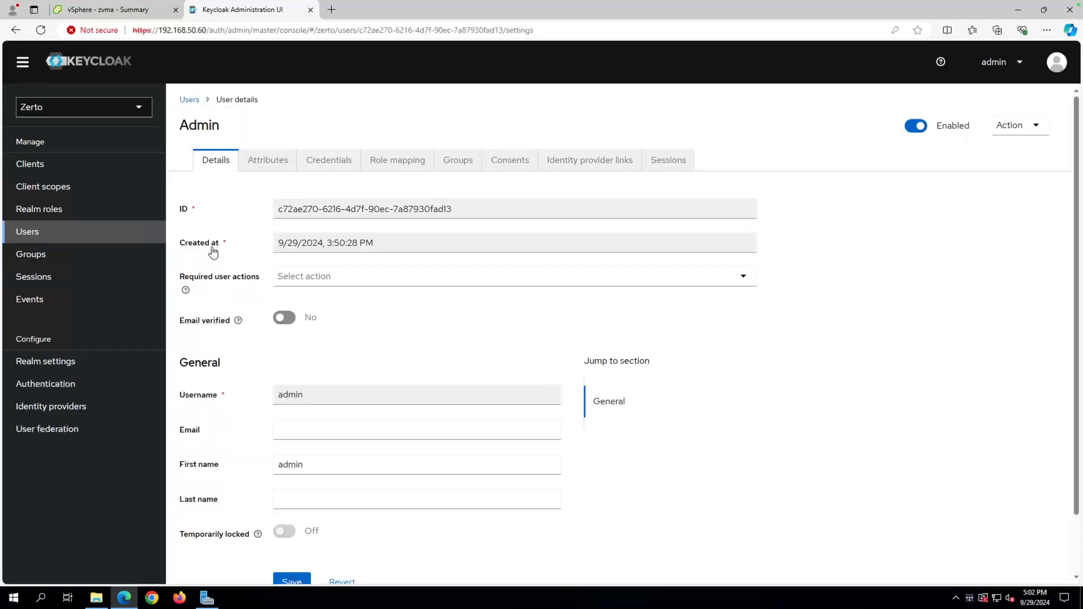
pyautogui.moveTo(413, 317)
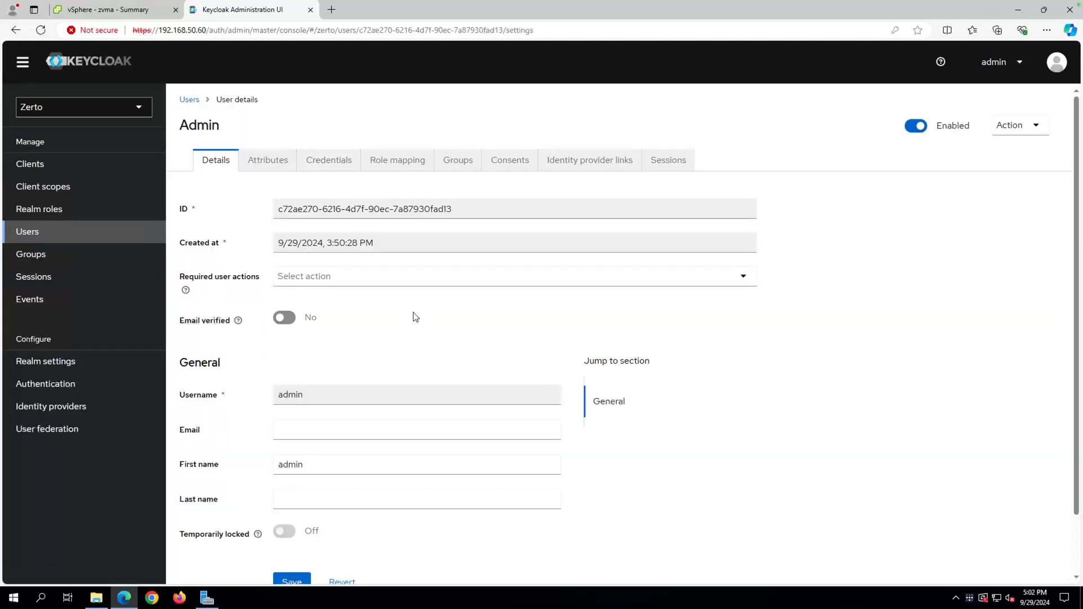
pyautogui.moveTo(410, 302)
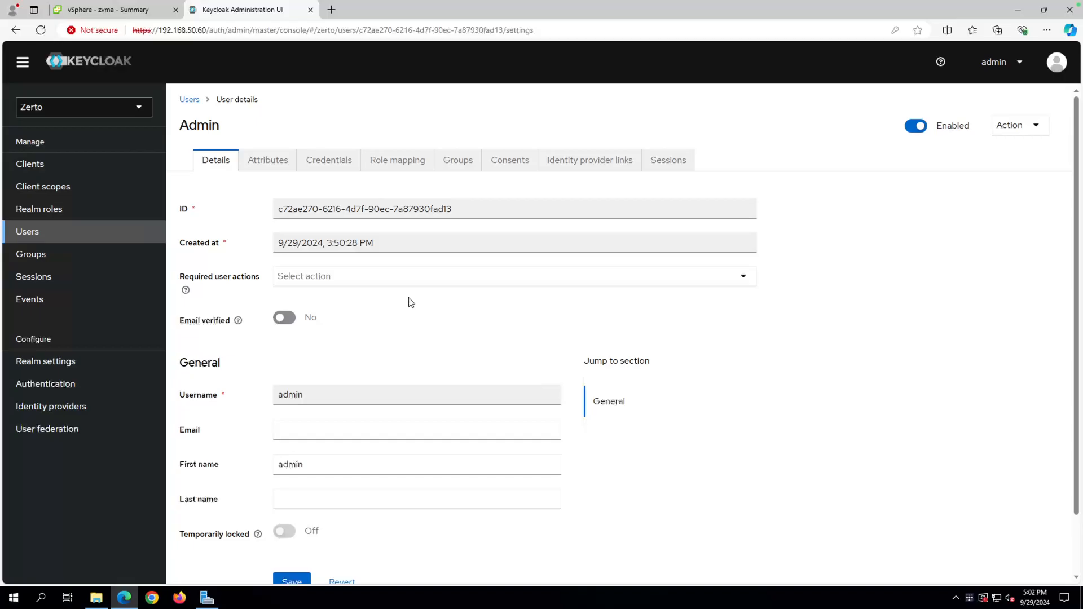
pyautogui.scroll(-3)
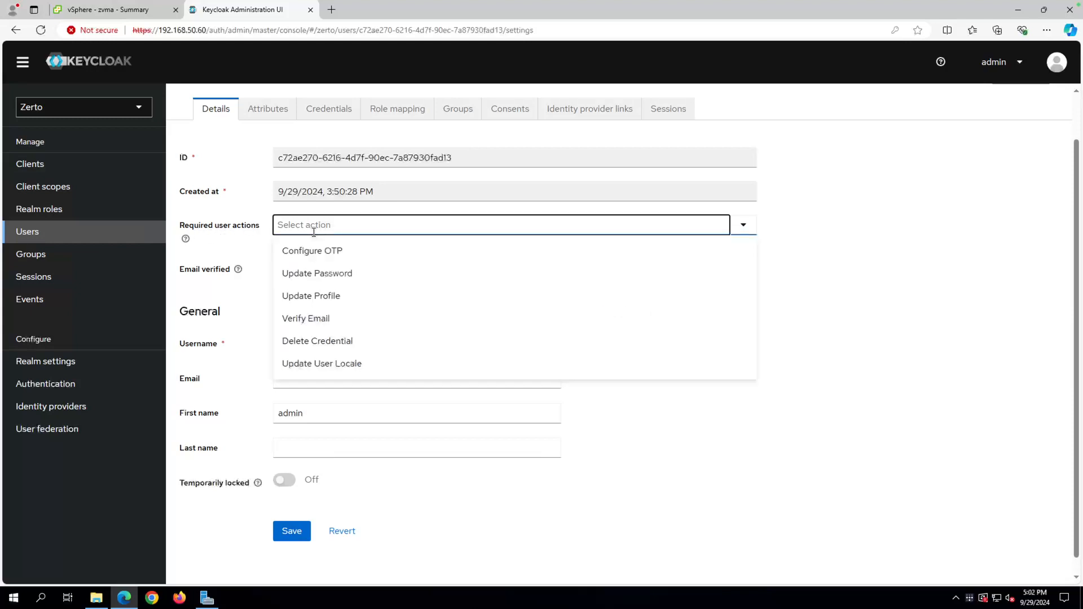
pyautogui.moveTo(312, 251)
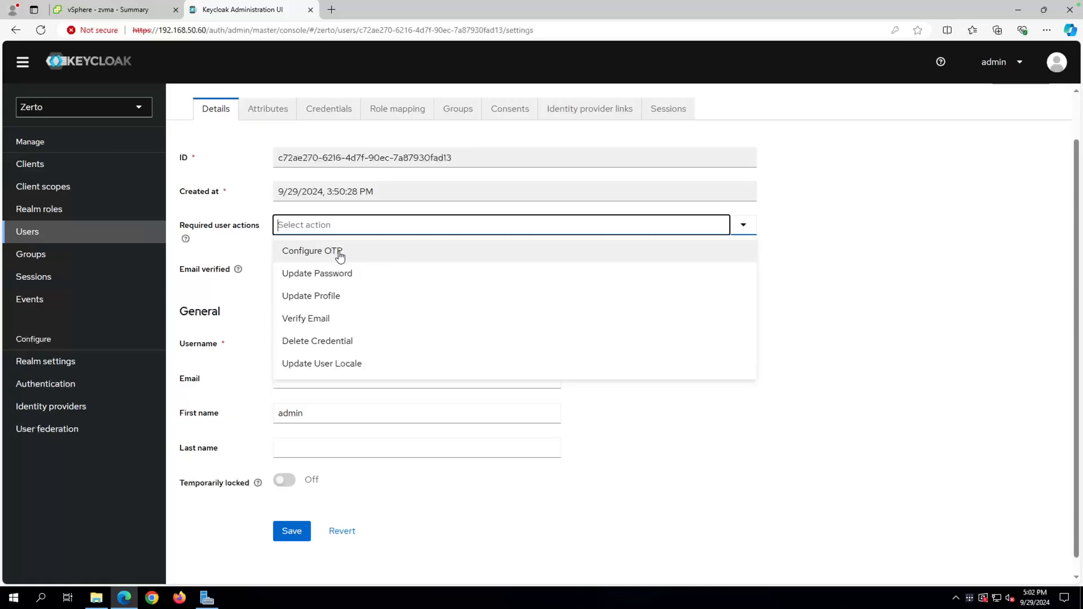
pyautogui.click(311, 250)
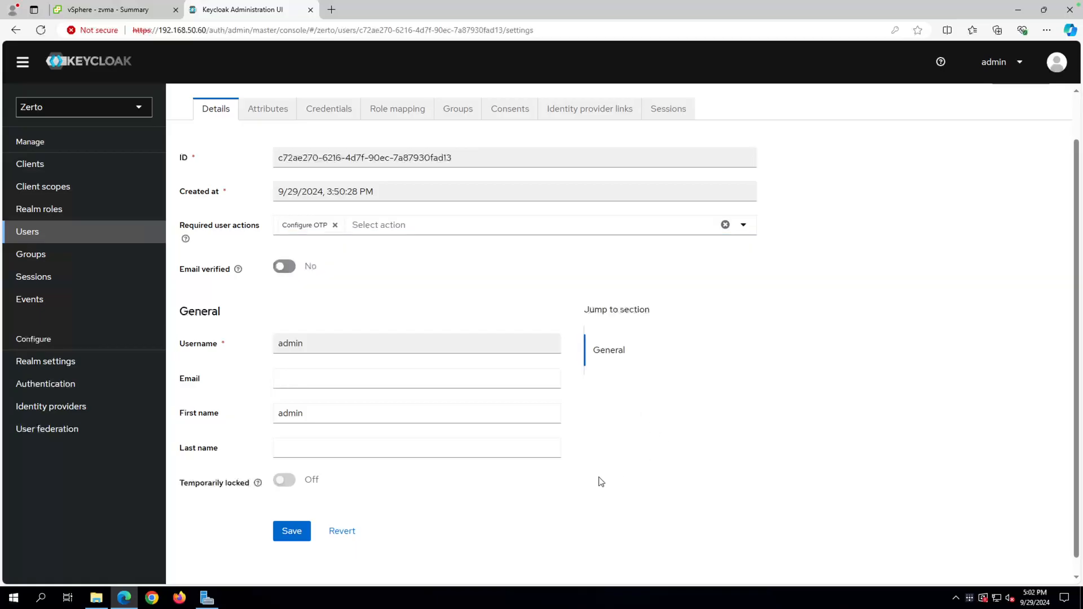
pyautogui.click(292, 531)
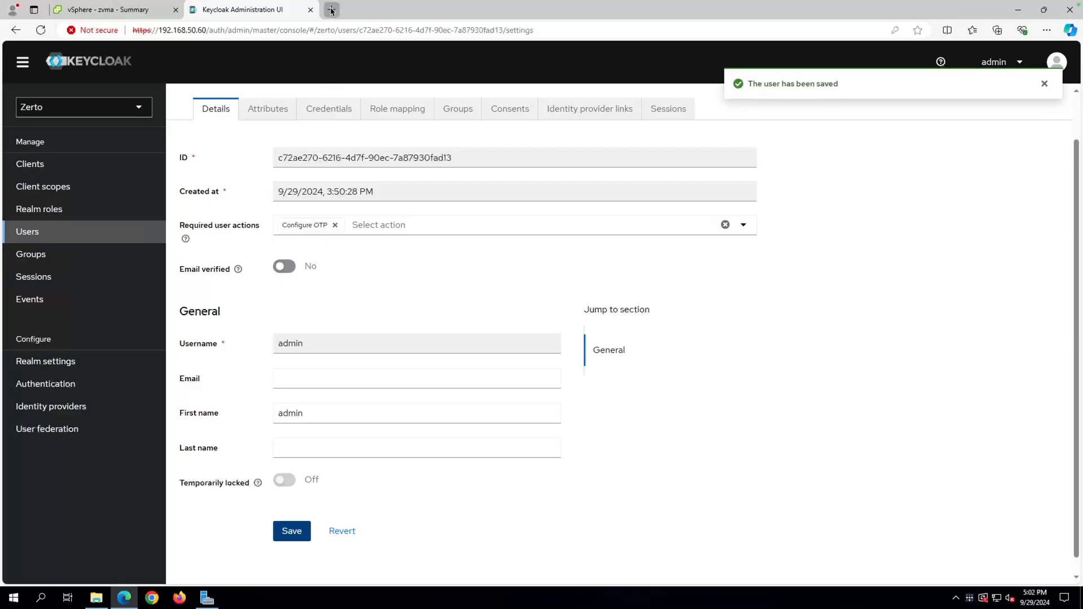
# Browse to Zerto at 192.168.50.60 in a new tab and sign in as admin
pyautogui.click(330, 10)
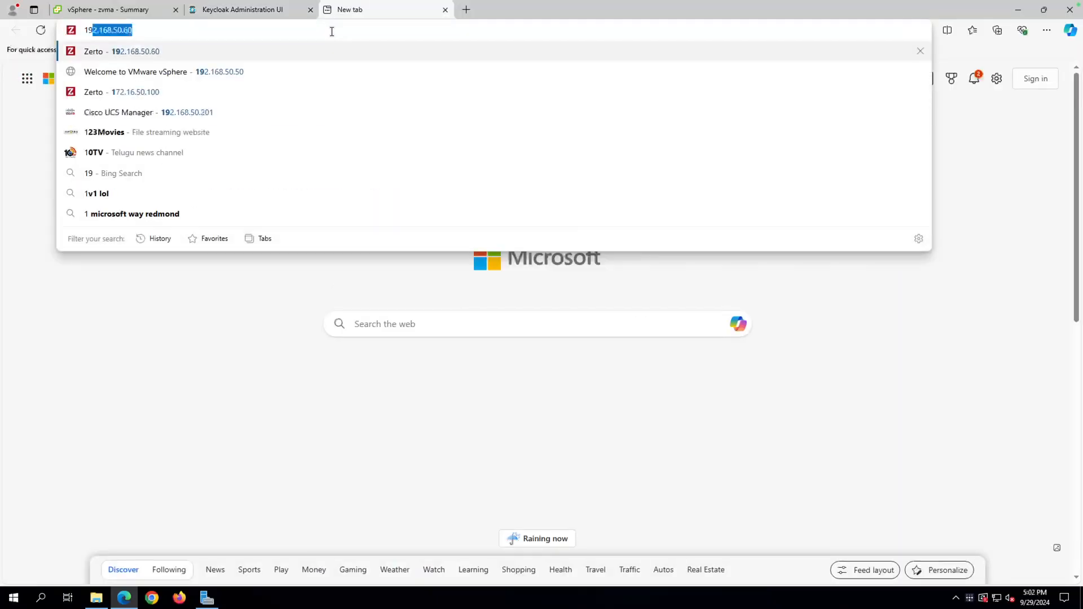
pyautogui.write('192.168.50.60')
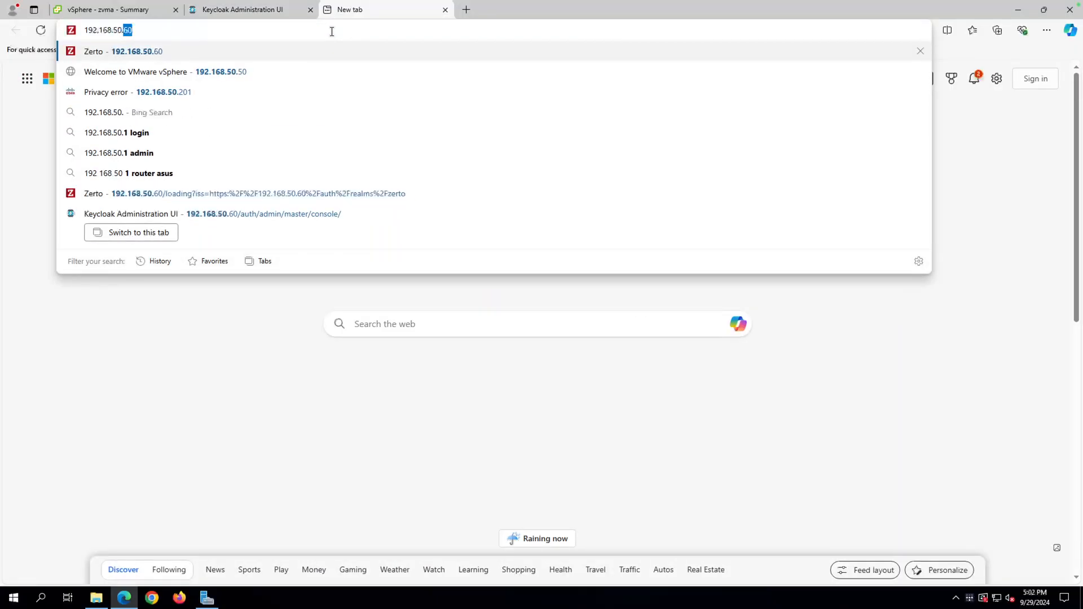
pyautogui.click(136, 51)
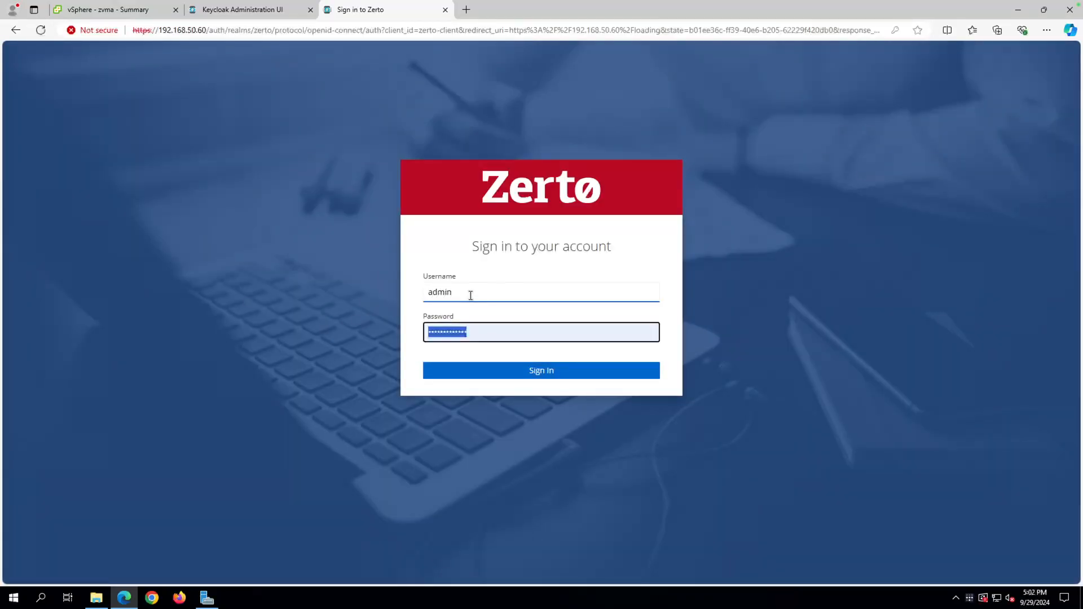
pyautogui.click(541, 371)
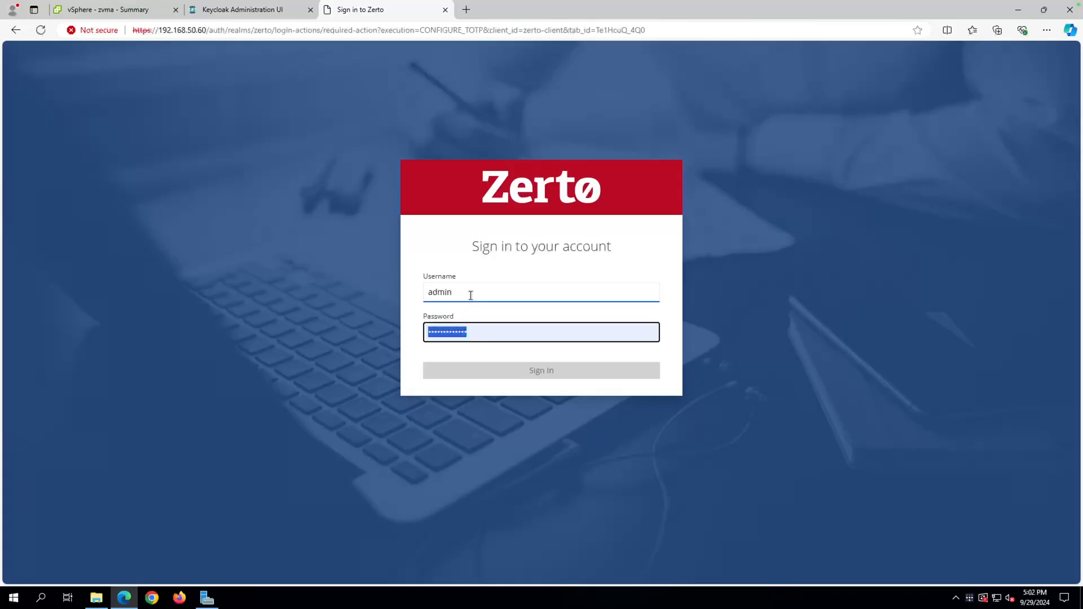
pyautogui.click(541, 370)
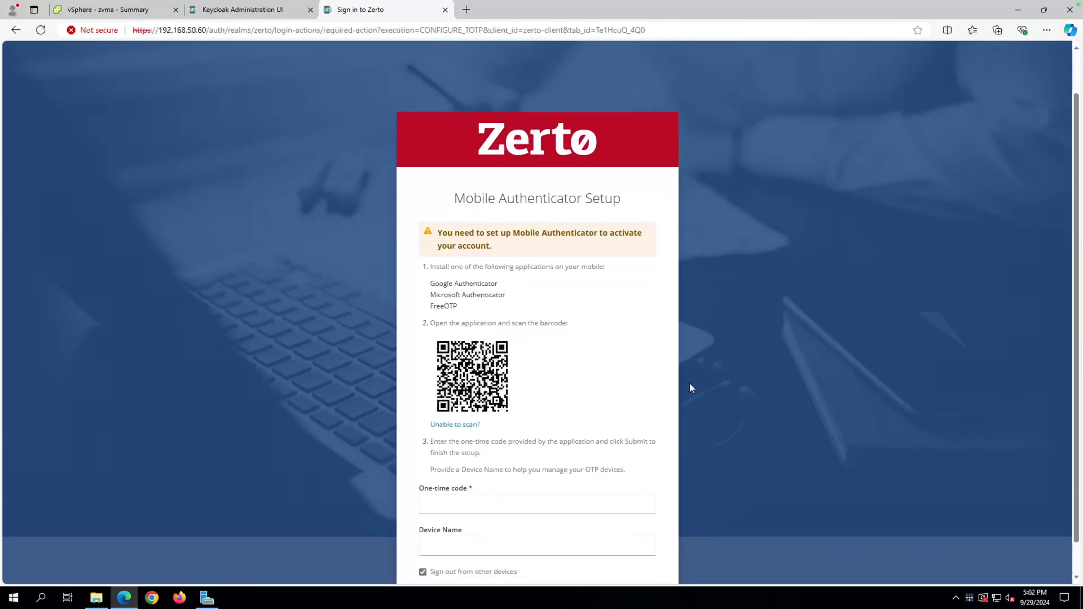
pyautogui.scroll(-3)
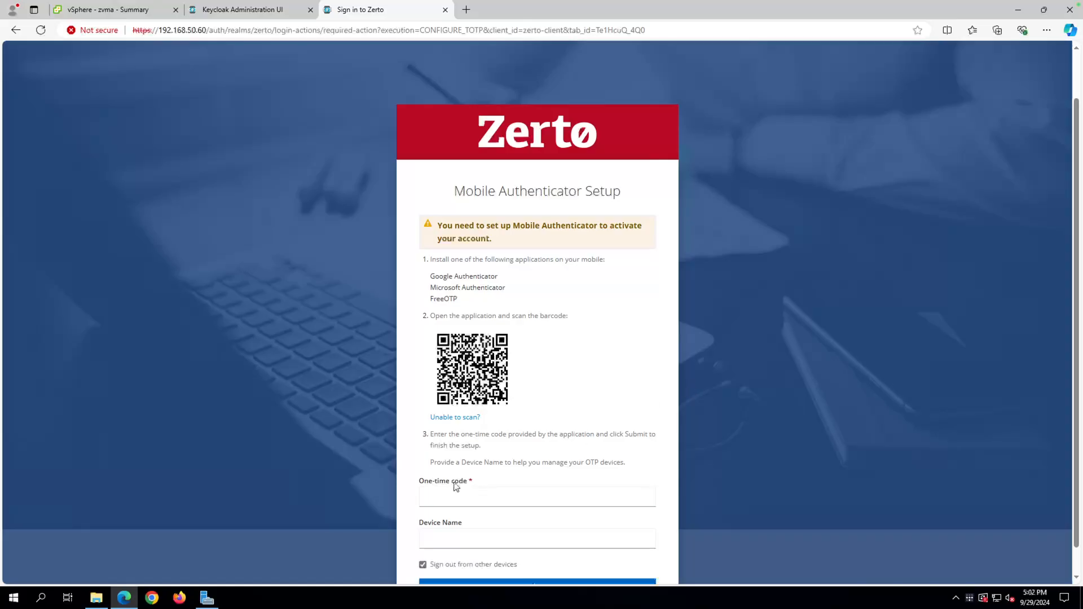
pyautogui.click(537, 496)
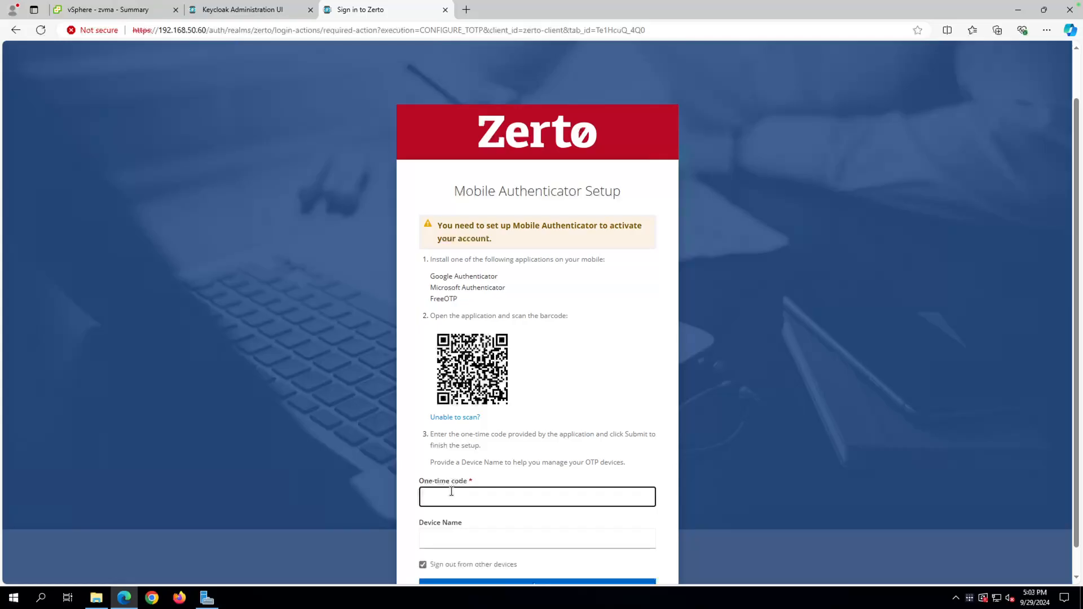
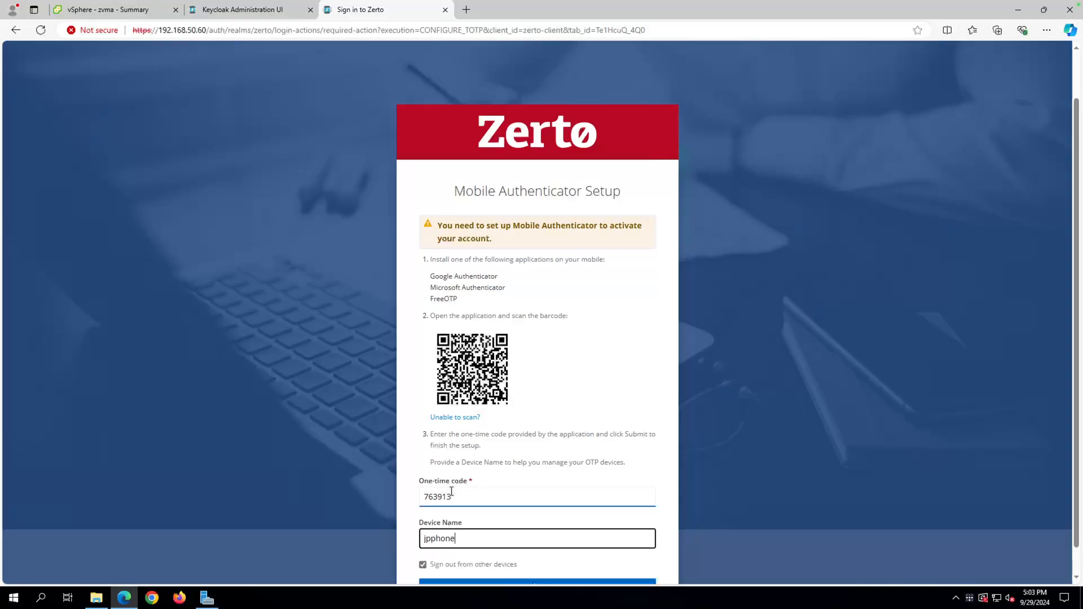
pyautogui.scroll(-3)
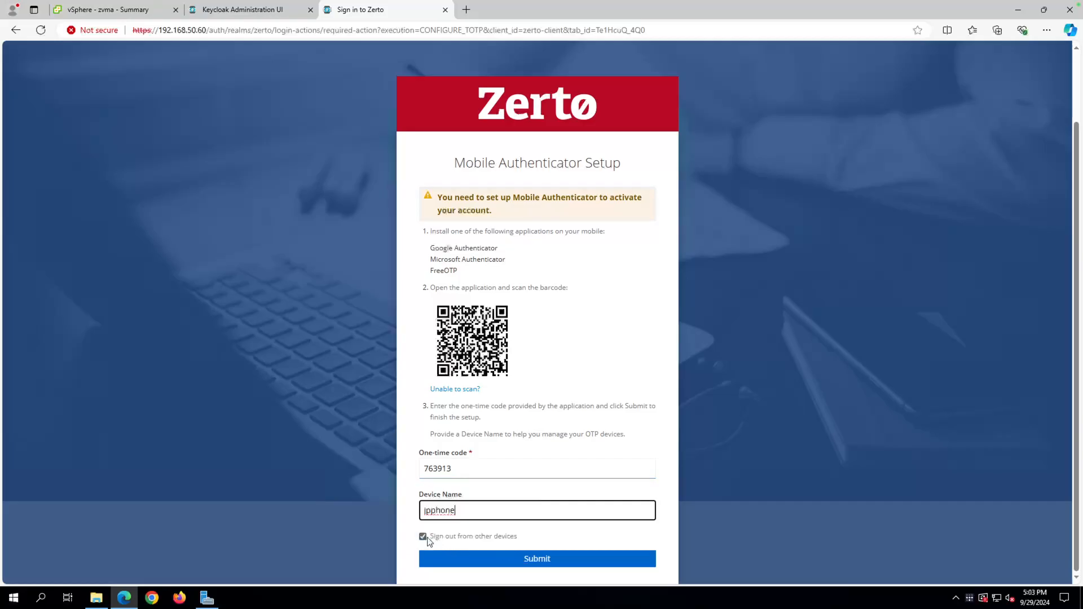
pyautogui.click(537, 558)
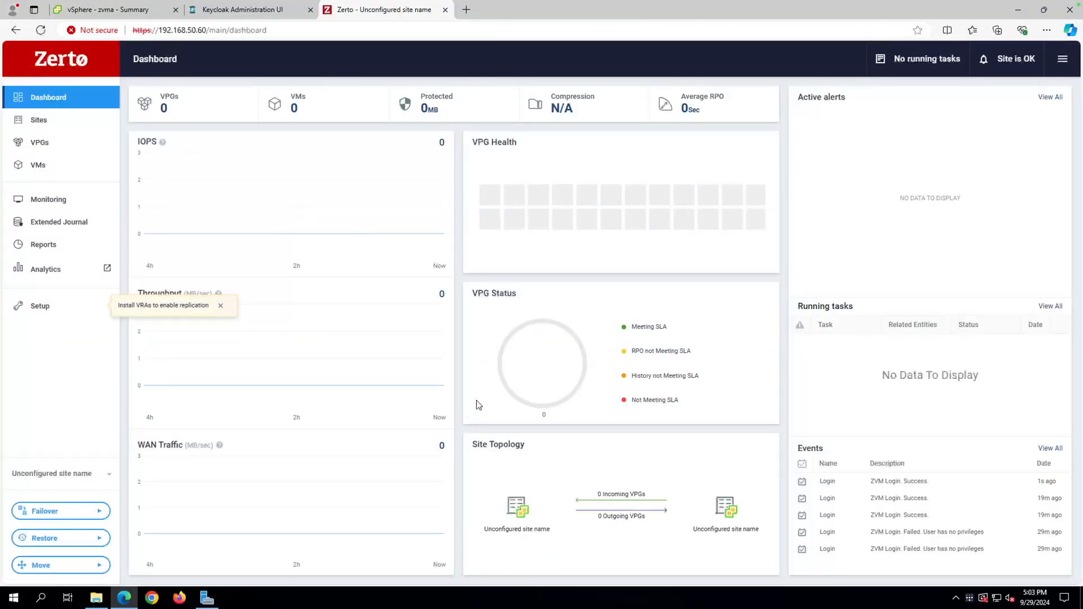
pyautogui.moveTo(401, 305)
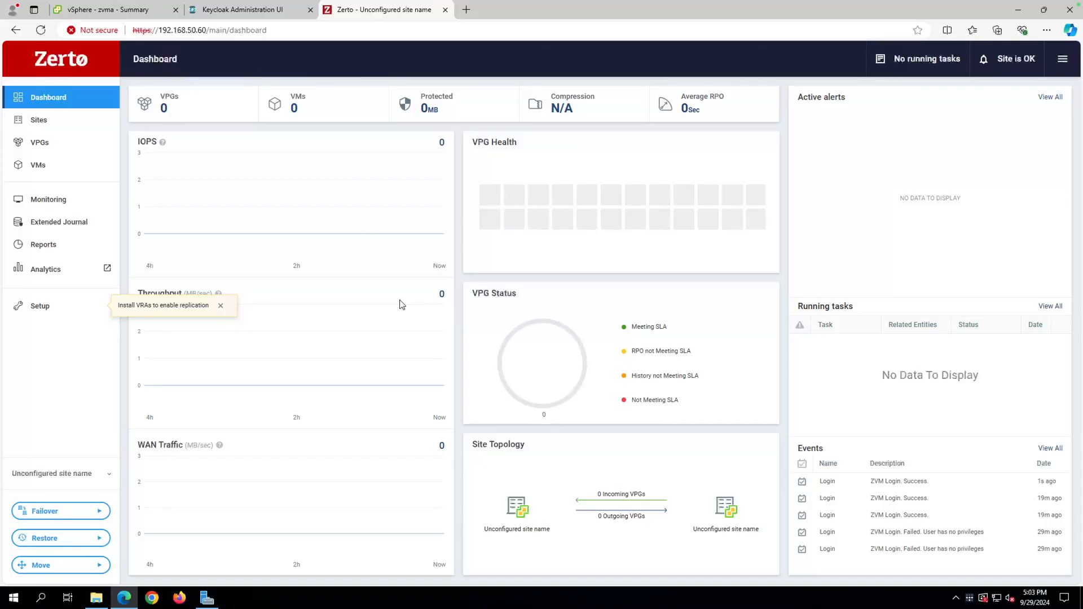
pyautogui.moveTo(403, 264)
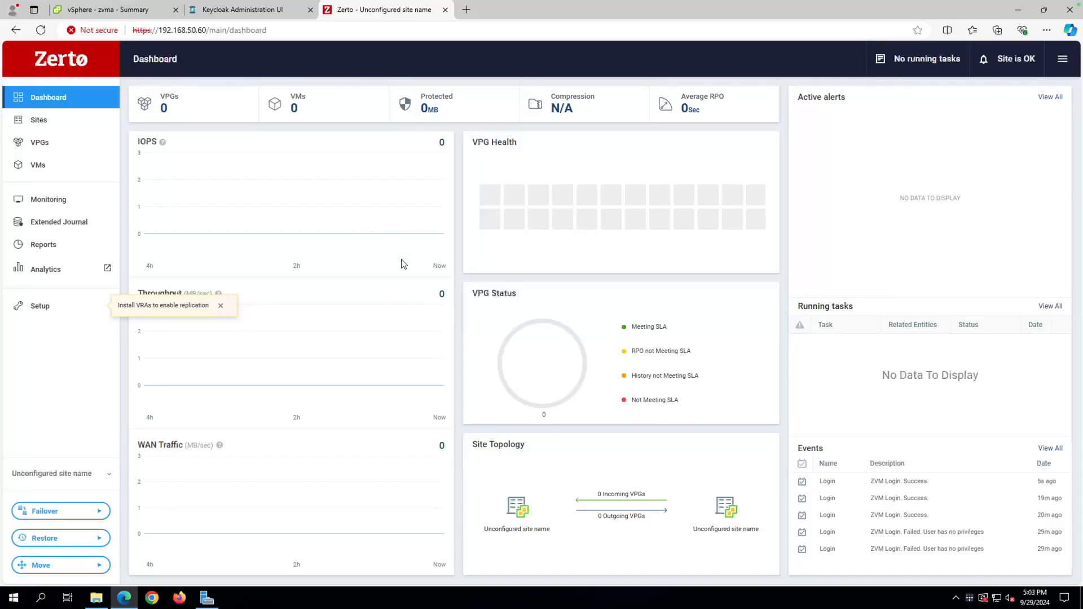
pyautogui.moveTo(247, 21)
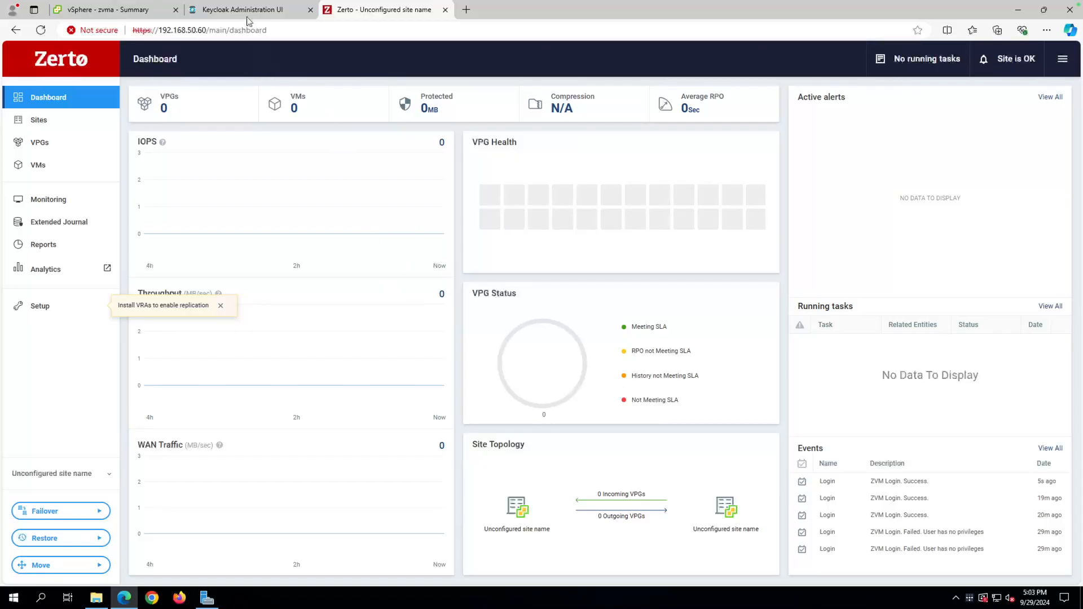
# Search for the admin user and show its stored credentials, password plus OTP
pyautogui.click(245, 10)
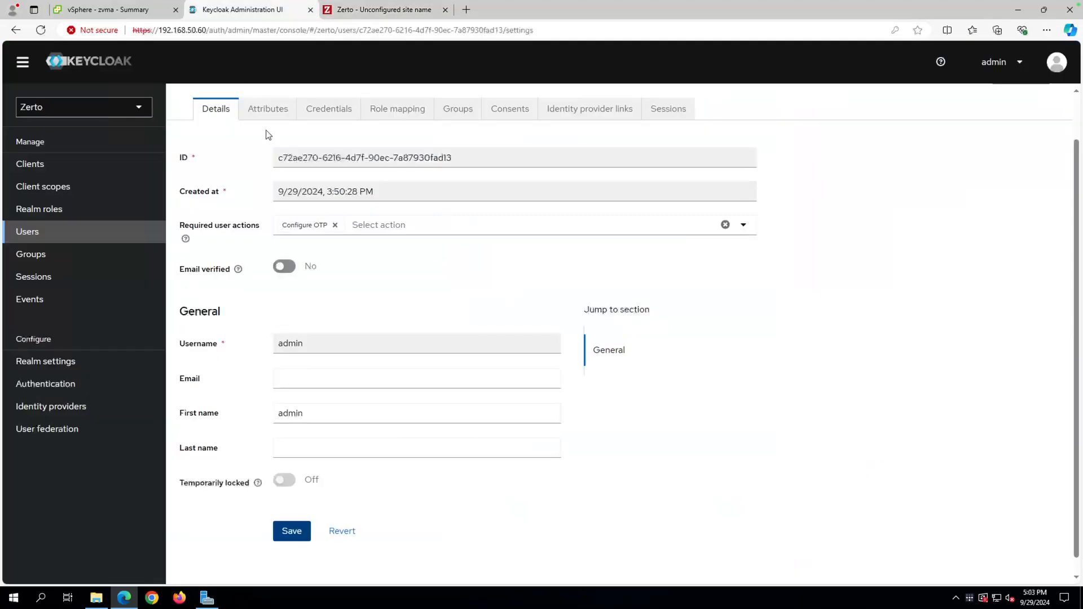
pyautogui.click(27, 231)
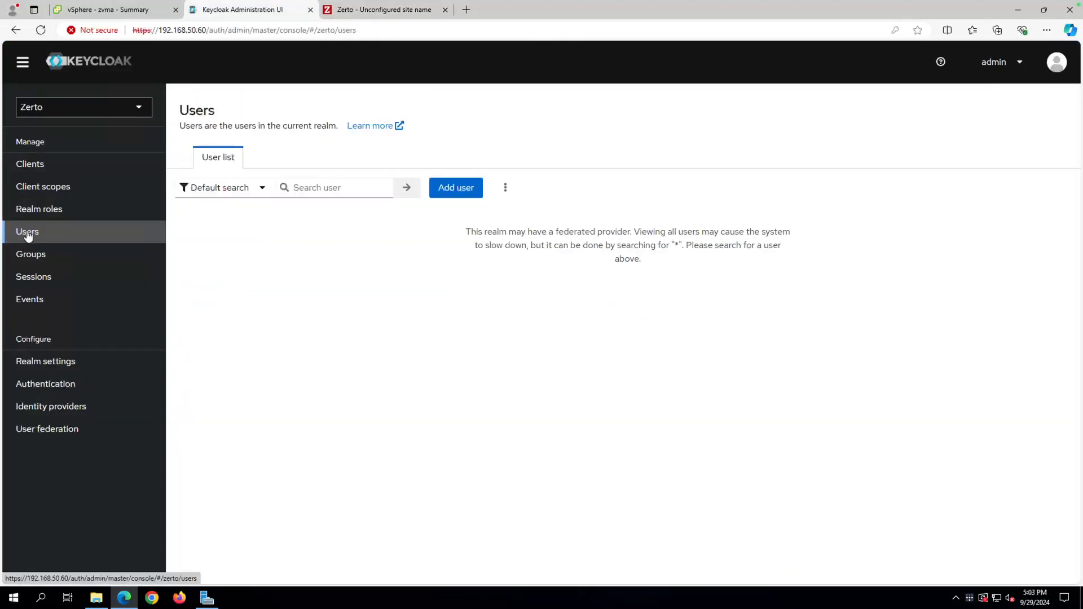
pyautogui.click(334, 188)
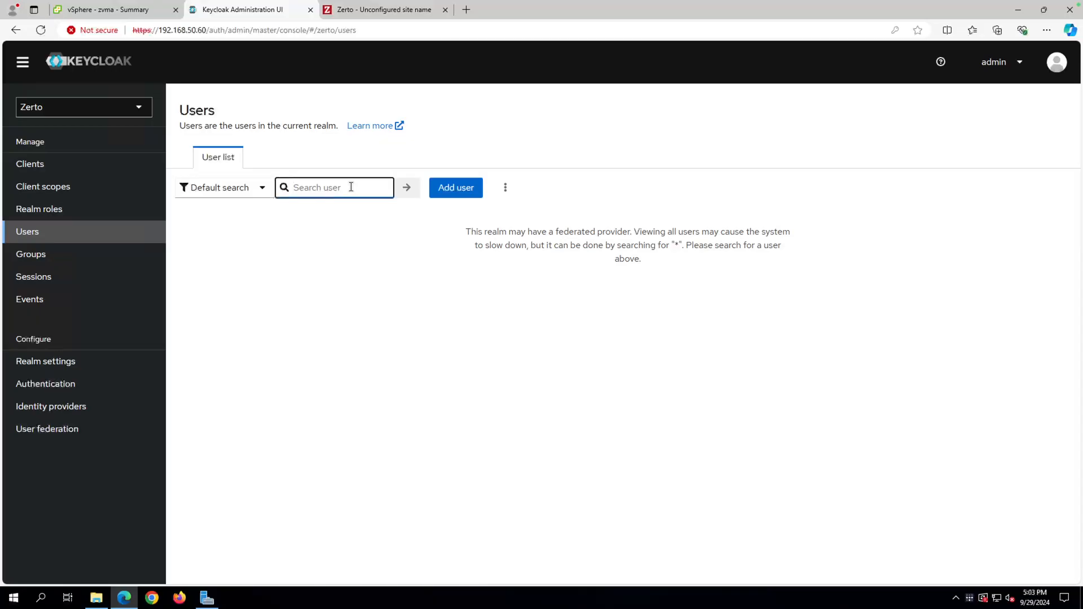
pyautogui.write('admin')
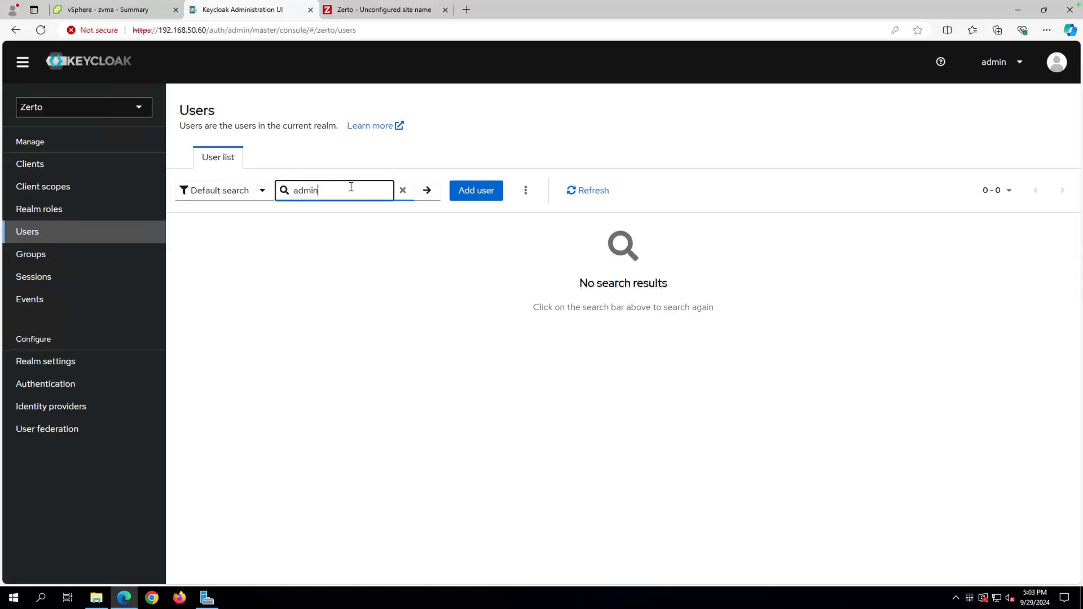
pyautogui.click(427, 190)
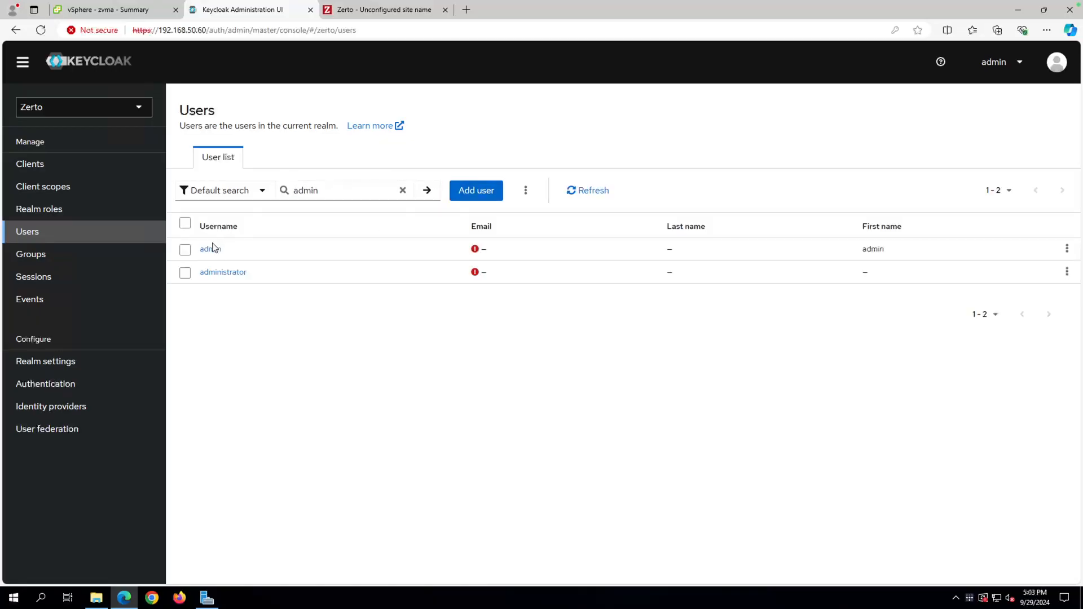
pyautogui.click(209, 248)
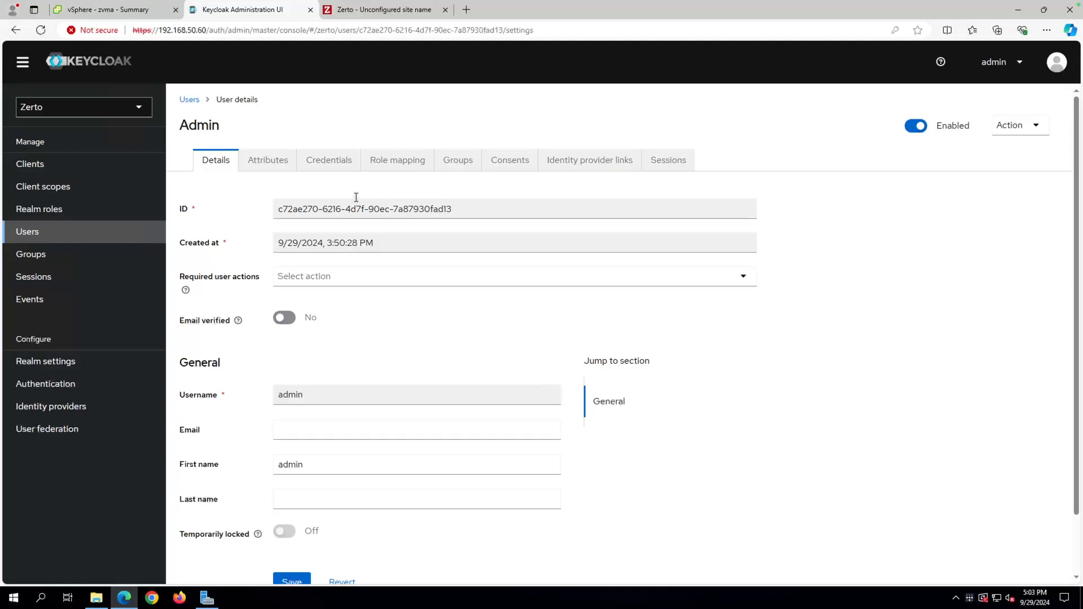
pyautogui.click(328, 159)
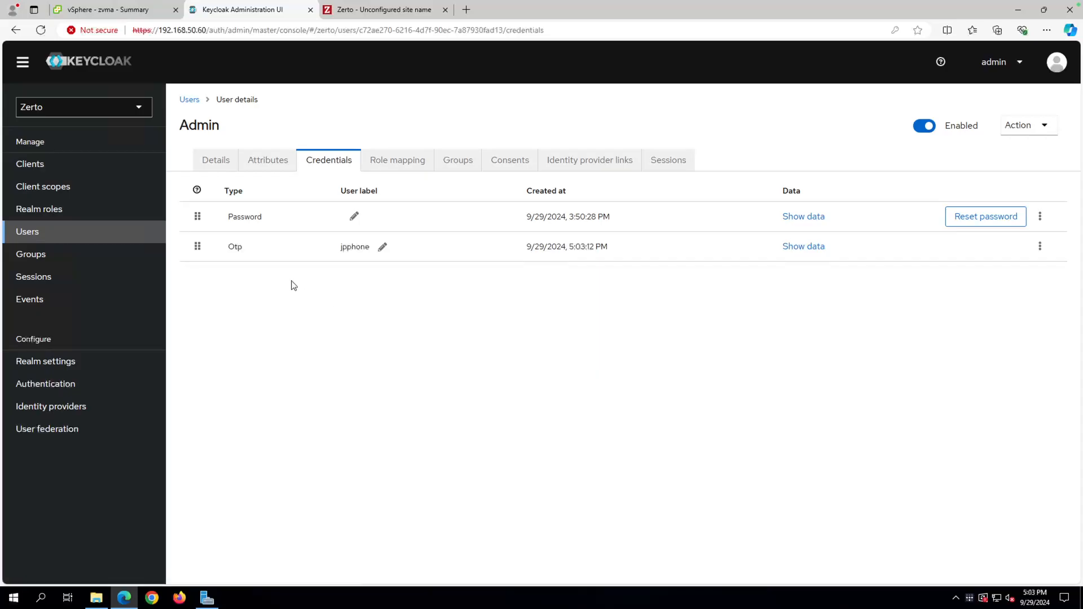
pyautogui.moveTo(252, 254)
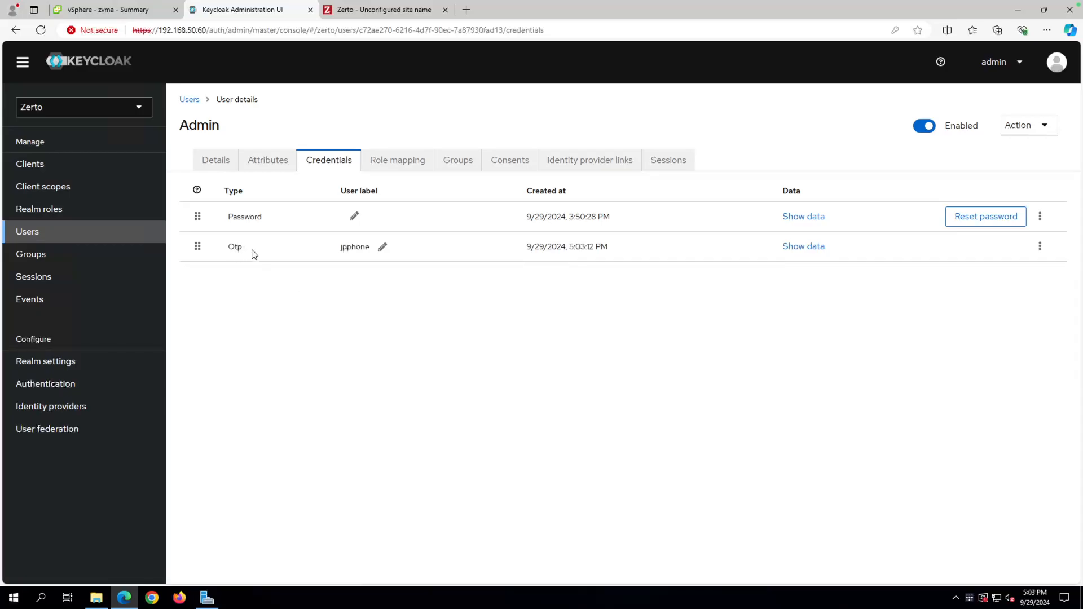
pyautogui.moveTo(266, 222)
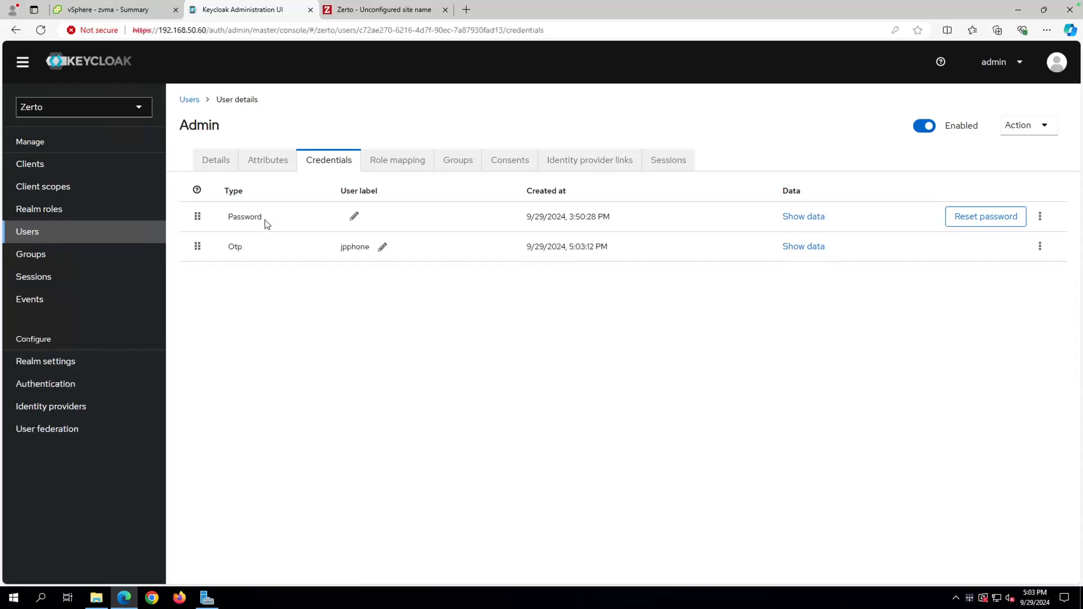
pyautogui.moveTo(233, 254)
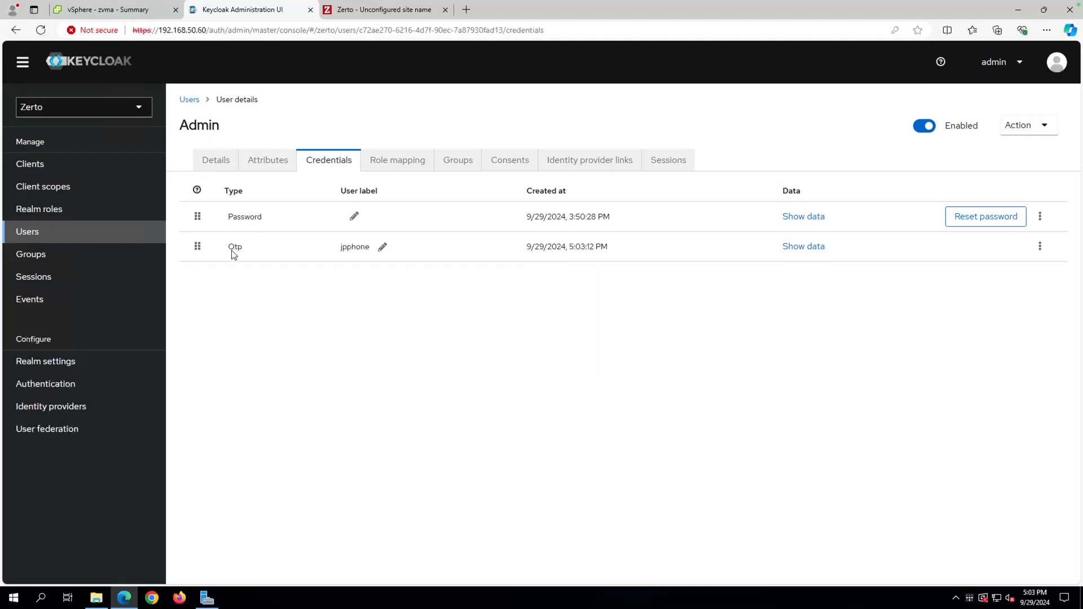
pyautogui.moveTo(286, 271)
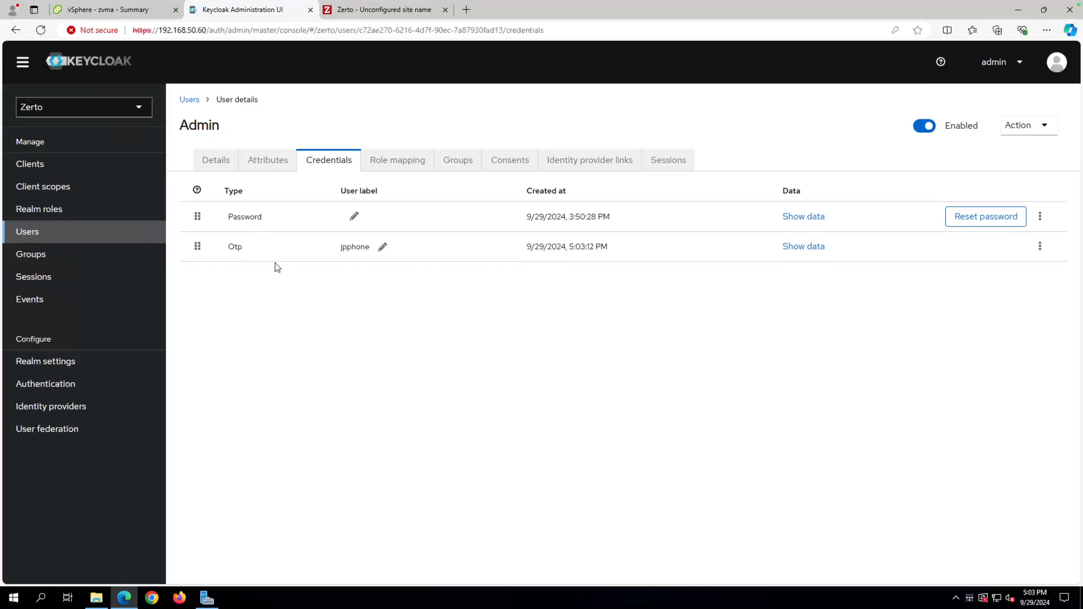
pyautogui.moveTo(290, 301)
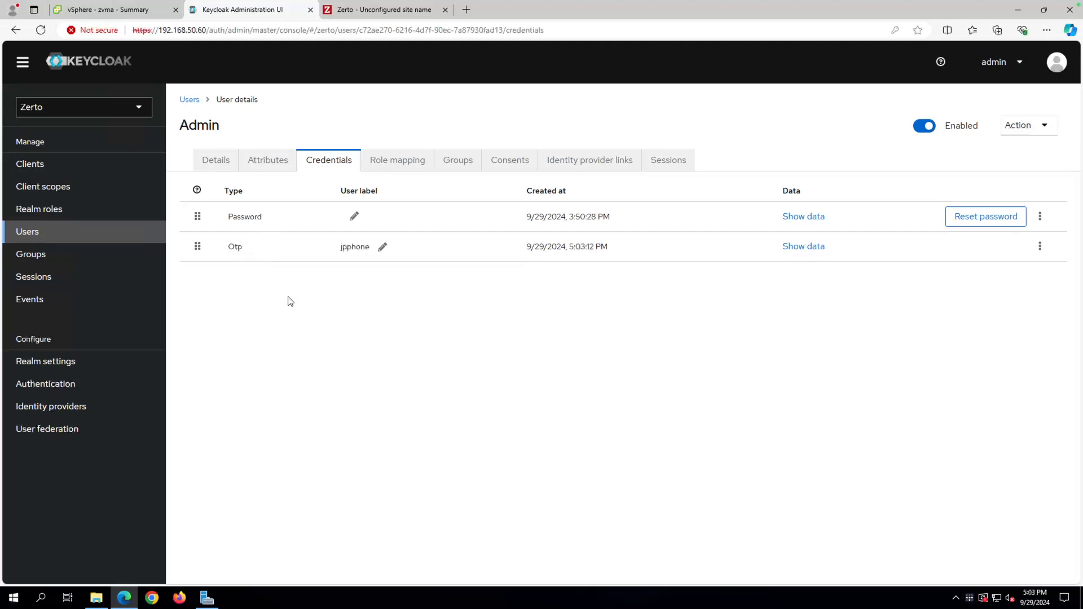
pyautogui.moveTo(509, 159)
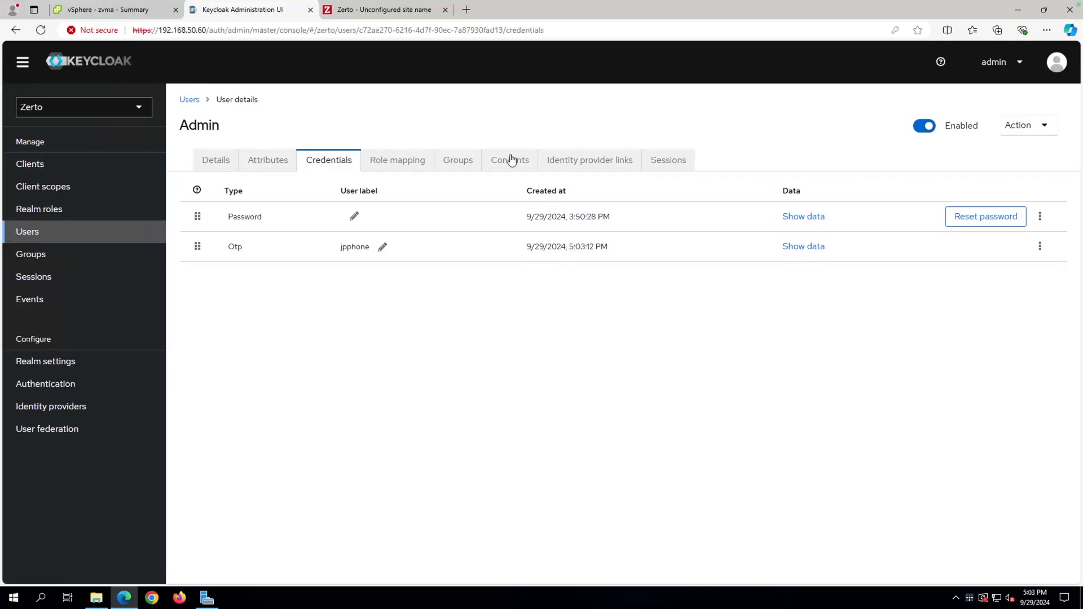
# In an InPrivate window, sign in to Zerto as administrator and submit authenticator setup without a code
pyautogui.click(1046, 30)
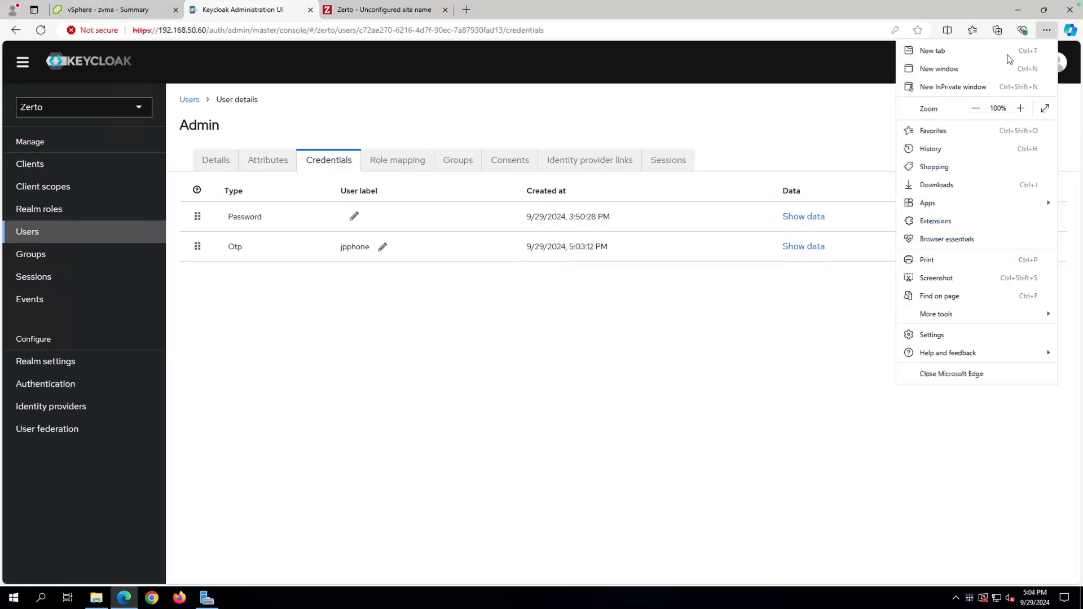
pyautogui.click(953, 87)
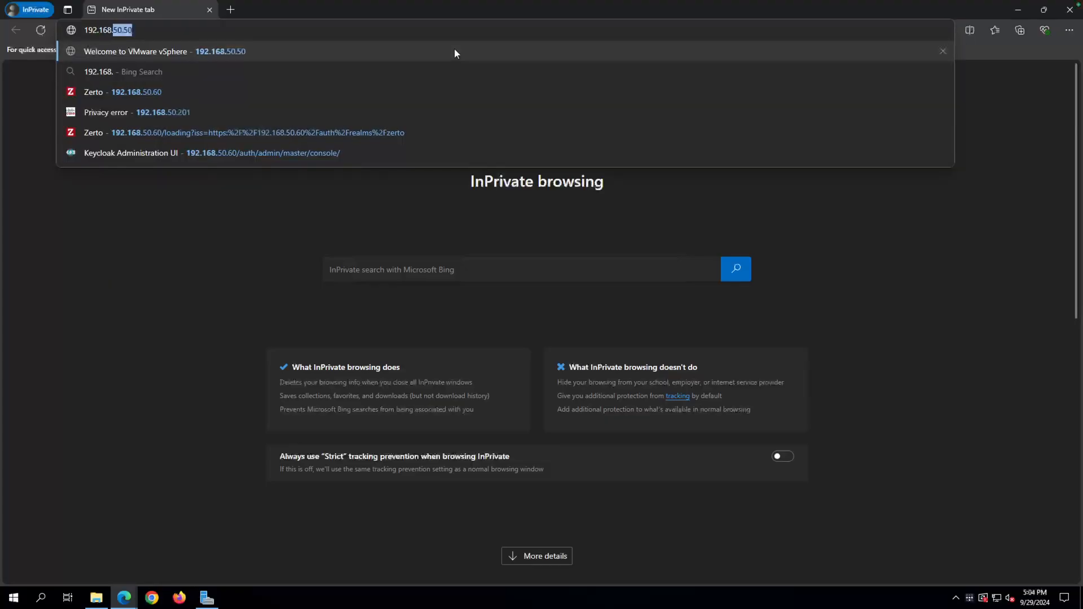
pyautogui.click(117, 92)
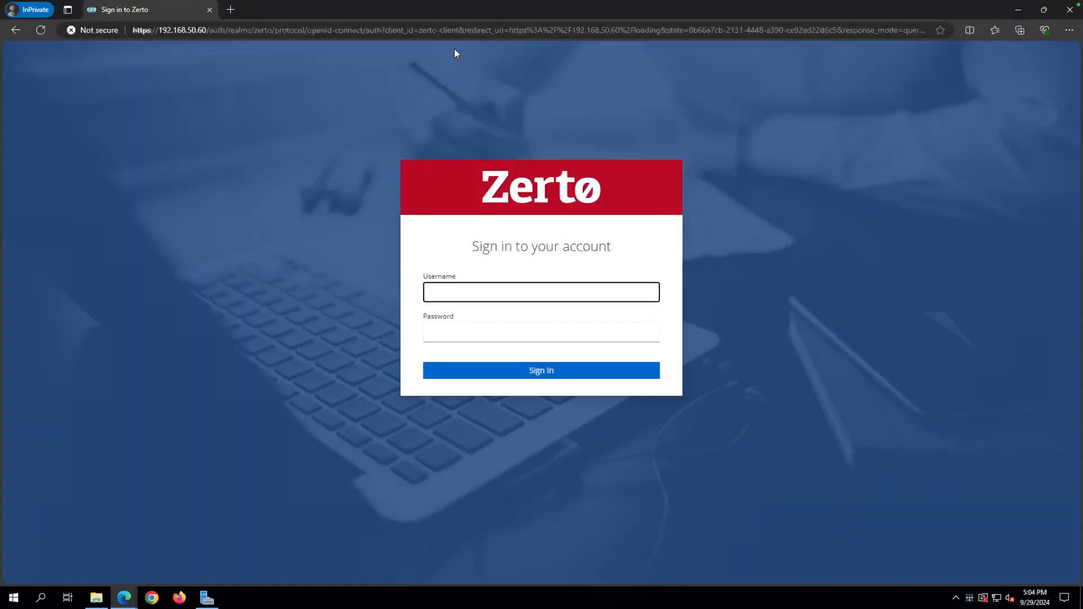
pyautogui.write('administrator')
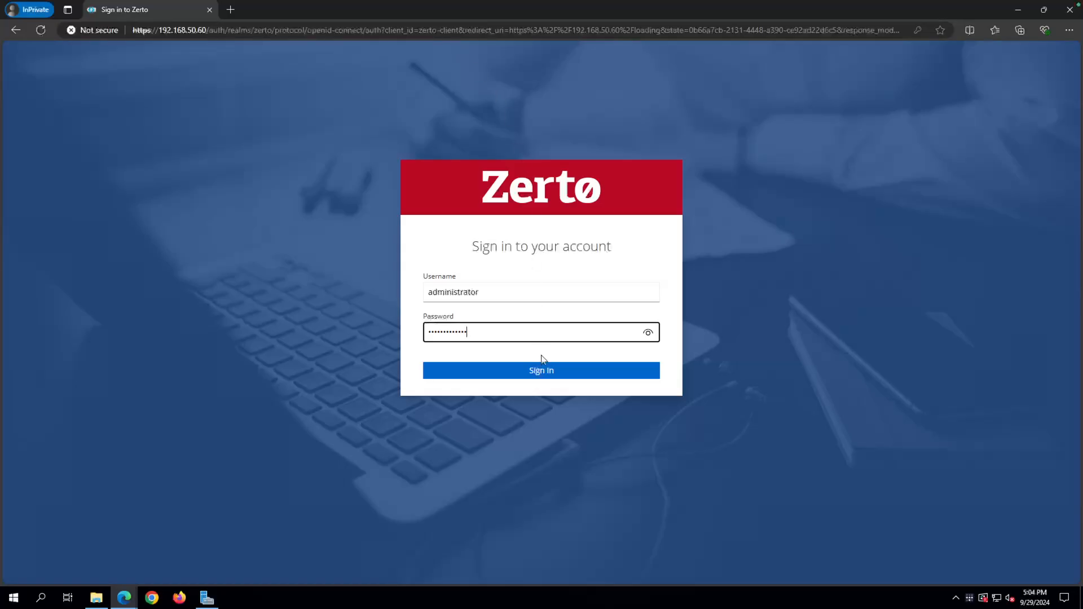
pyautogui.click(540, 370)
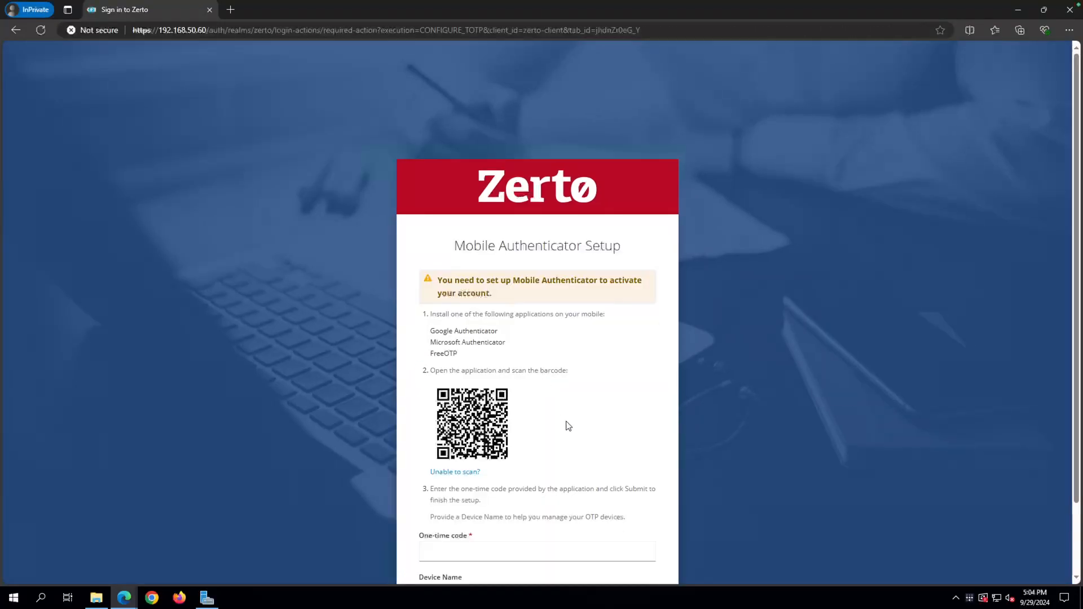
pyautogui.scroll(-3)
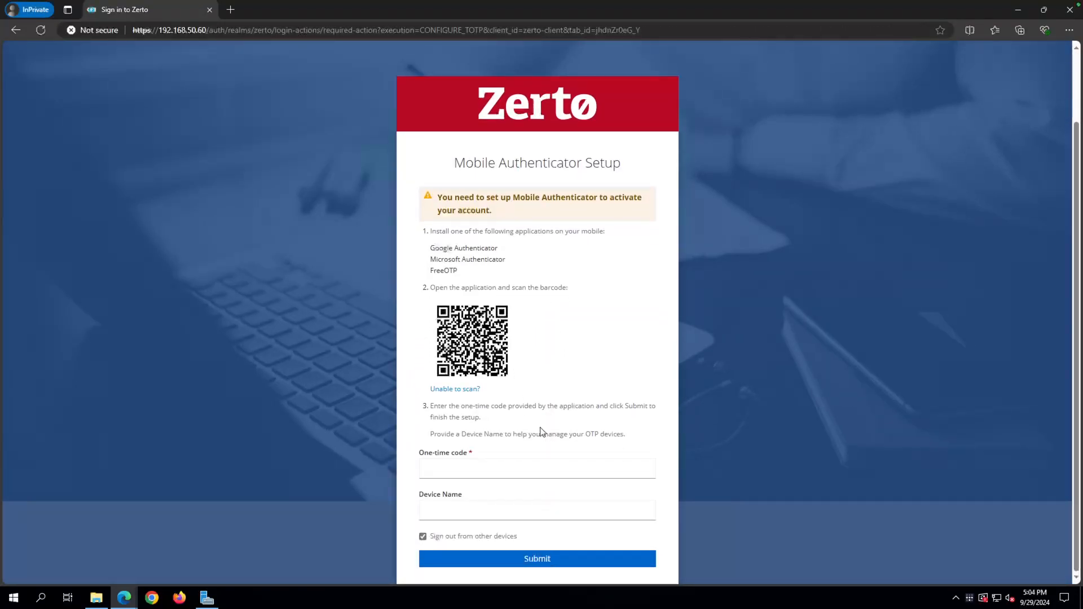
pyautogui.moveTo(522, 586)
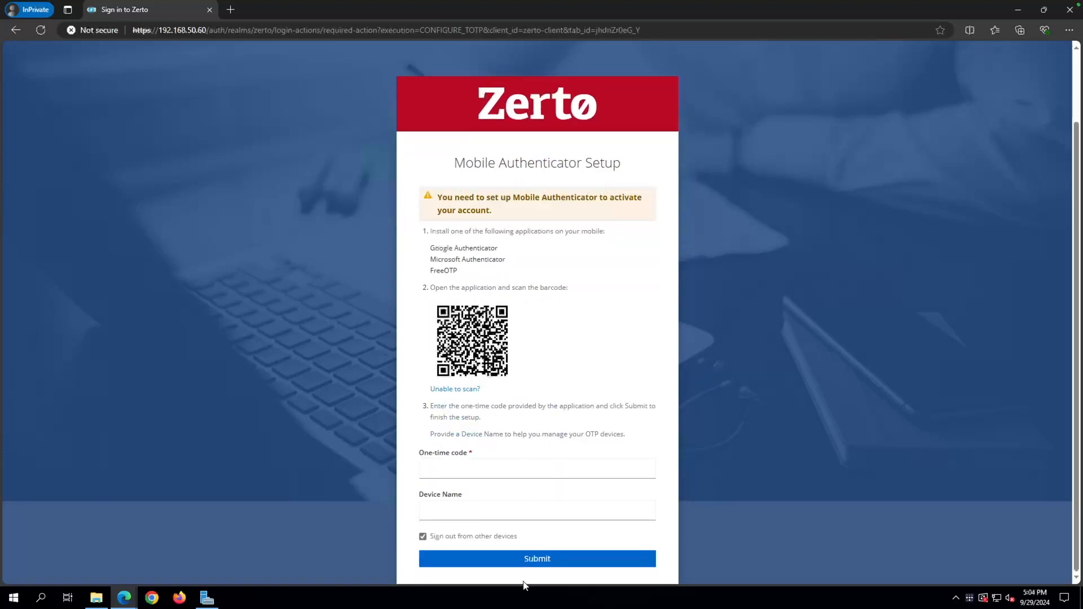
pyautogui.click(537, 559)
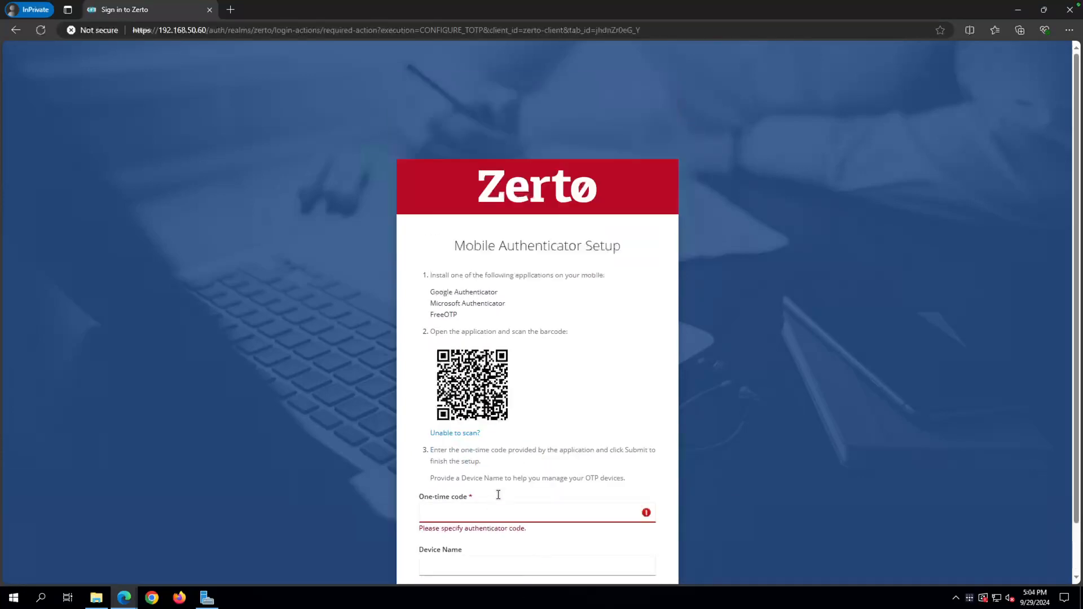
pyautogui.moveTo(269, 95)
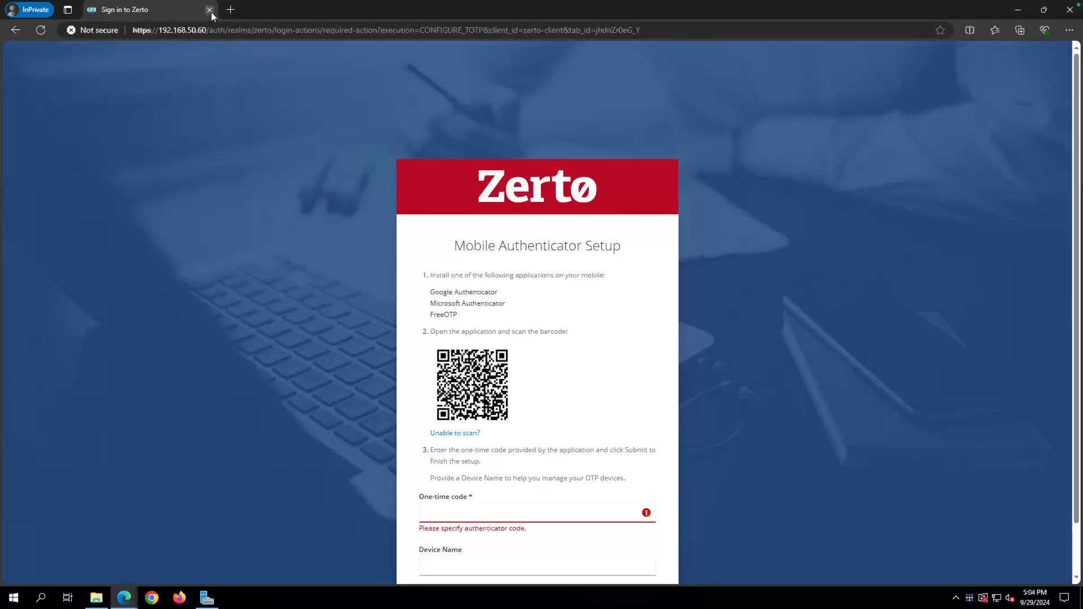
pyautogui.moveTo(210, 10)
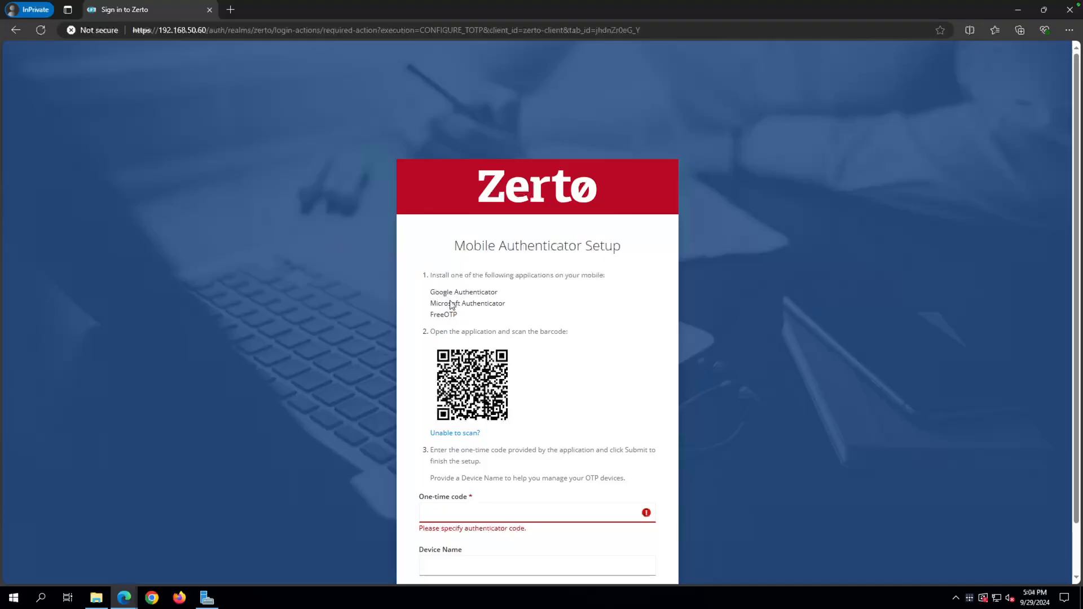
pyautogui.moveTo(256, 39)
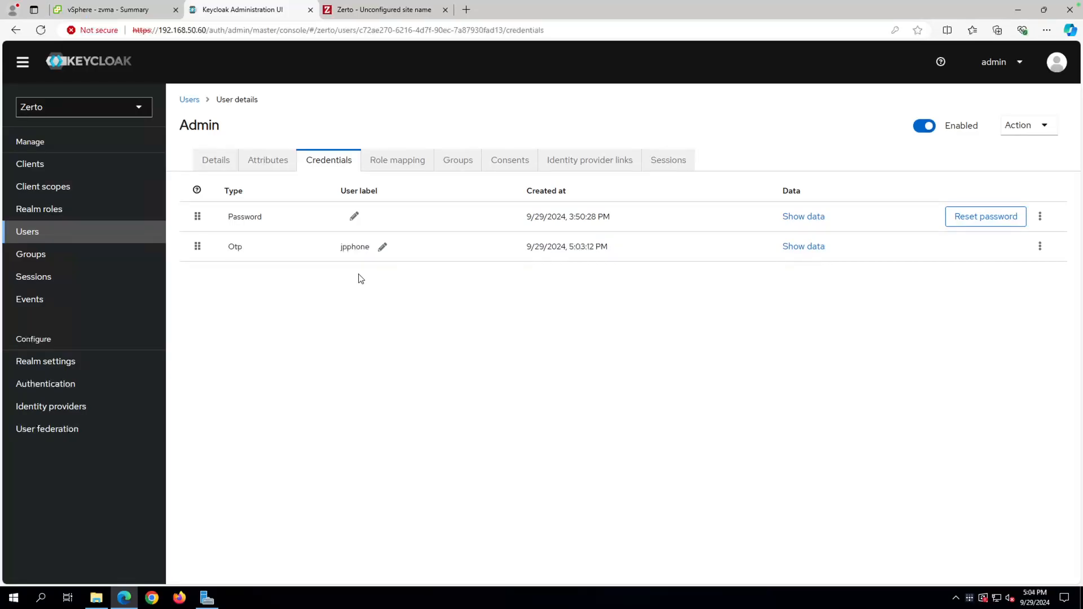
pyautogui.moveTo(378, 335)
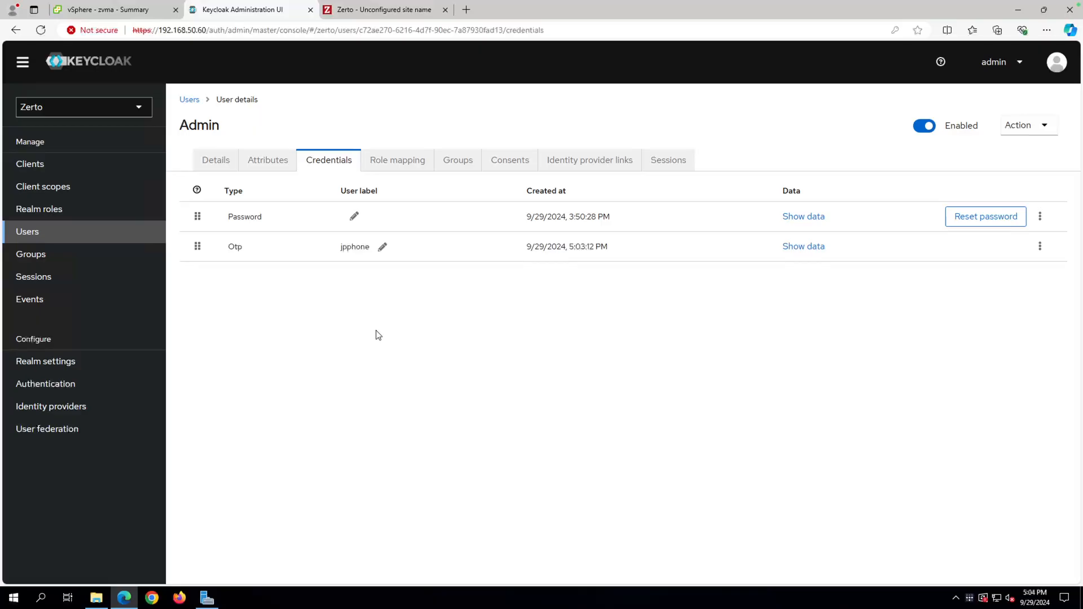
pyautogui.moveTo(491, 272)
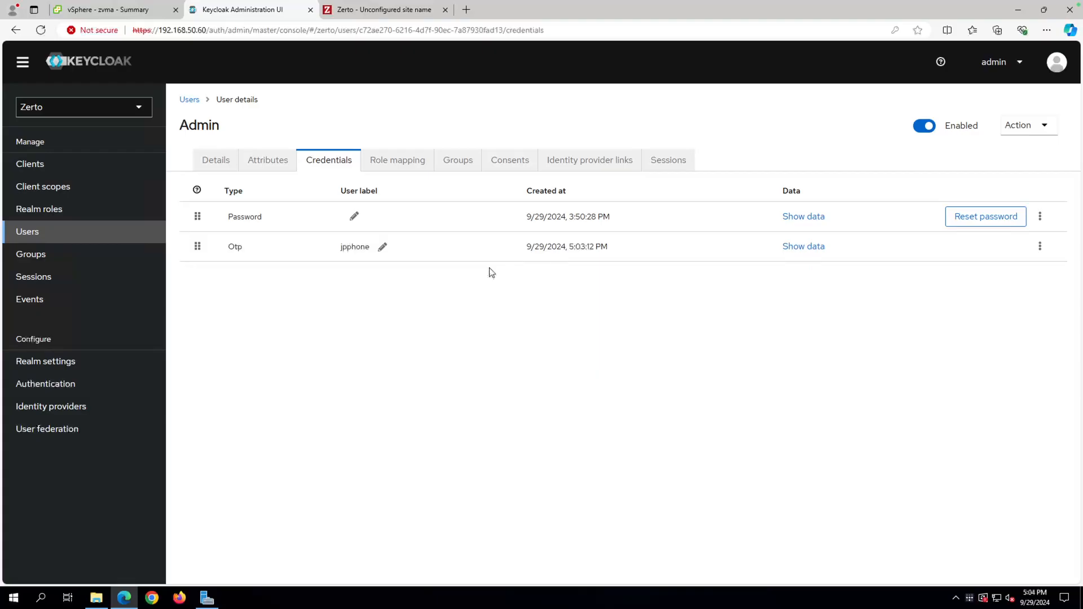
pyautogui.moveTo(290, 201)
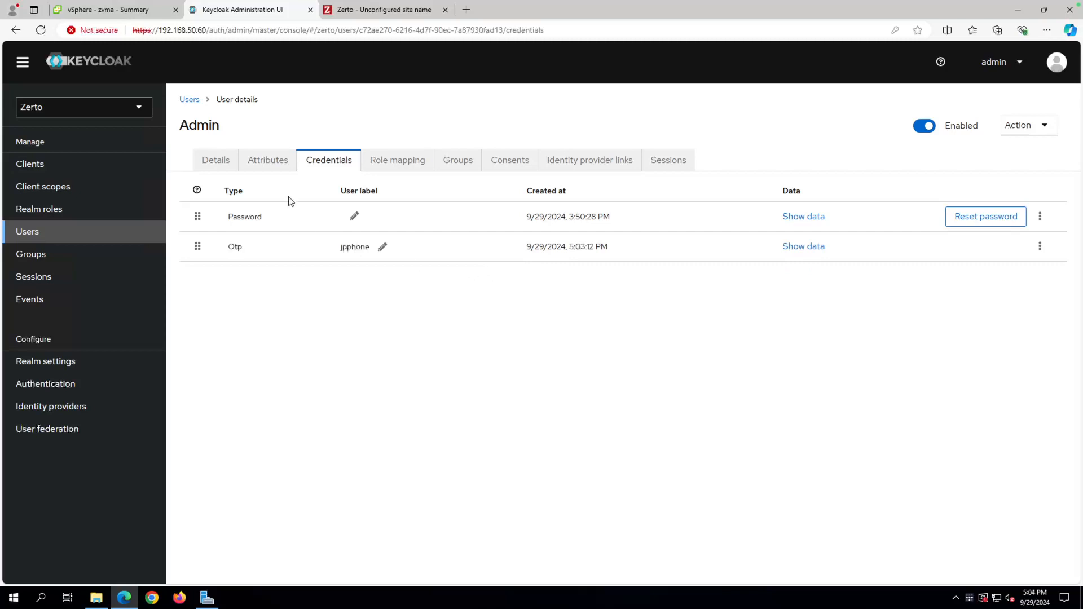
pyautogui.moveTo(94, 66)
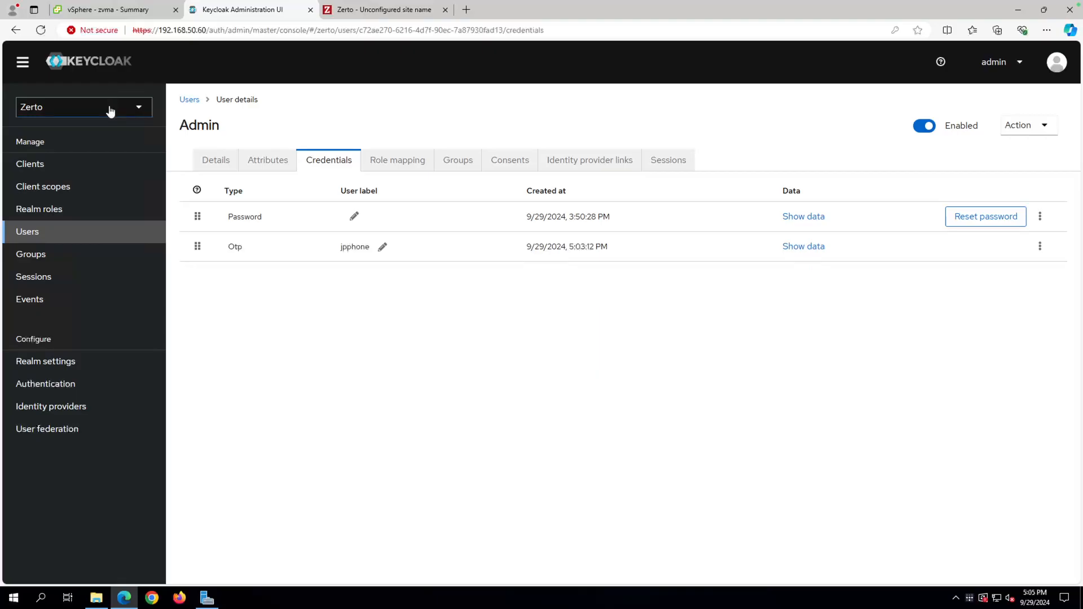
# Delete the admin user's Otp credential and confirm, leaving only the password
pyautogui.click(82, 107)
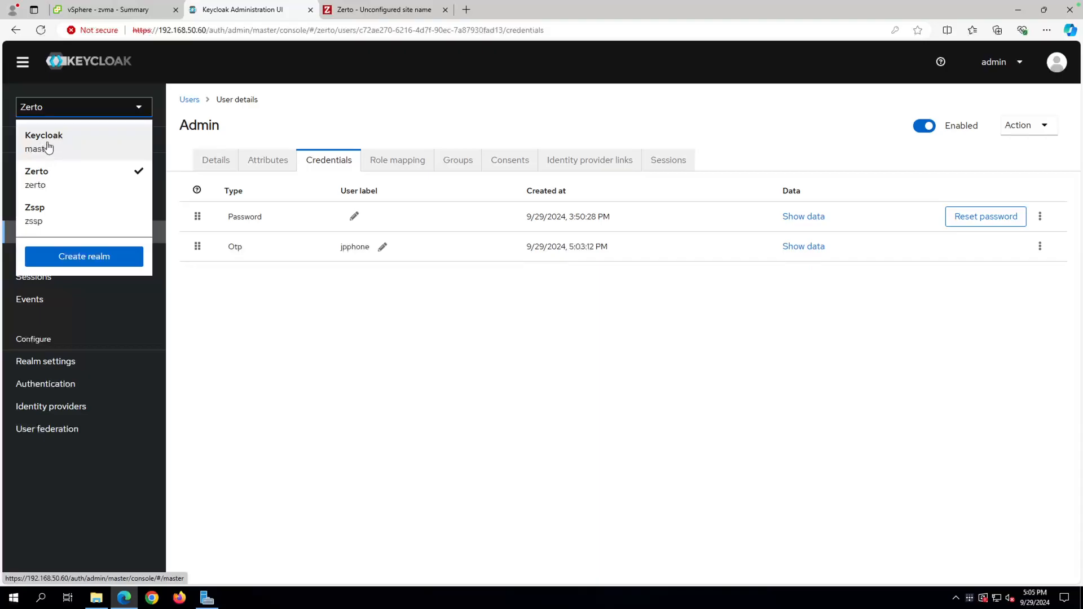
pyautogui.moveTo(52, 148)
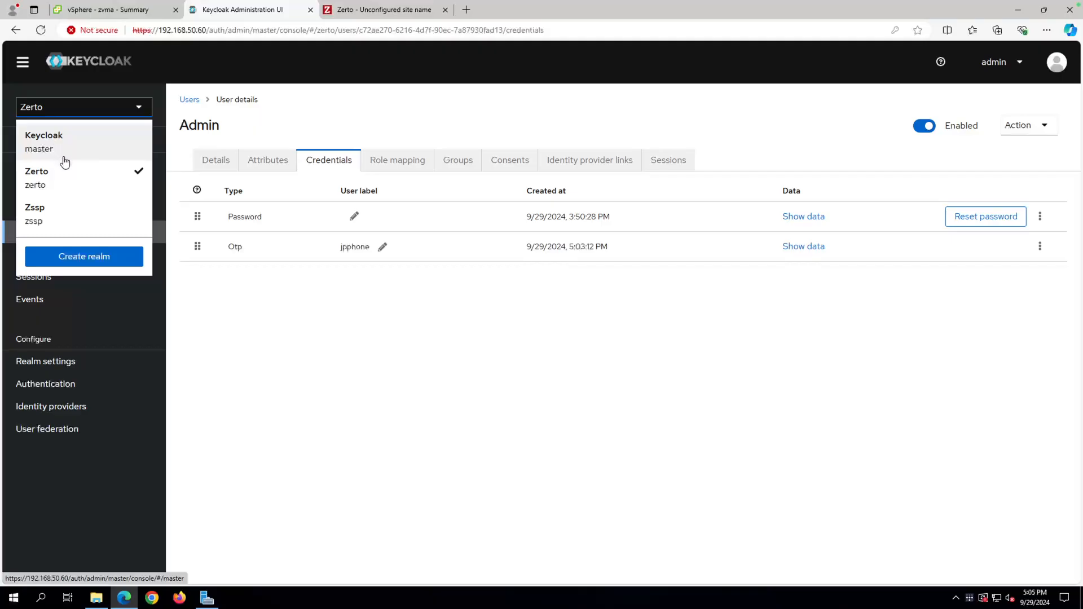
pyautogui.click(261, 362)
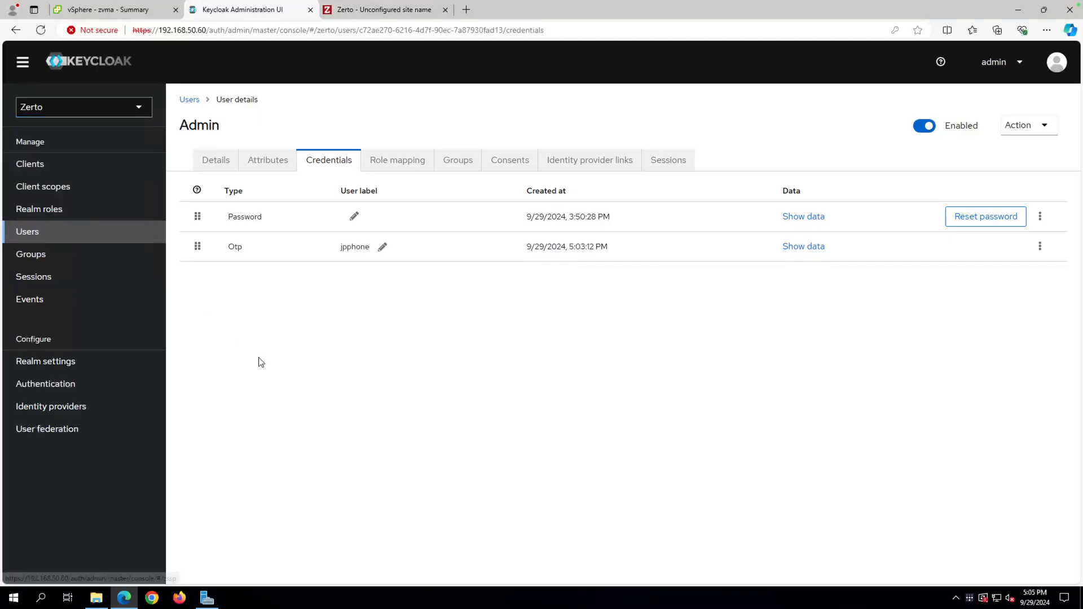
pyautogui.moveTo(970, 316)
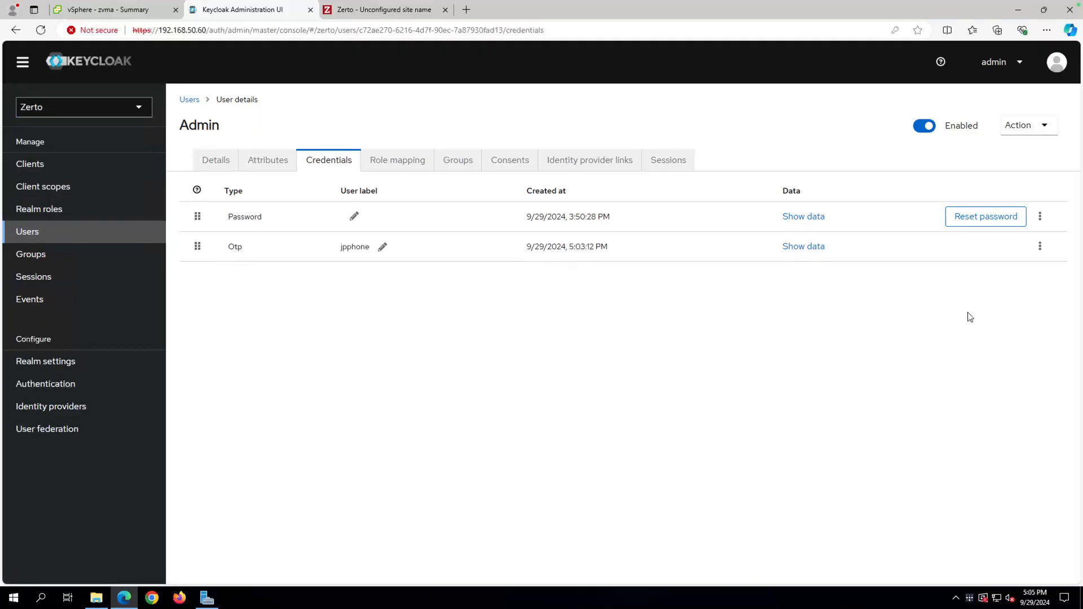
pyautogui.click(1039, 247)
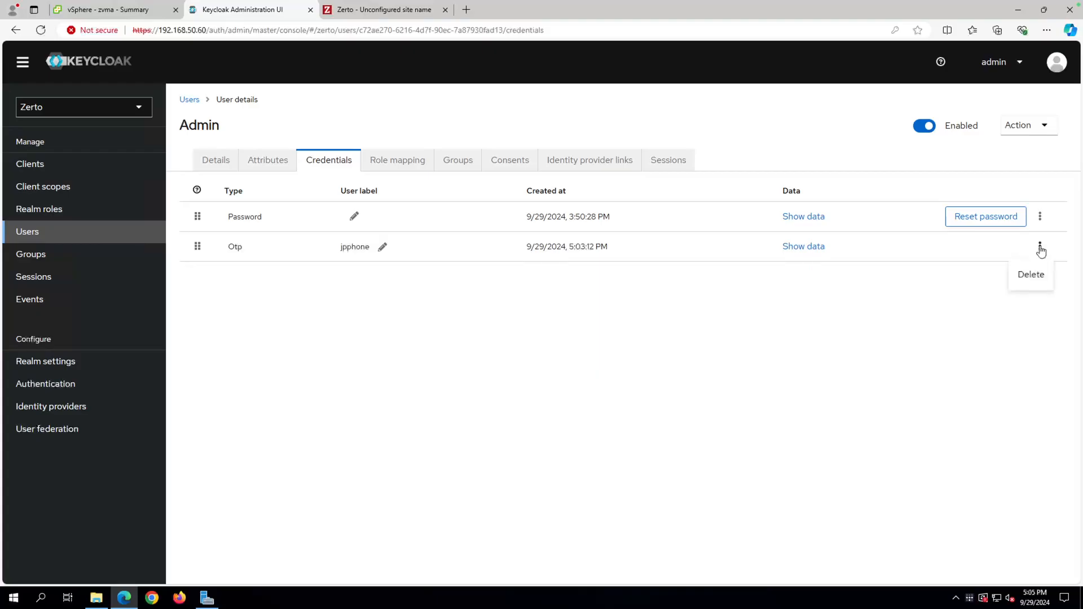
pyautogui.moveTo(1030, 274)
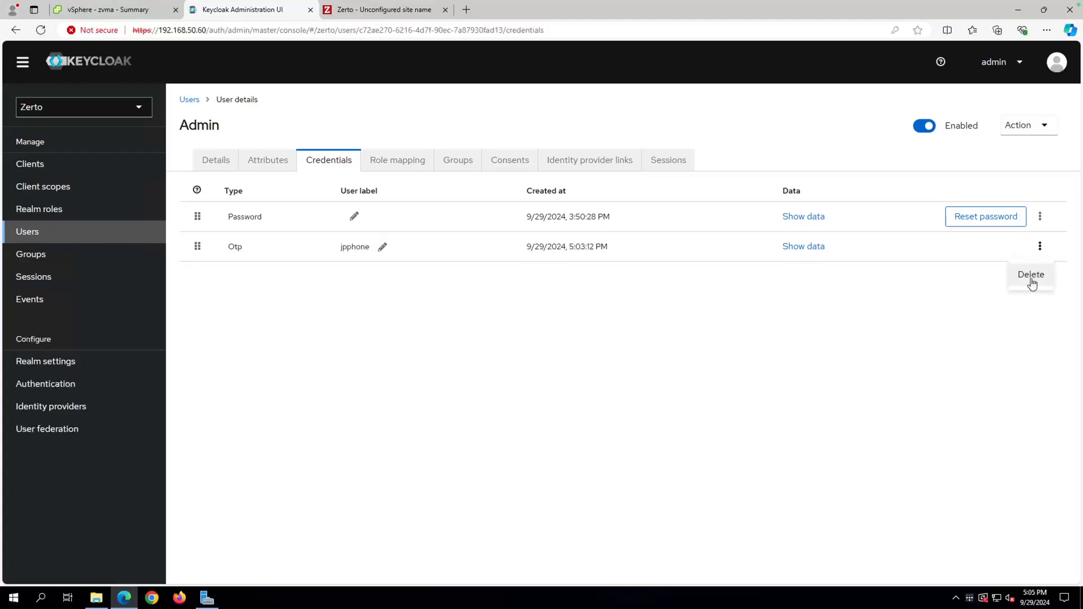
pyautogui.click(1030, 275)
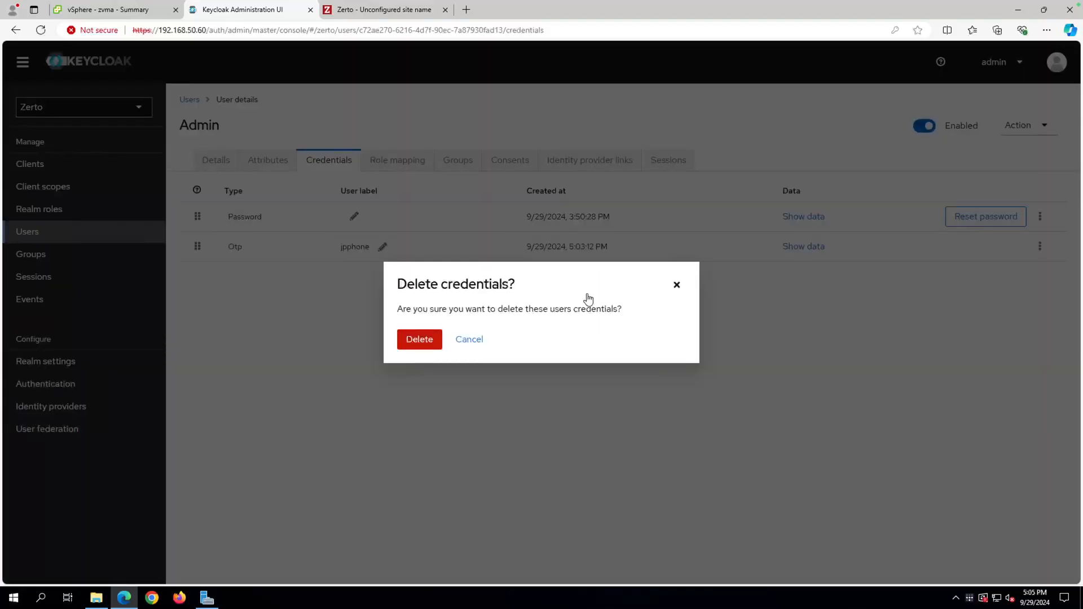
pyautogui.click(418, 339)
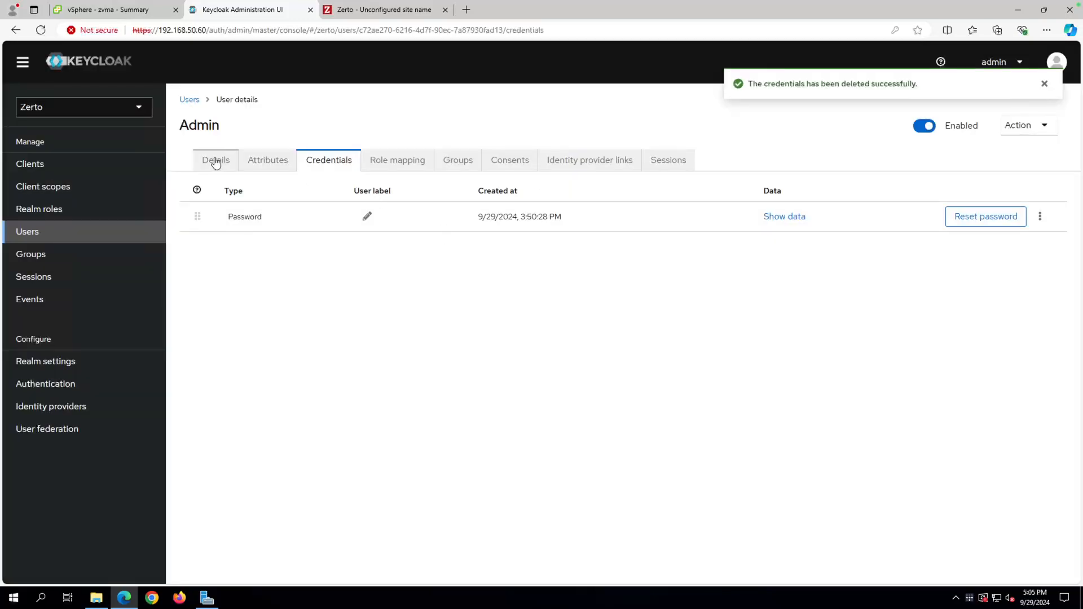
# Set Configure OTP as a required action on the admin user's details and save
pyautogui.click(215, 159)
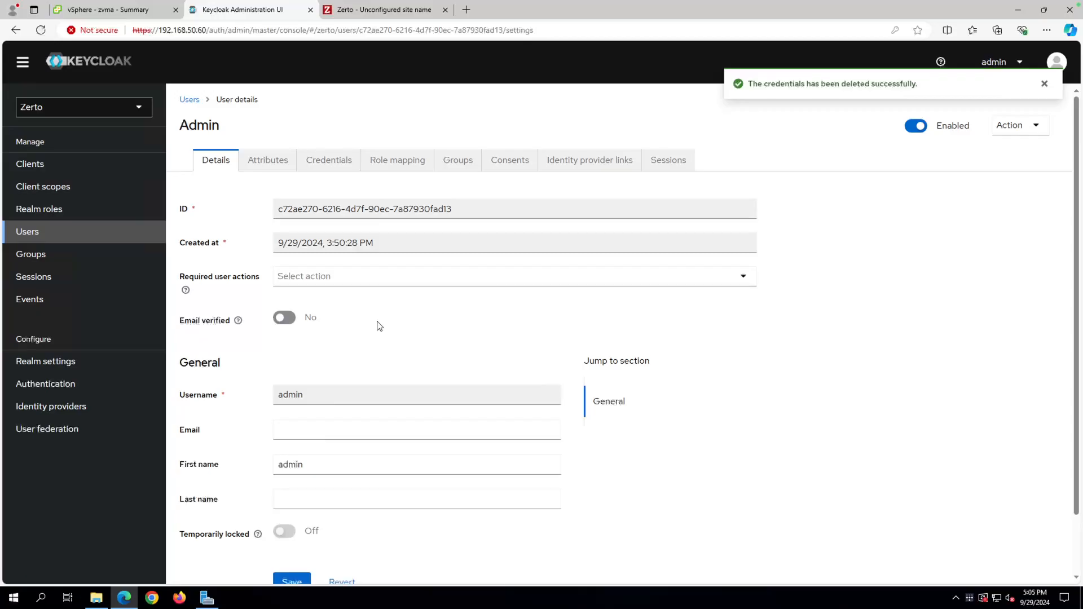
pyautogui.moveTo(397, 316)
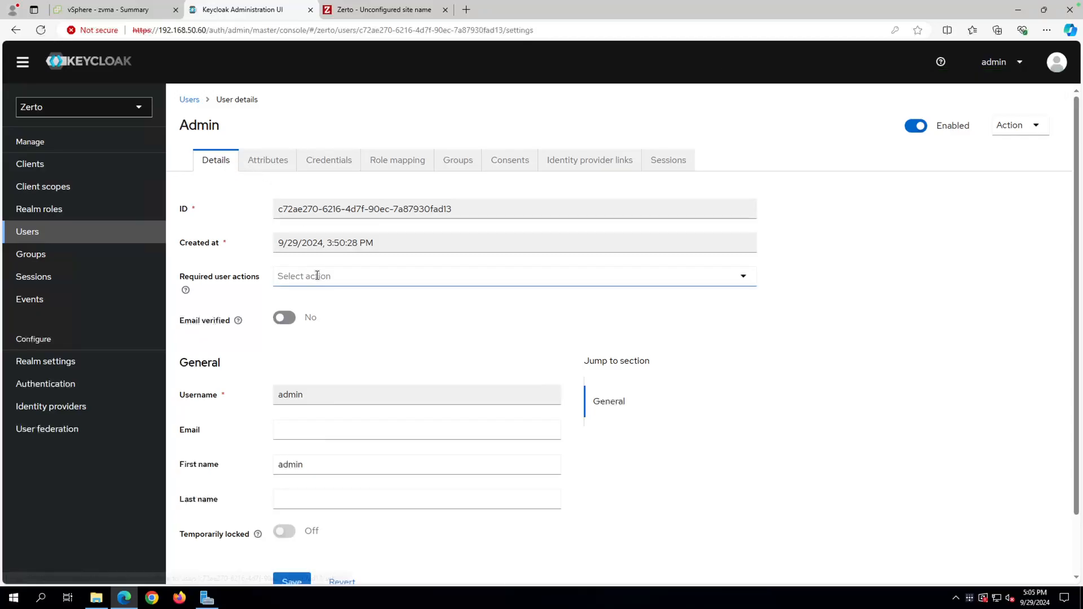
pyautogui.click(311, 302)
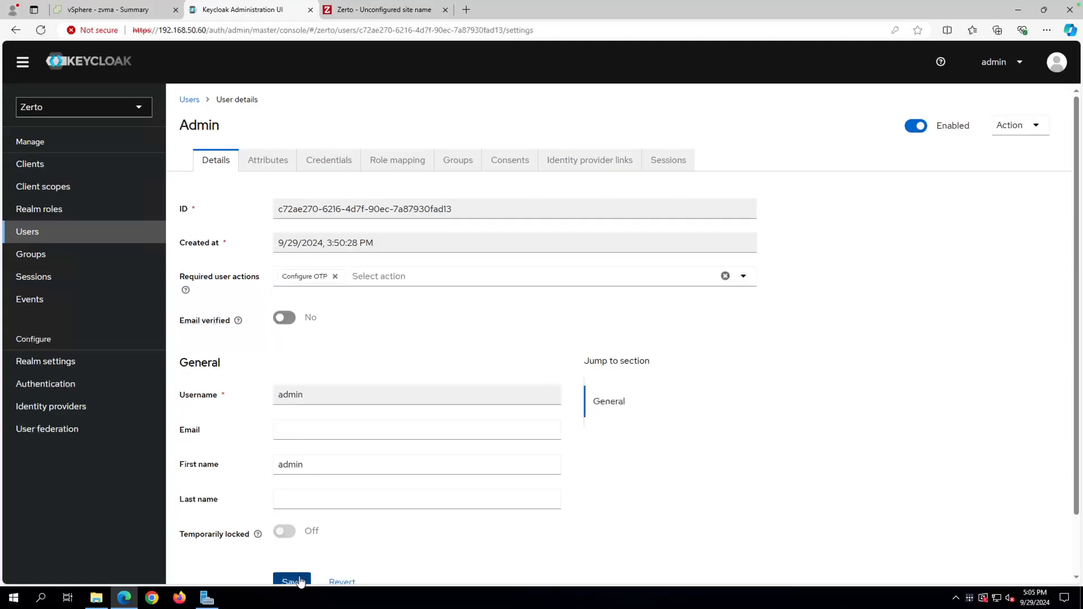
pyautogui.click(291, 580)
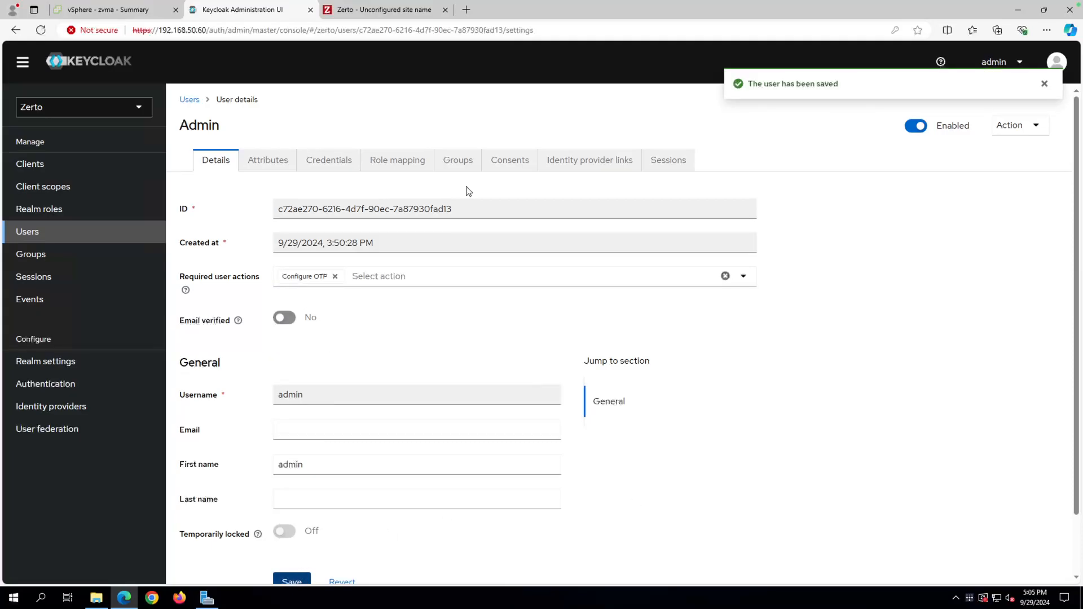
# Log out of Zerto and sign back in as admin with the saved credentials
pyautogui.click(383, 10)
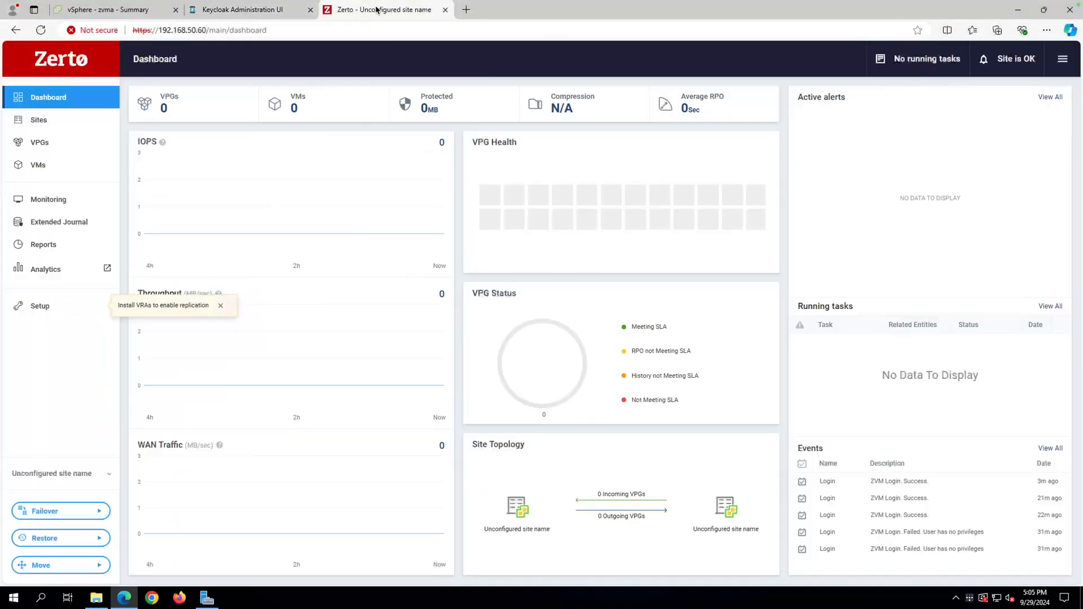
pyautogui.click(1062, 59)
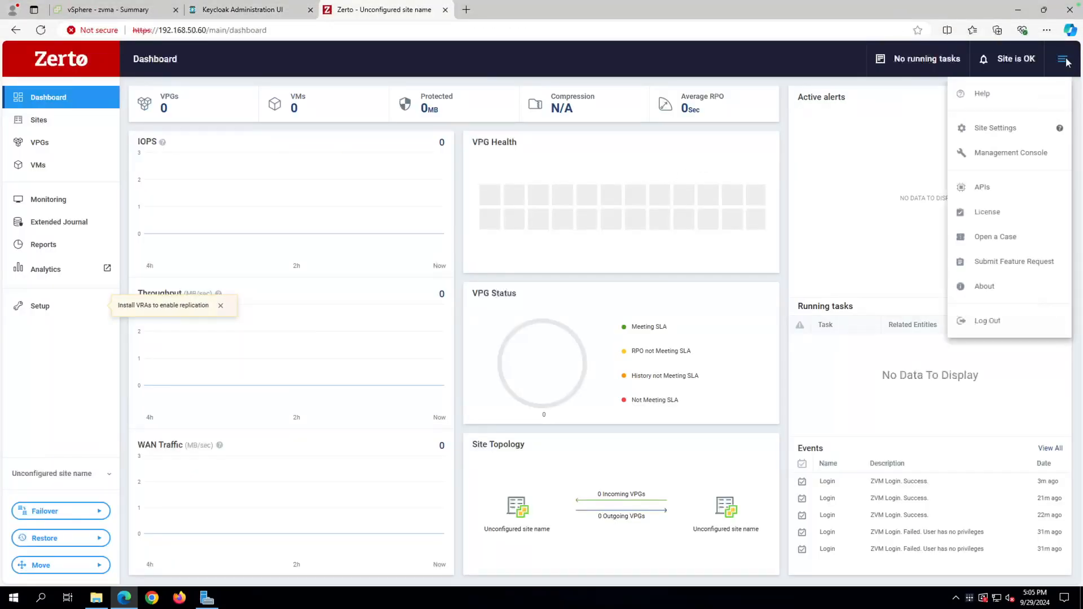
pyautogui.click(986, 320)
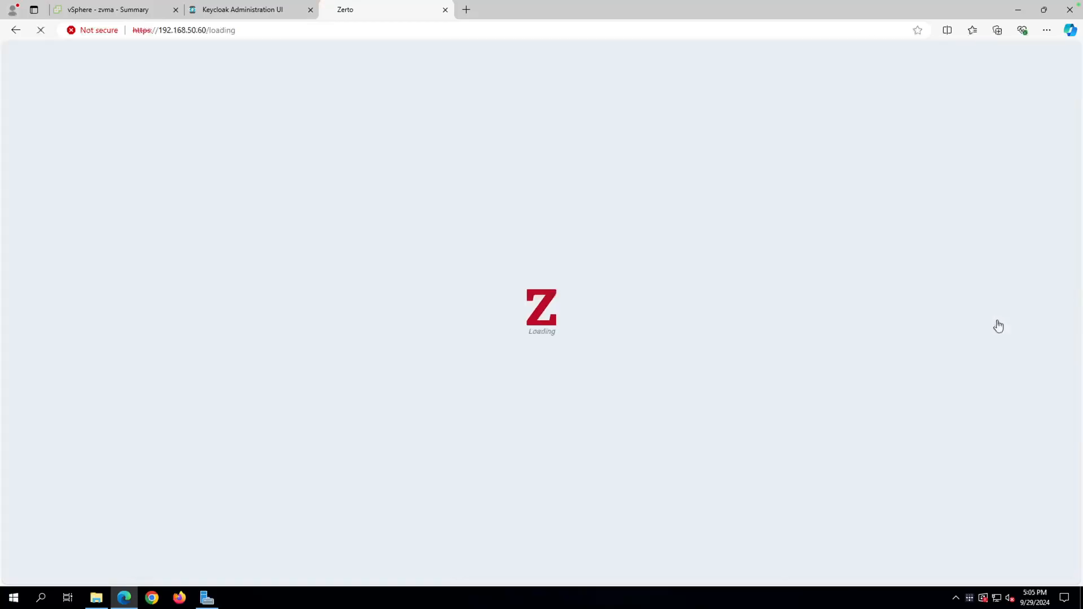
pyautogui.write('admin')
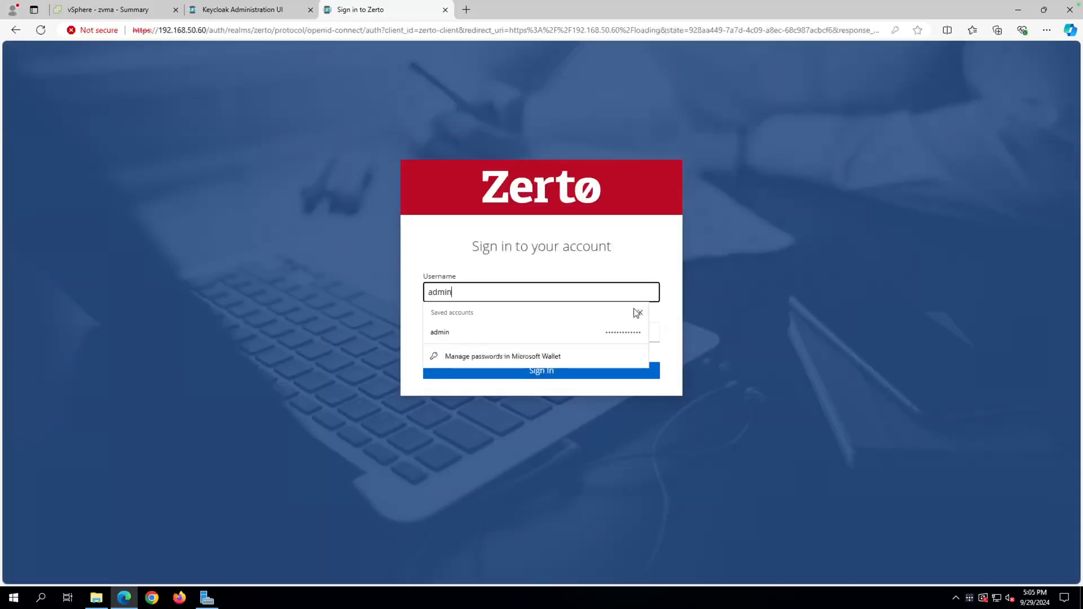
pyautogui.click(438, 331)
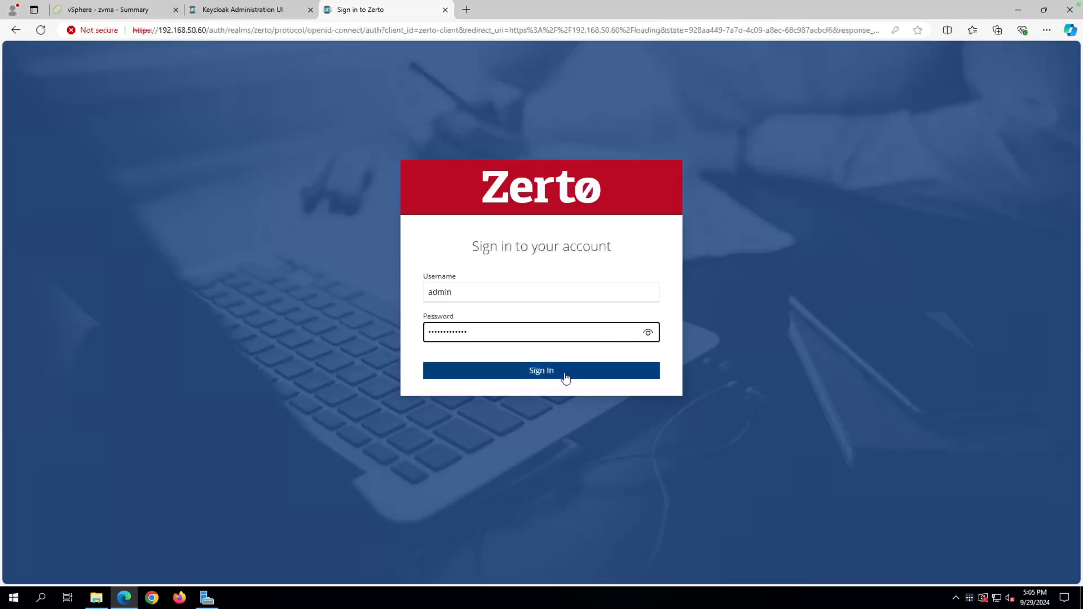
pyautogui.click(540, 370)
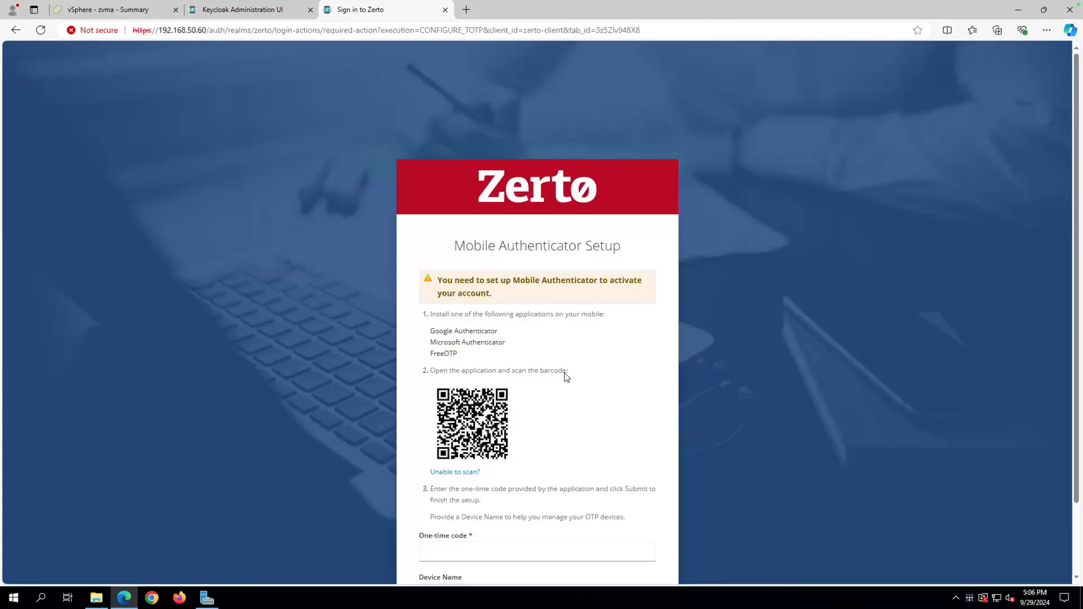
pyautogui.click(537, 550)
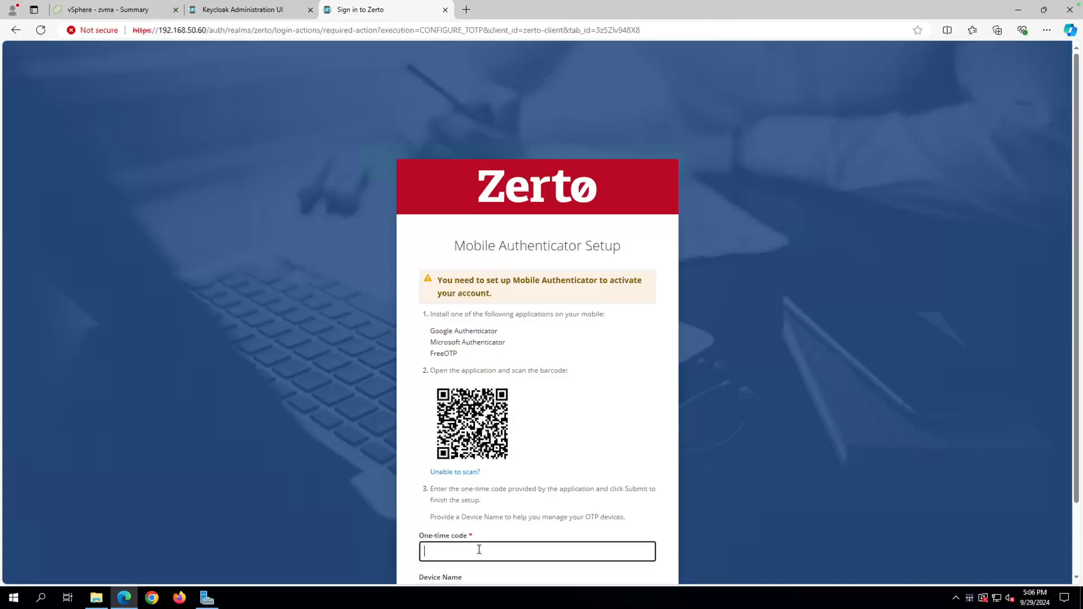
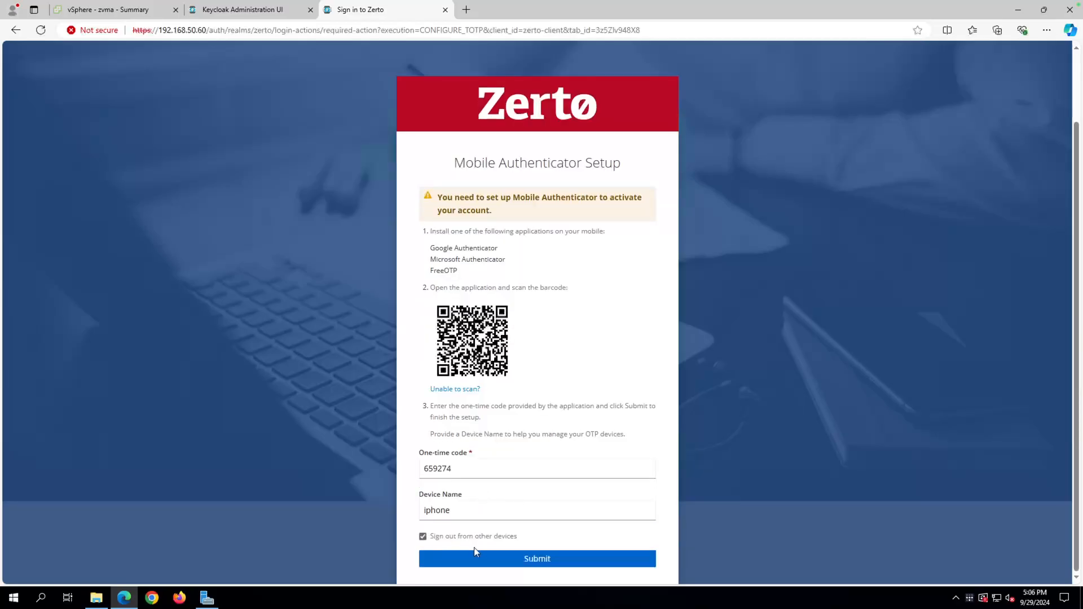
pyautogui.click(537, 559)
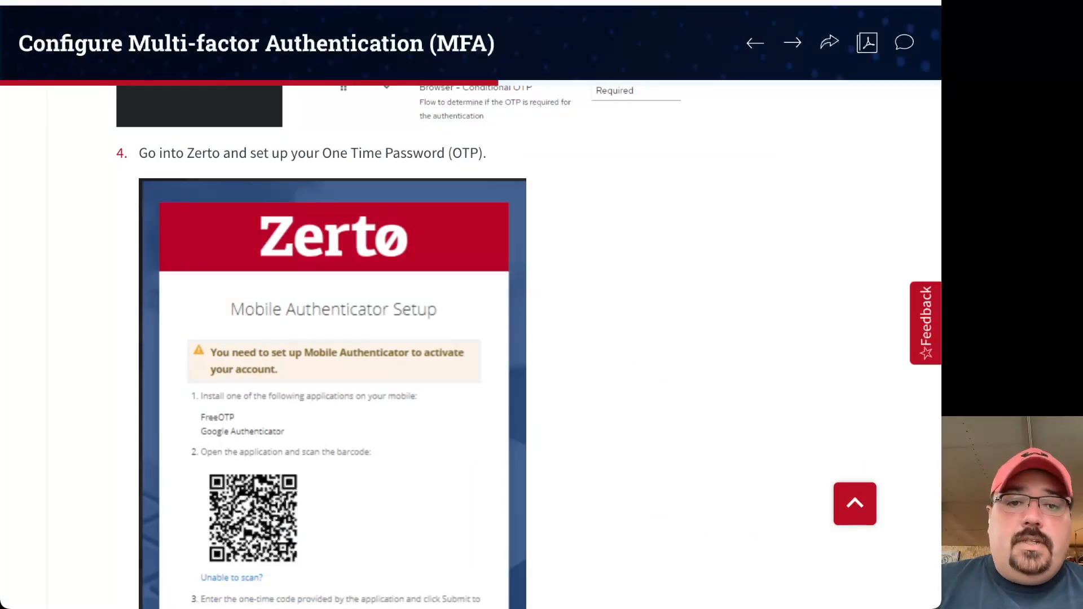
pyautogui.scroll(-3)
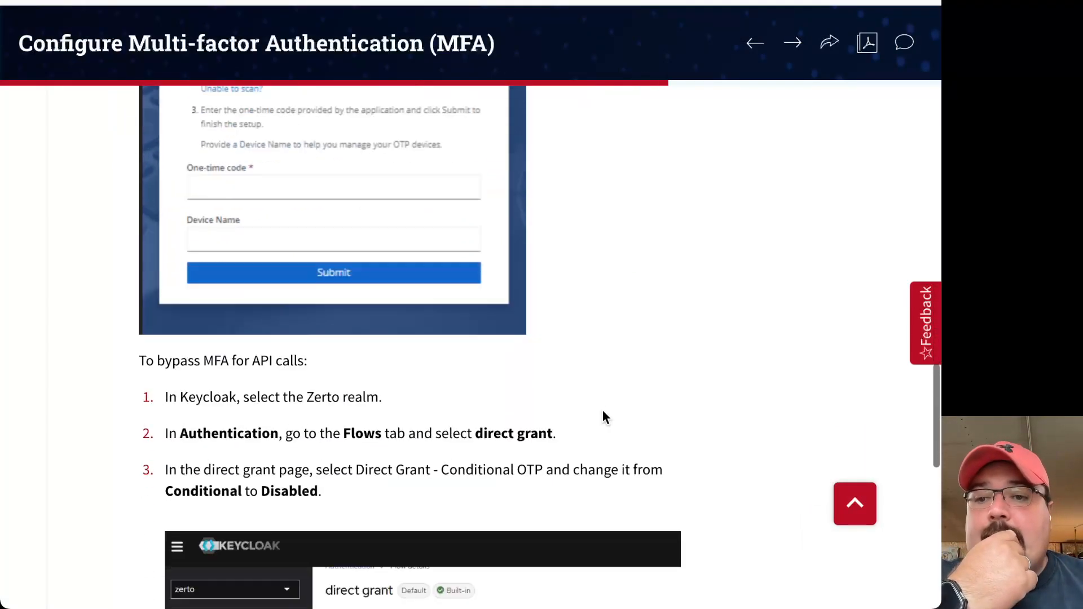
pyautogui.scroll(-3)
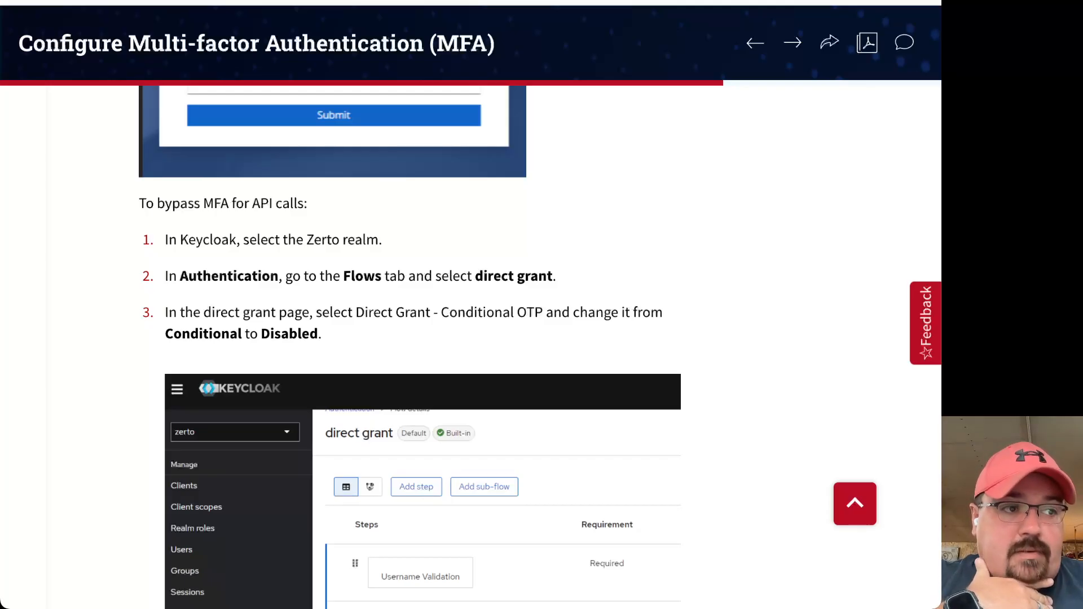
pyautogui.moveTo(603, 490)
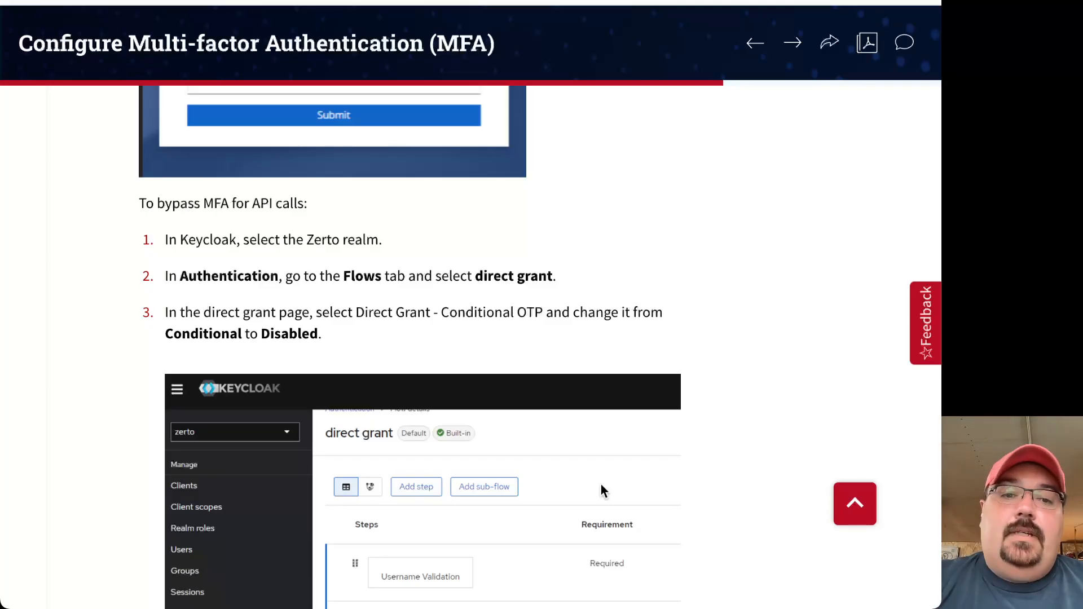
pyautogui.moveTo(573, 315)
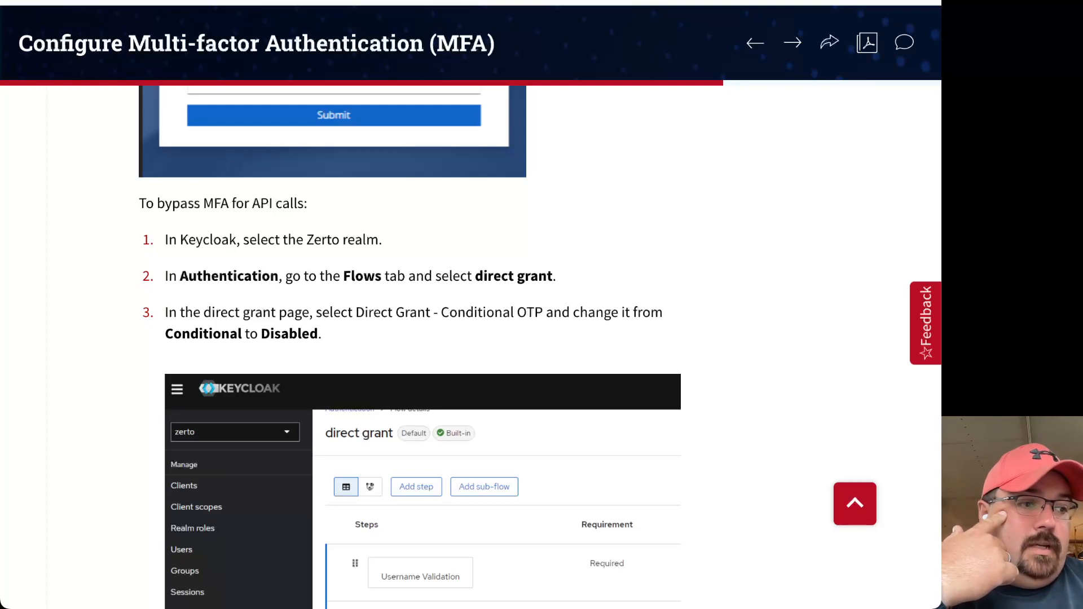
pyautogui.scroll(-3)
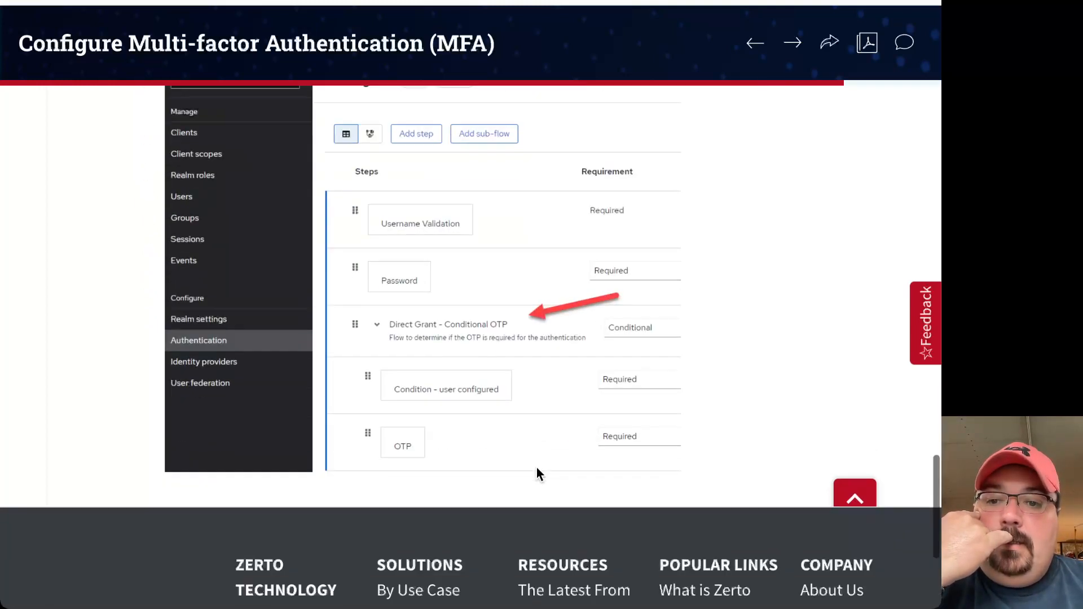
pyautogui.scroll(-3)
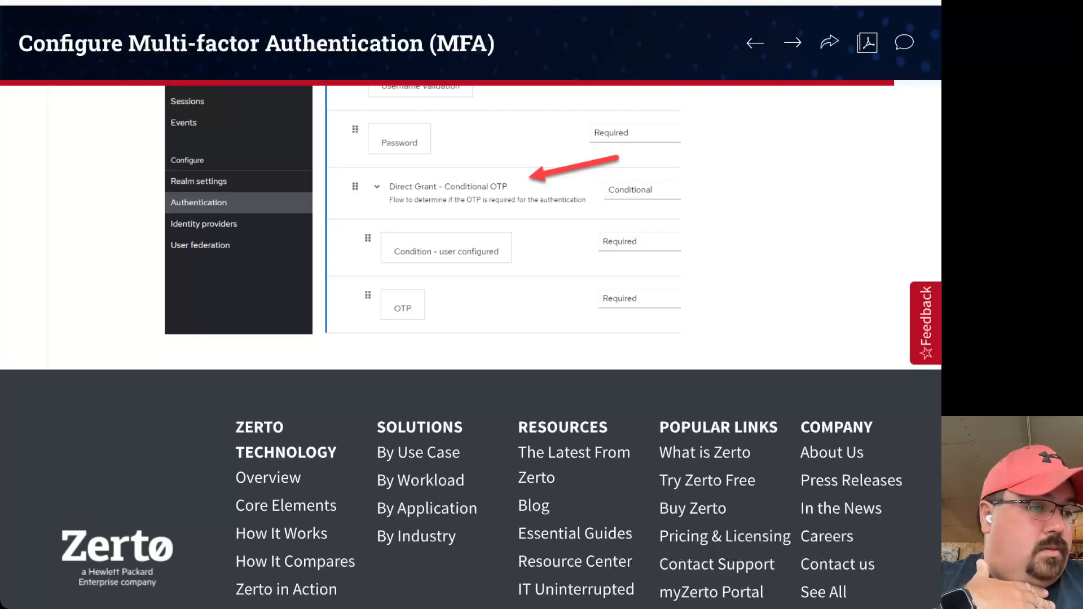
pyautogui.moveTo(620, 298)
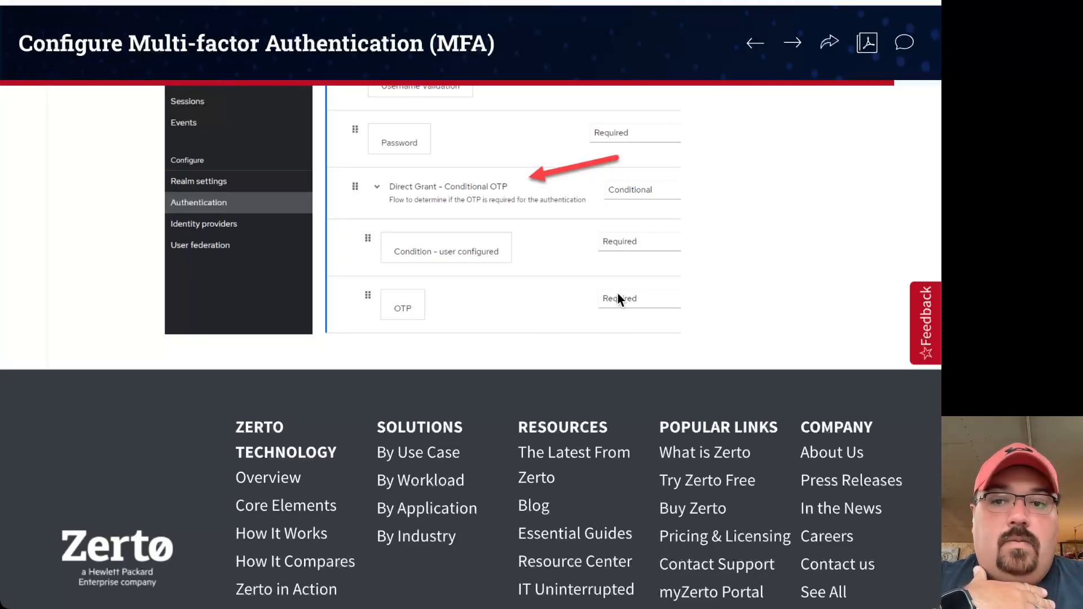
pyautogui.scroll(3)
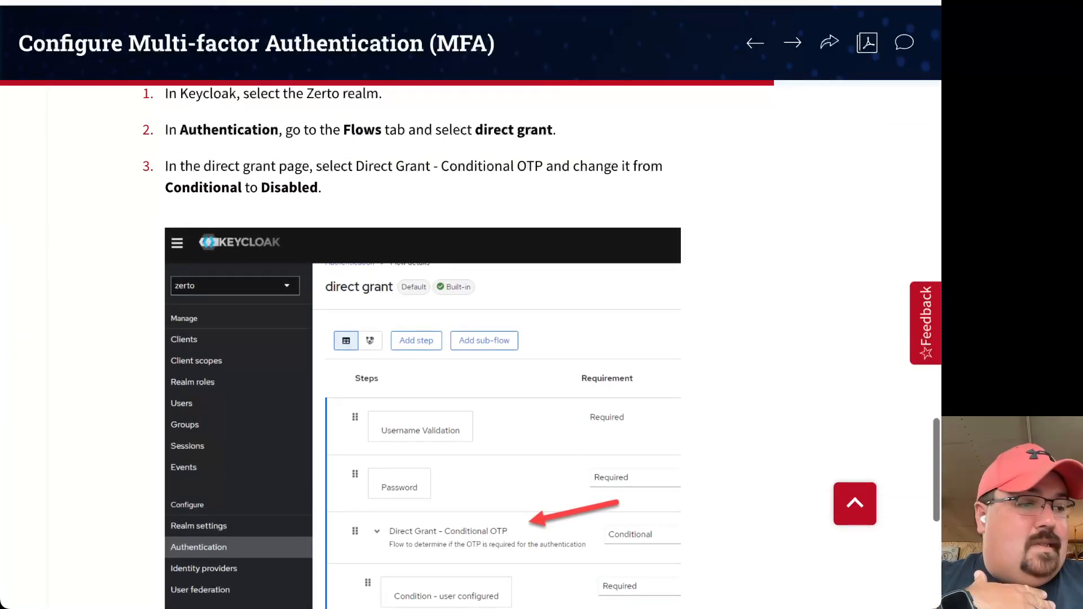